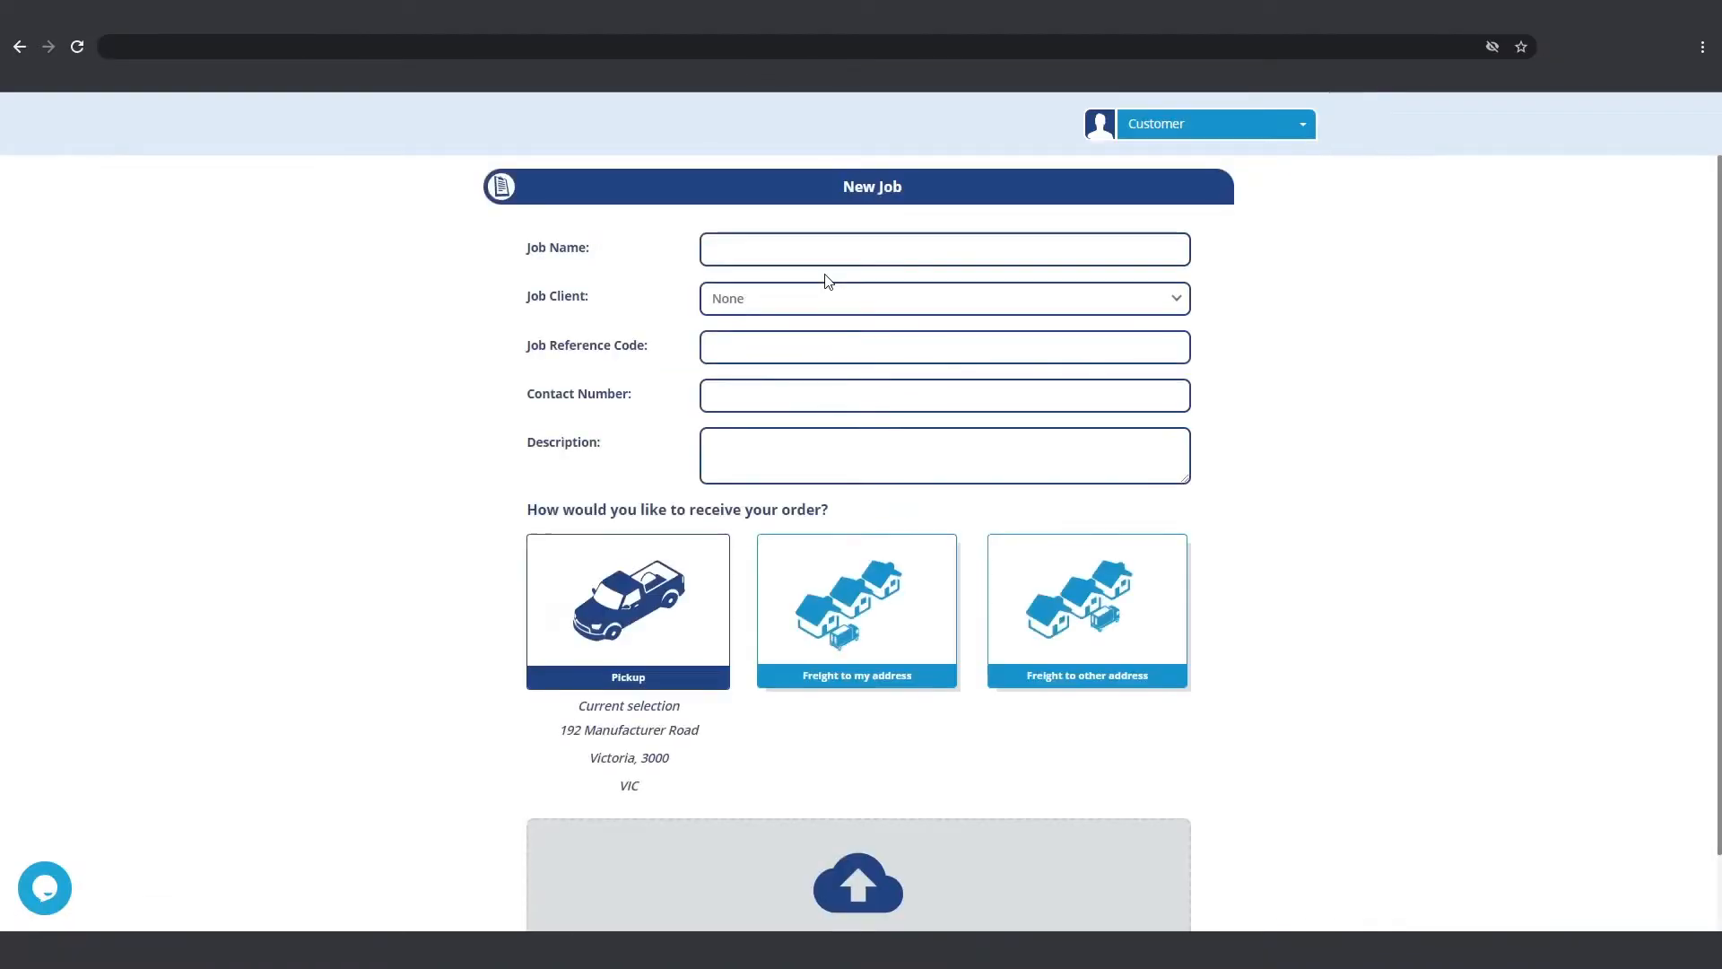
Step: Name the new job 'job' and create it to reach the New Room form
type("job")
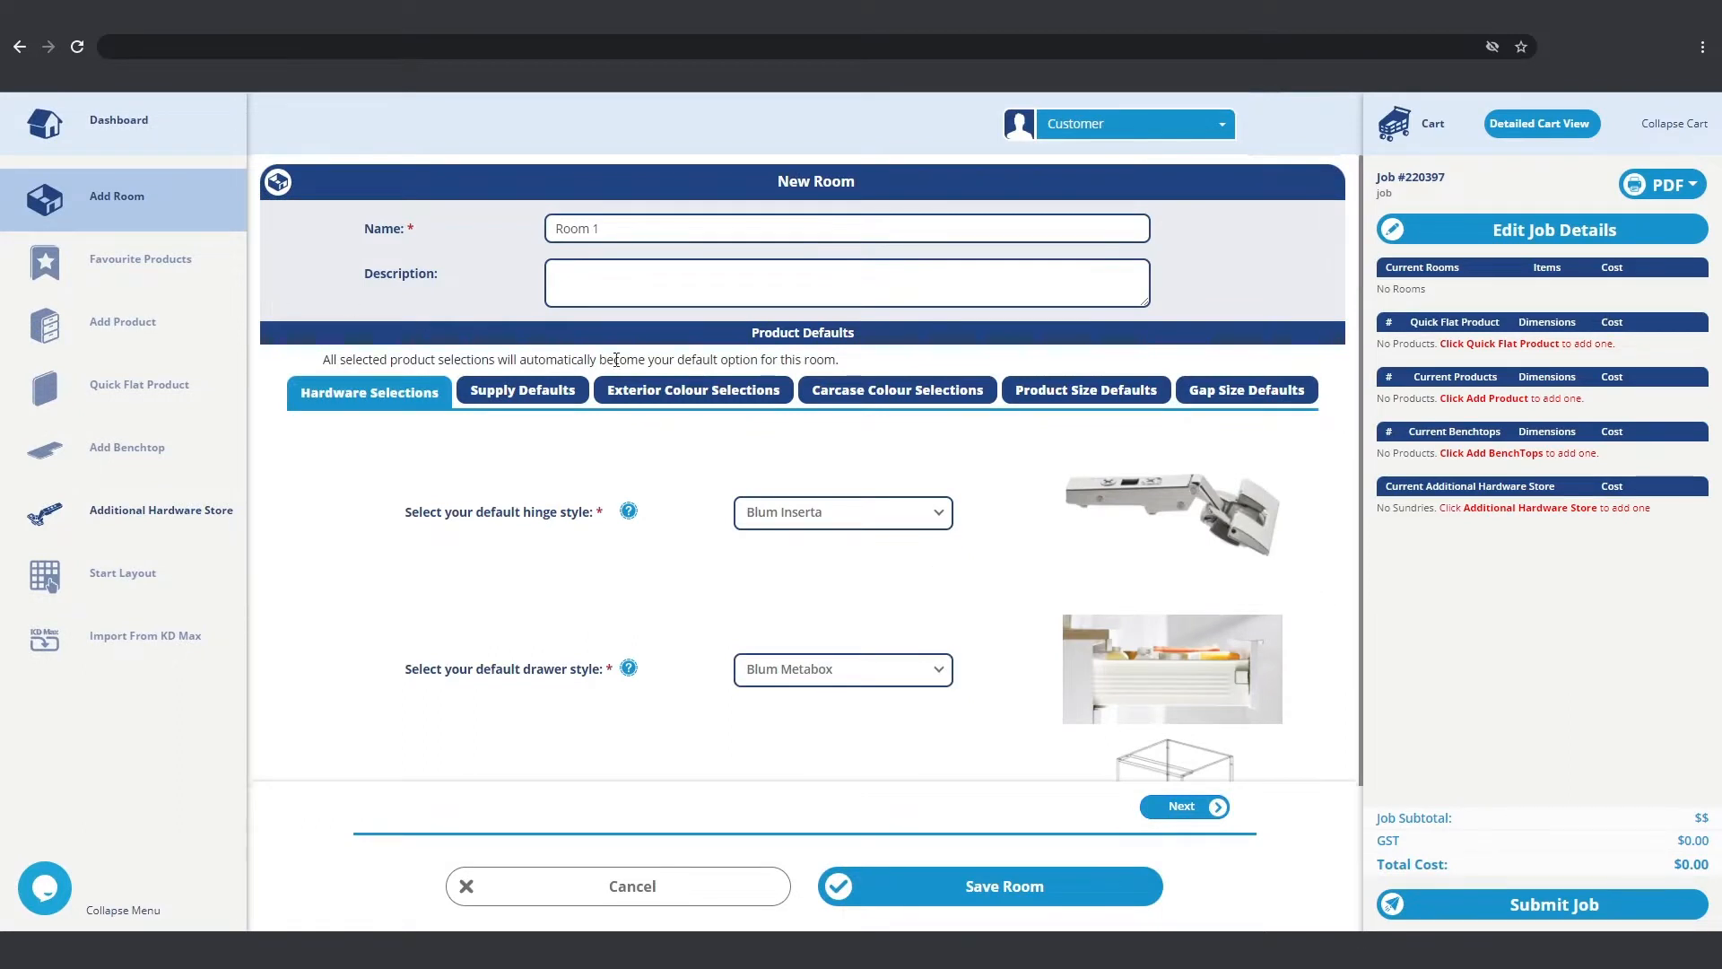
Step: Review the room's Supply, Exterior Colour, Carcase Colour, Product Size and Gap Size defaults
left_click(522, 390)
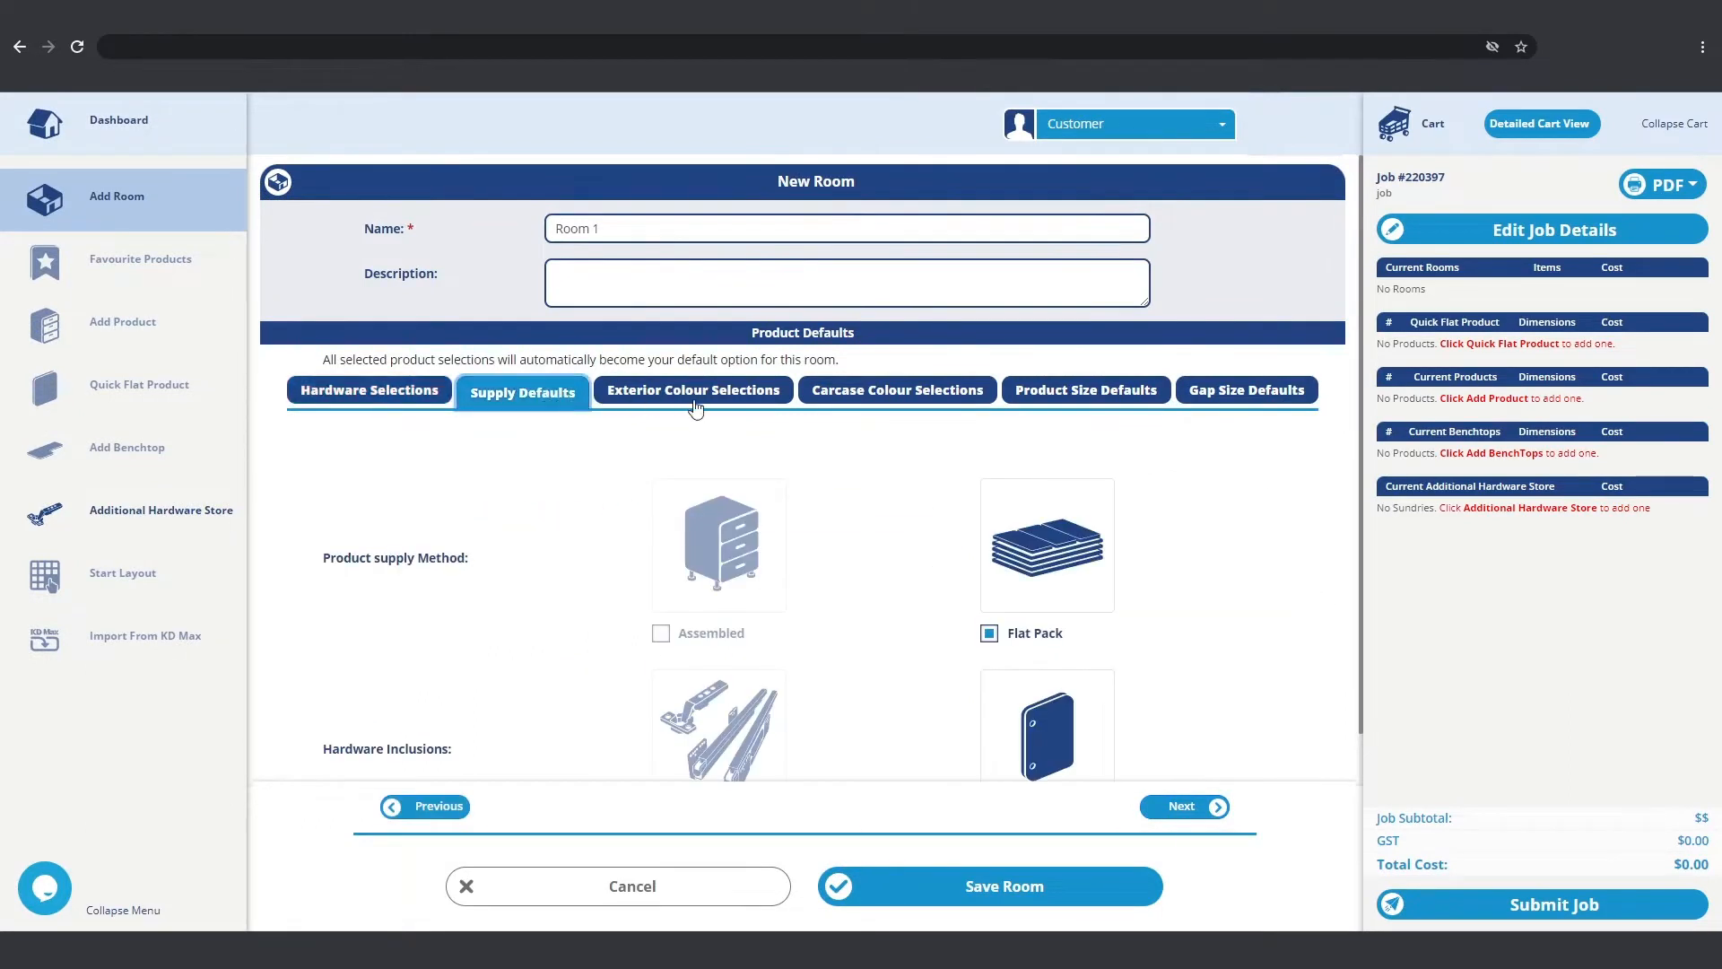
left_click(694, 390)
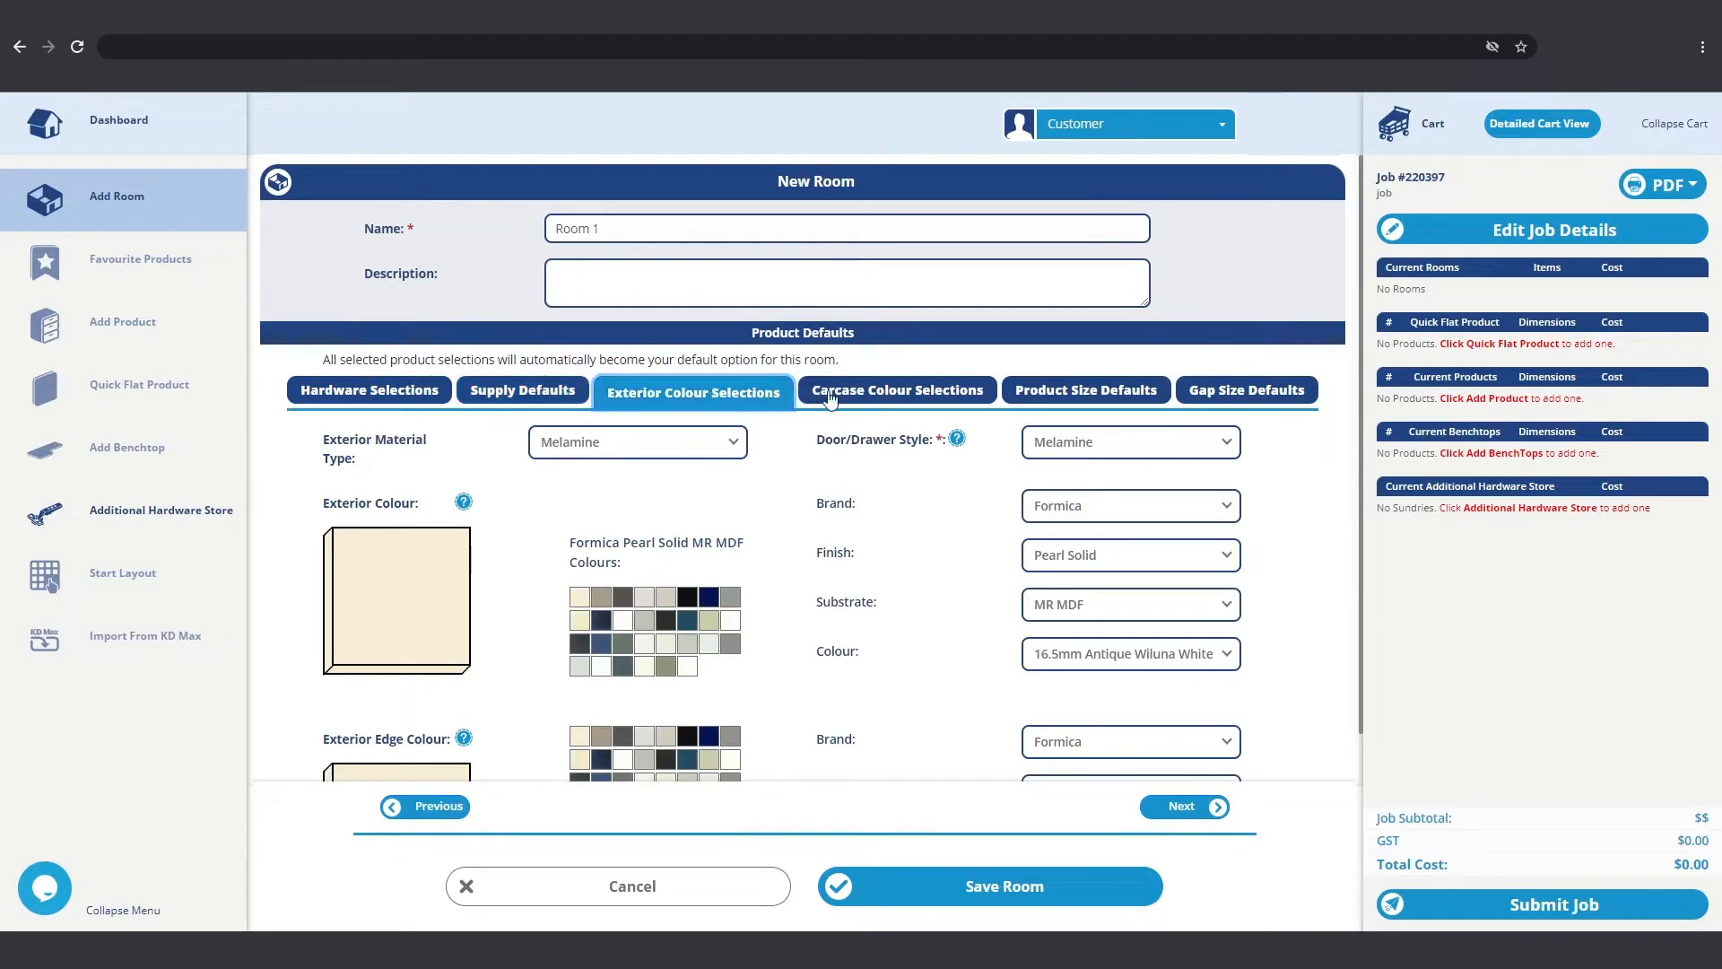
left_click(896, 390)
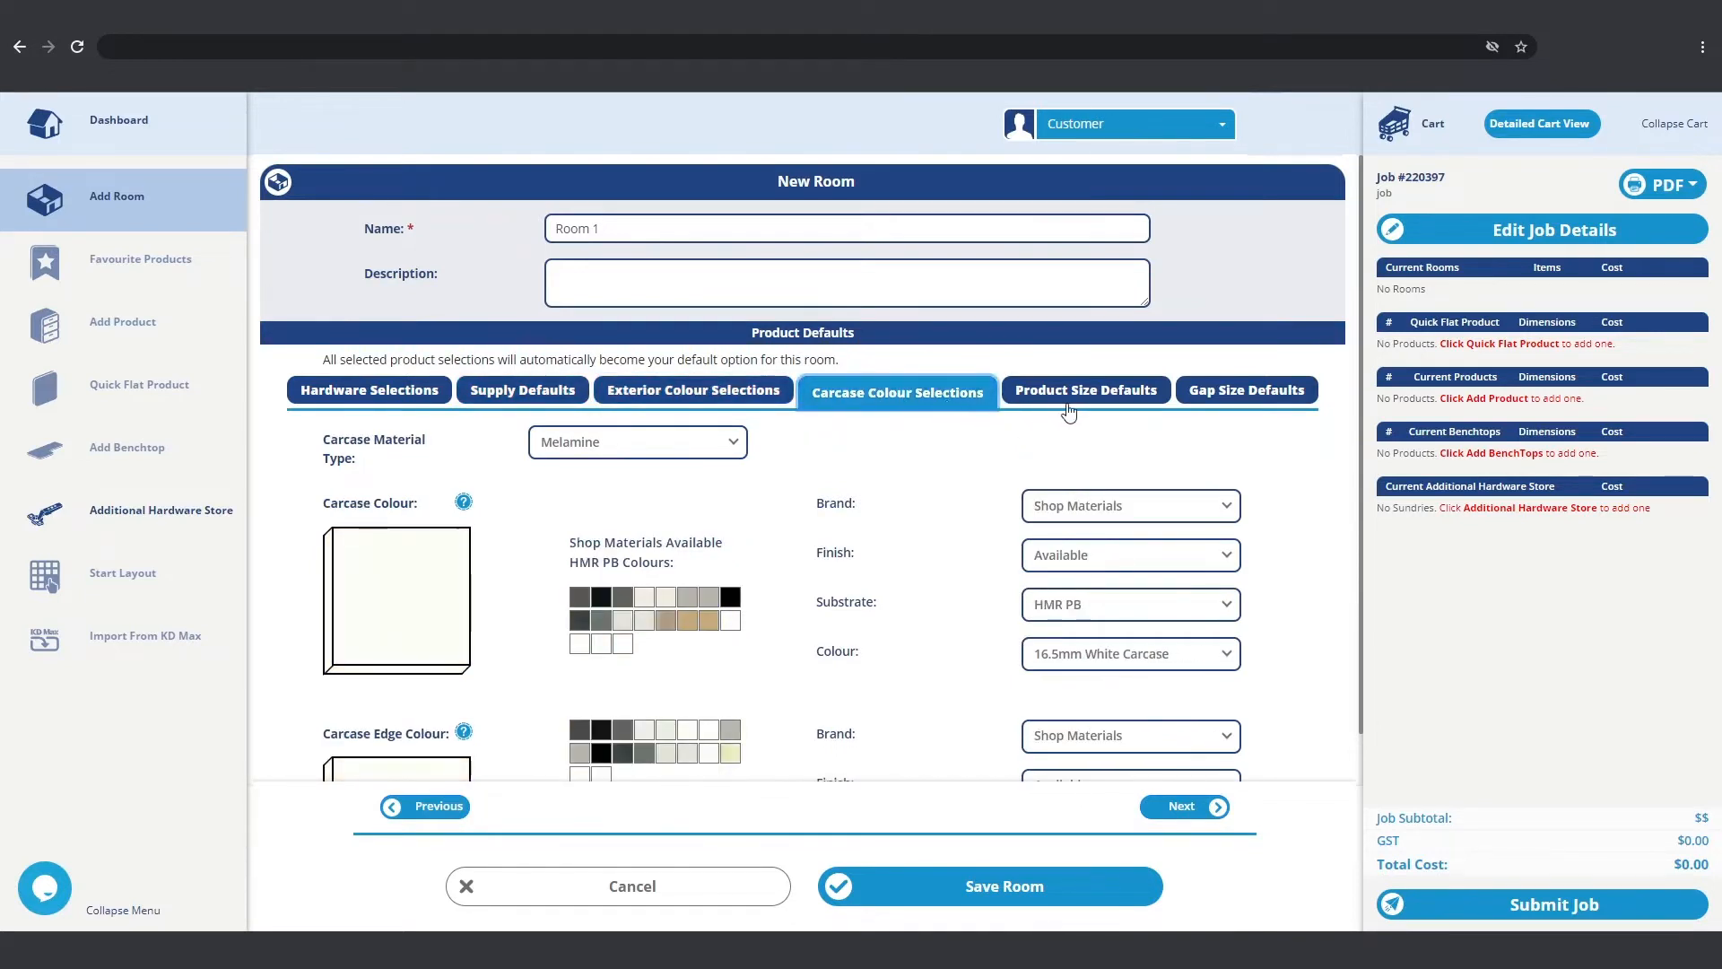
left_click(1085, 390)
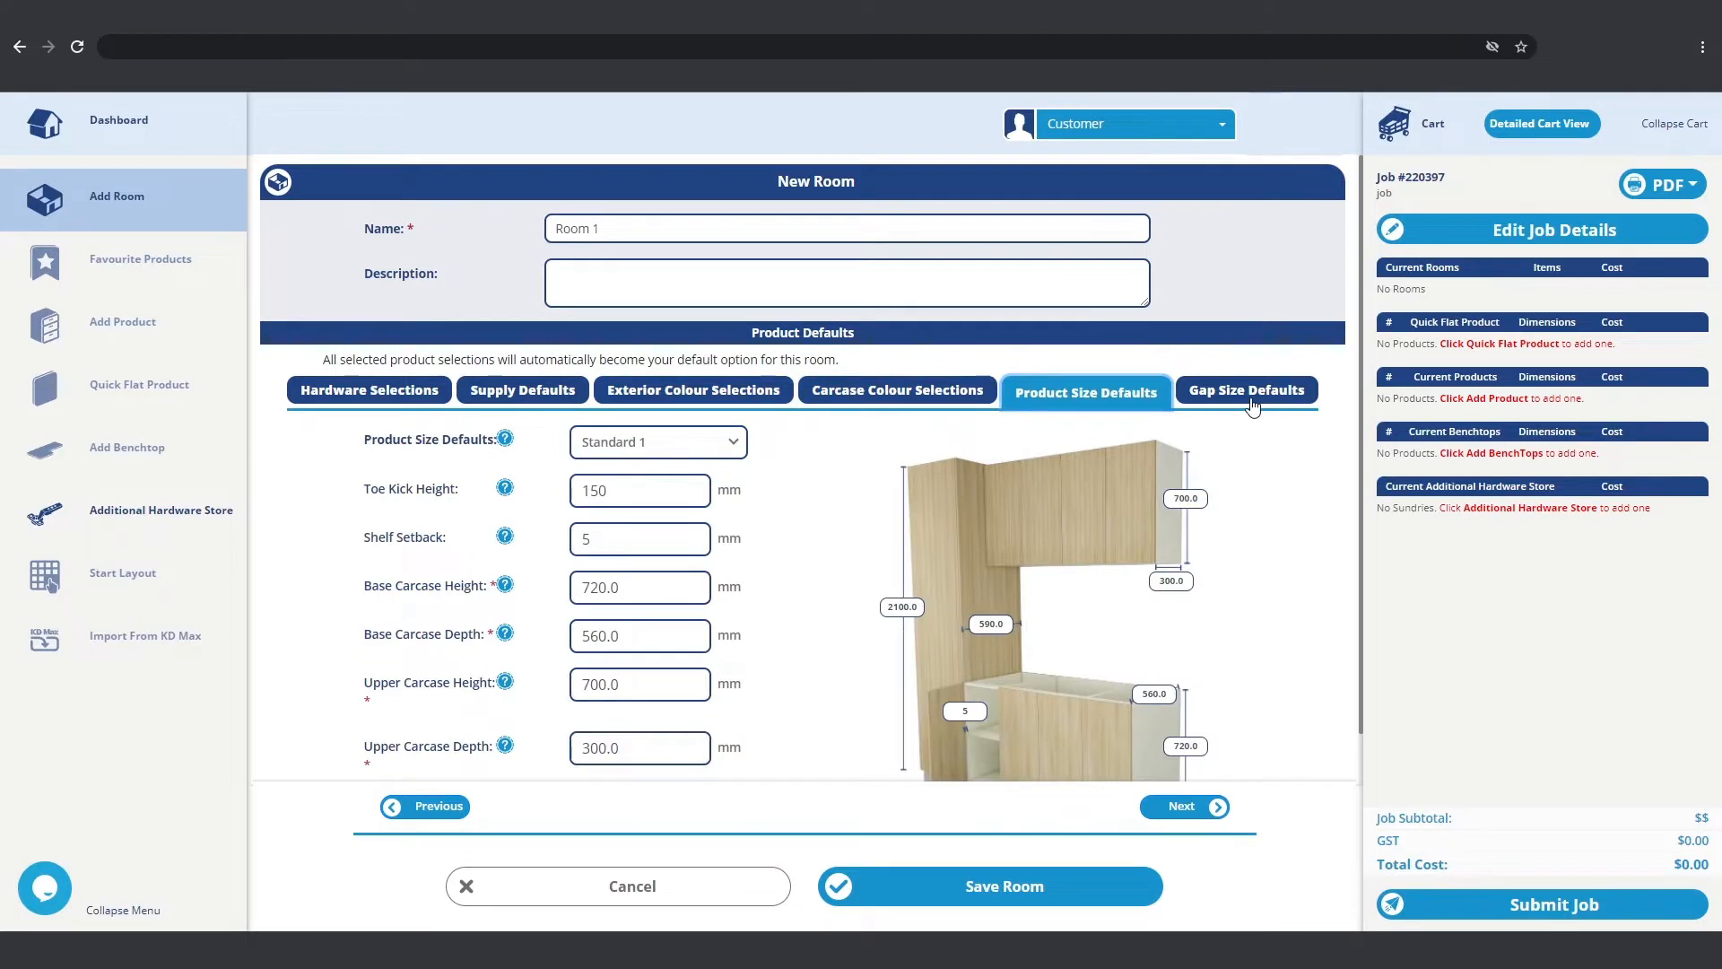
left_click(1246, 390)
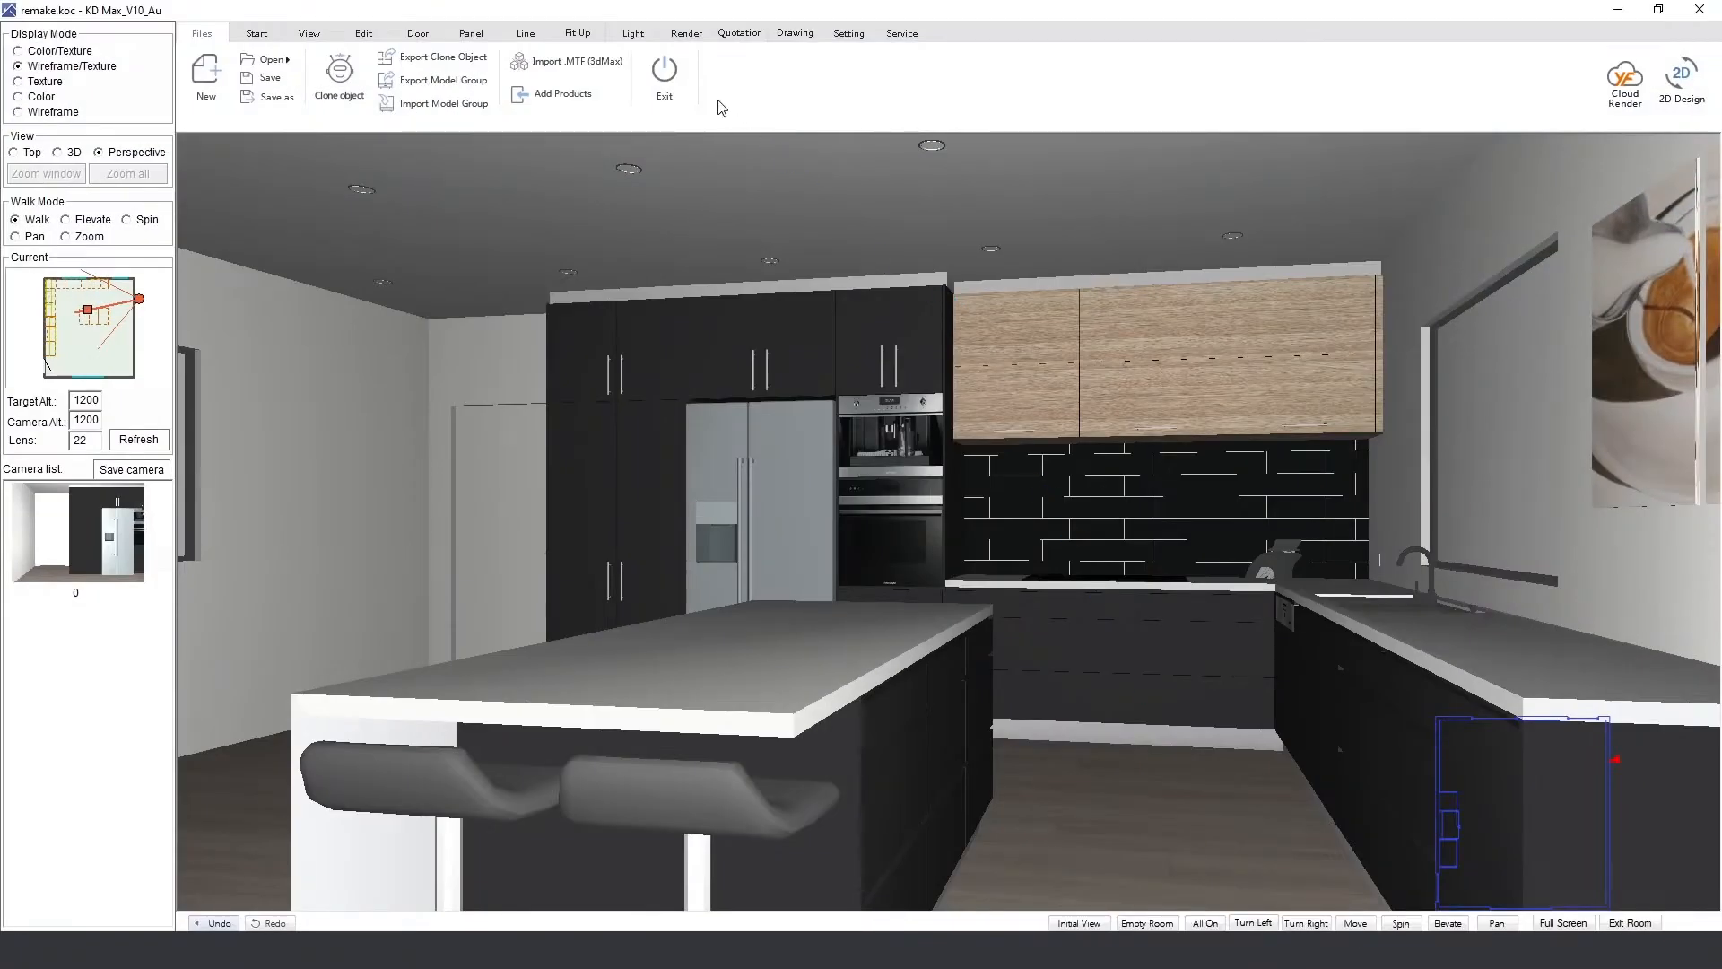
Step: Export the KD Max design via Output XML file, accepting worktop dimensions, named 'Kitche'
left_click(738, 32)
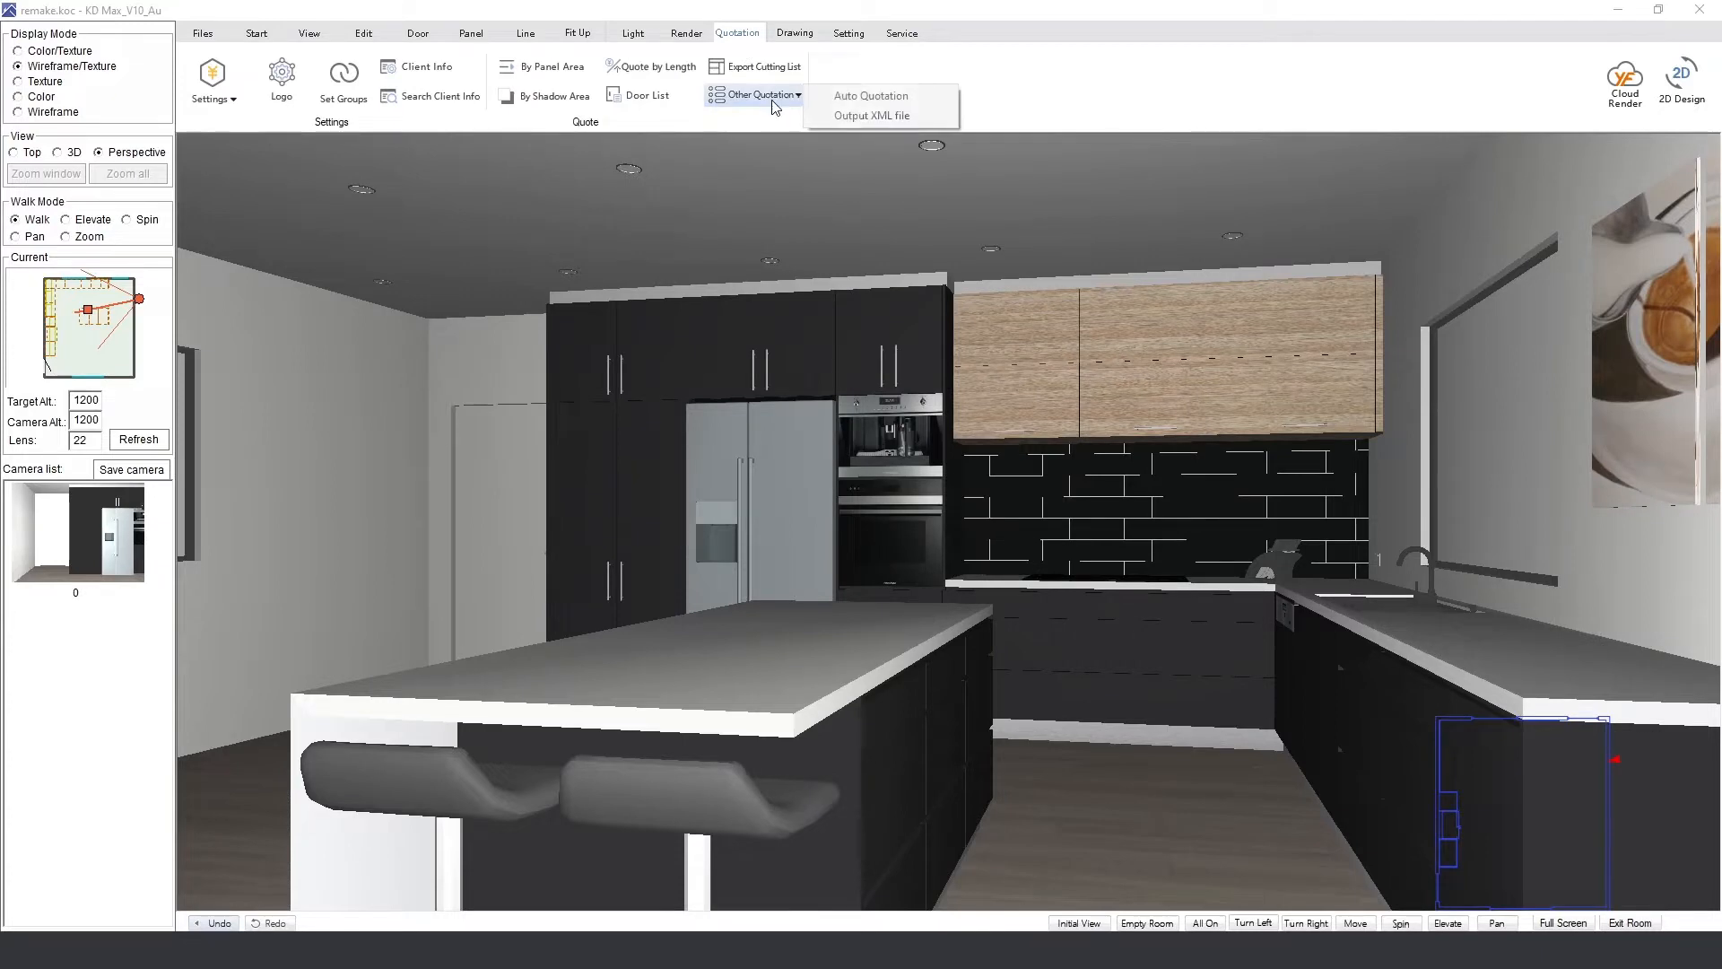
mouse_move(871, 115)
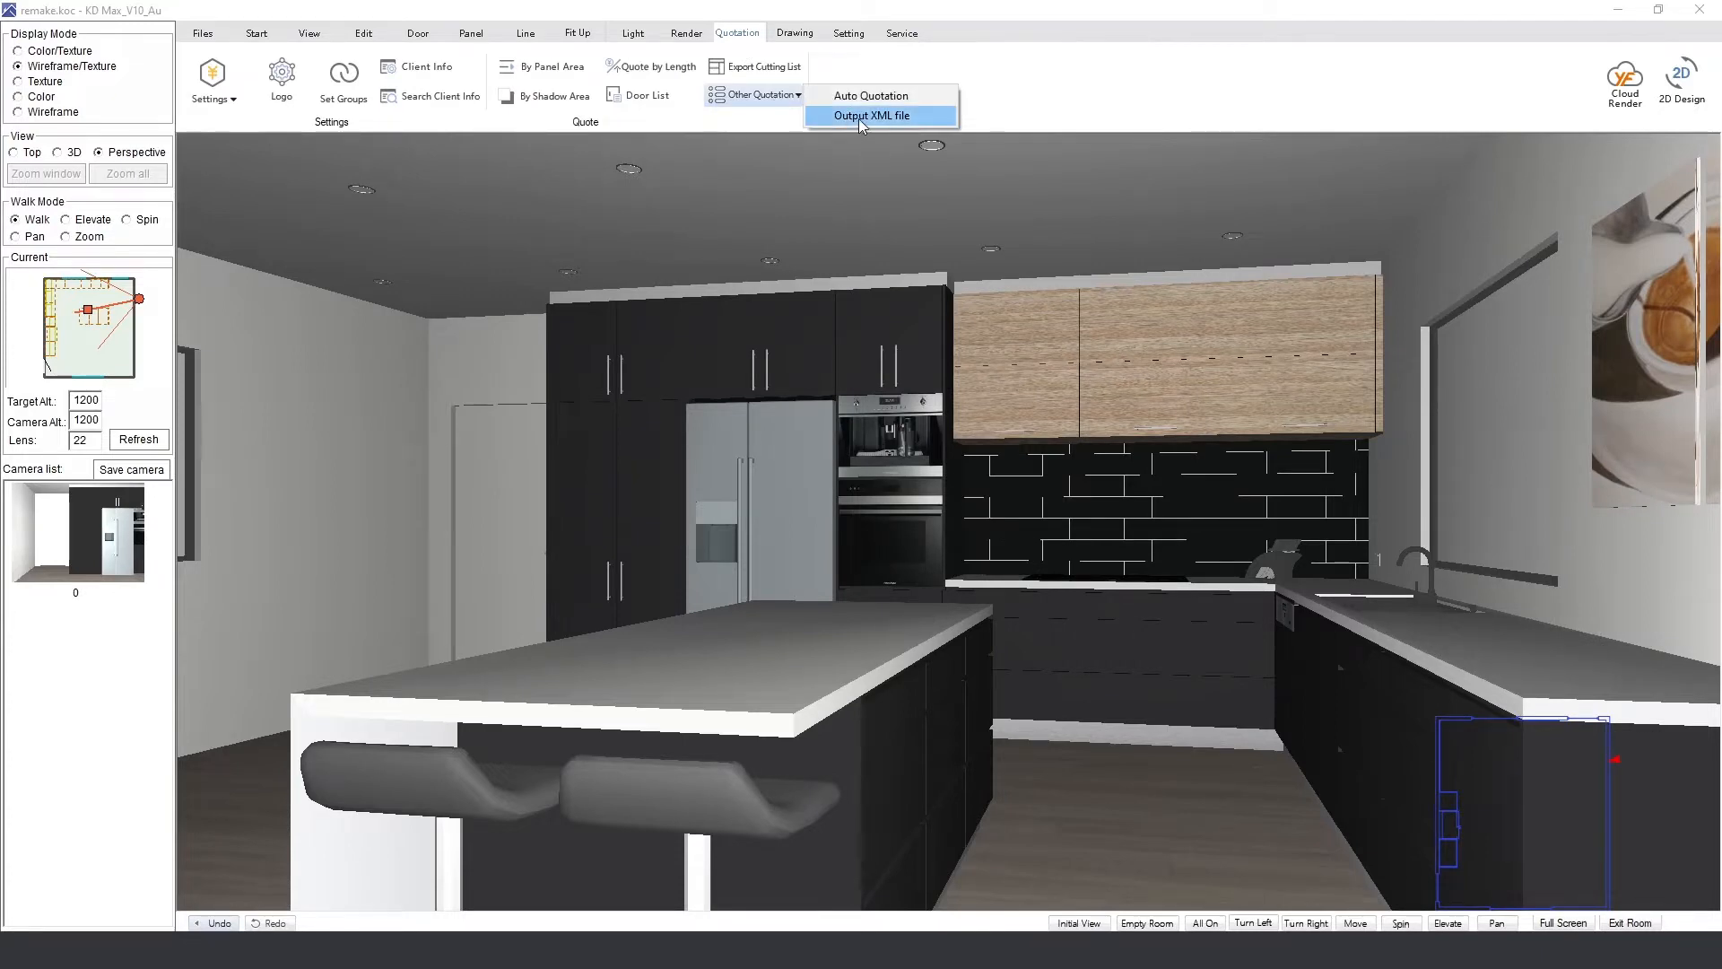
left_click(872, 116)
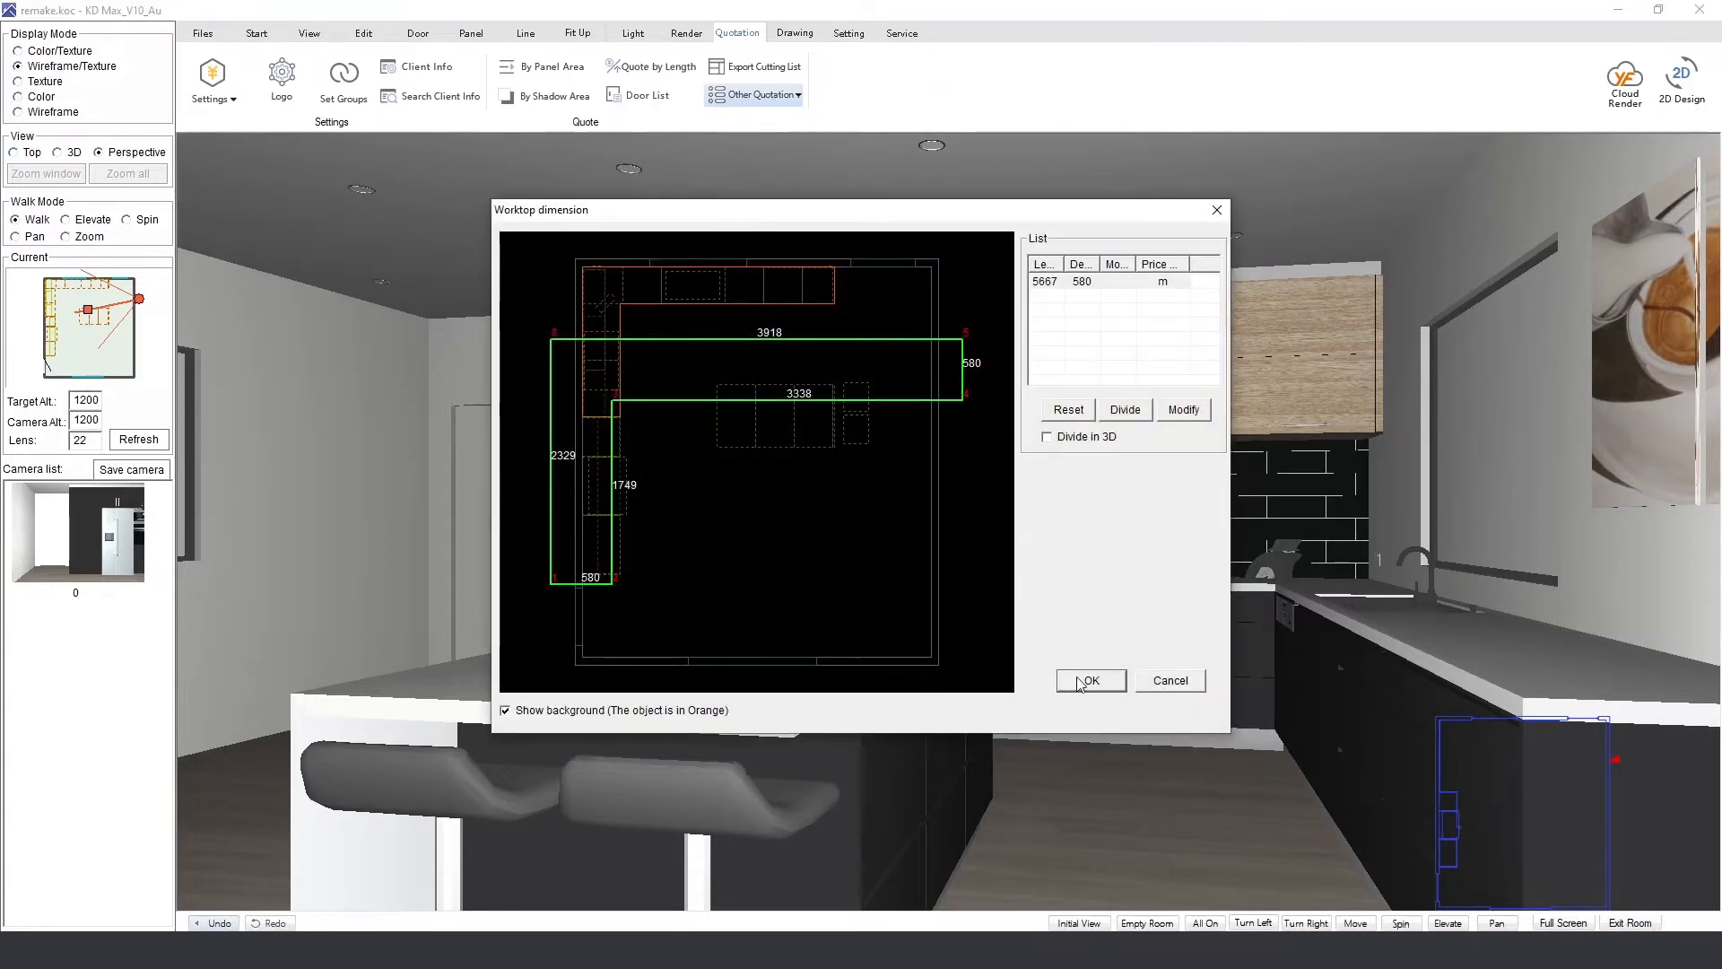
left_click(1090, 680)
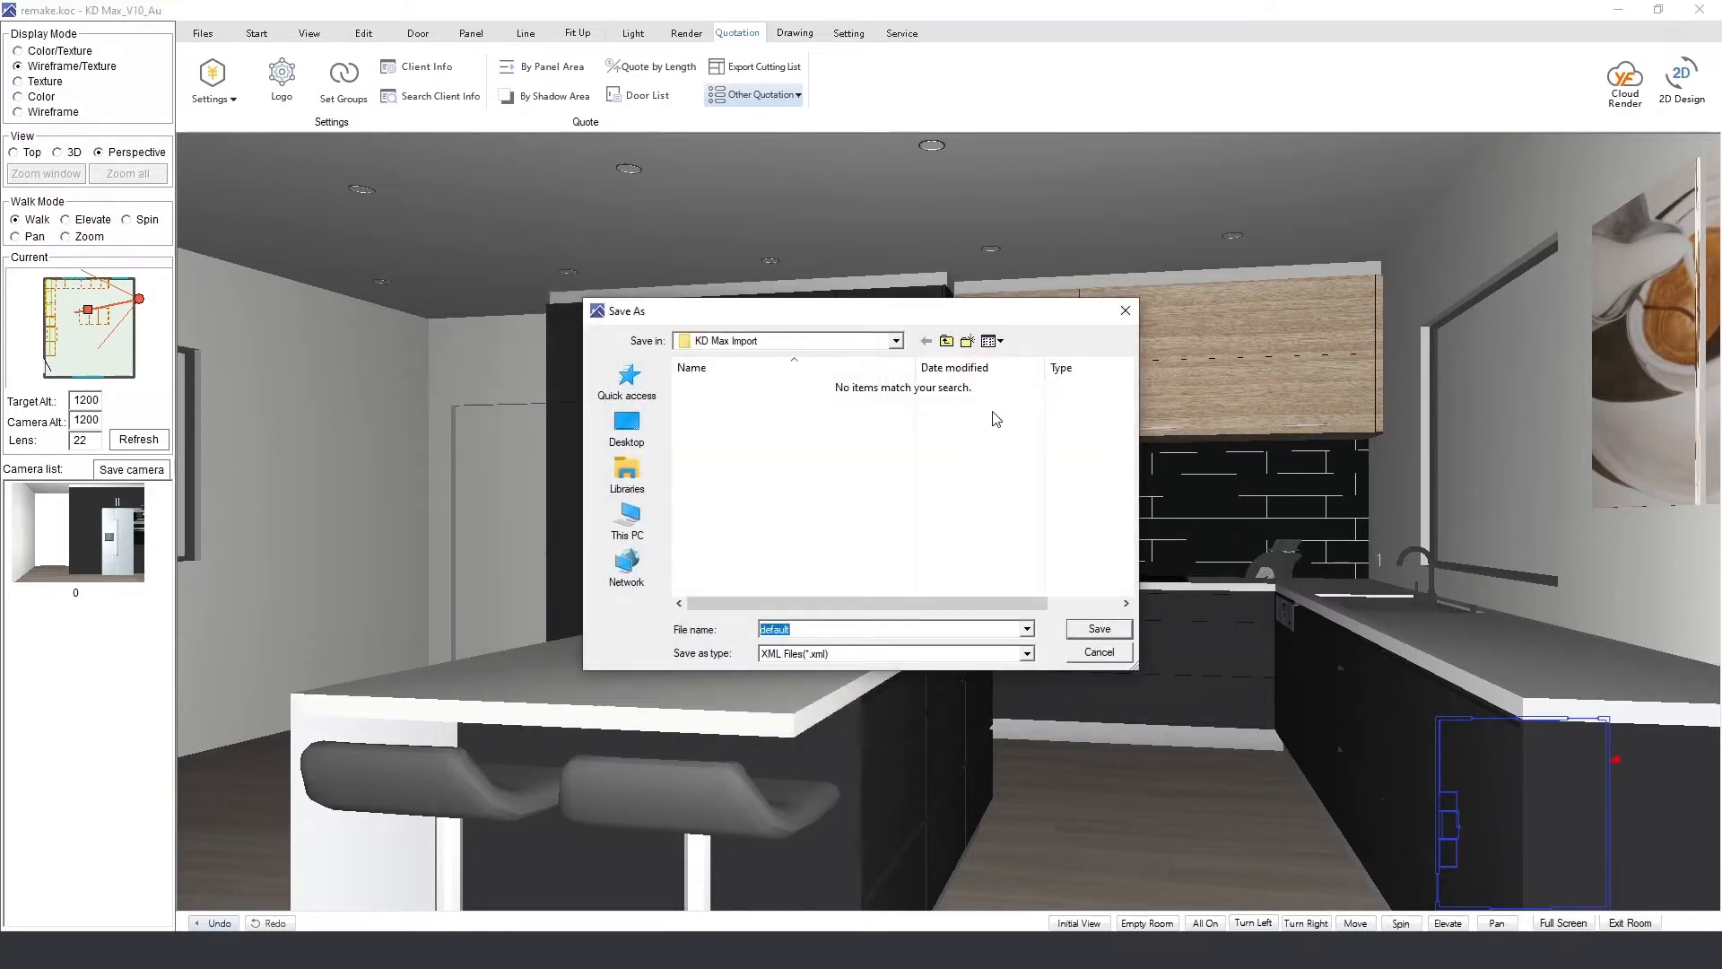
mouse_move(825, 595)
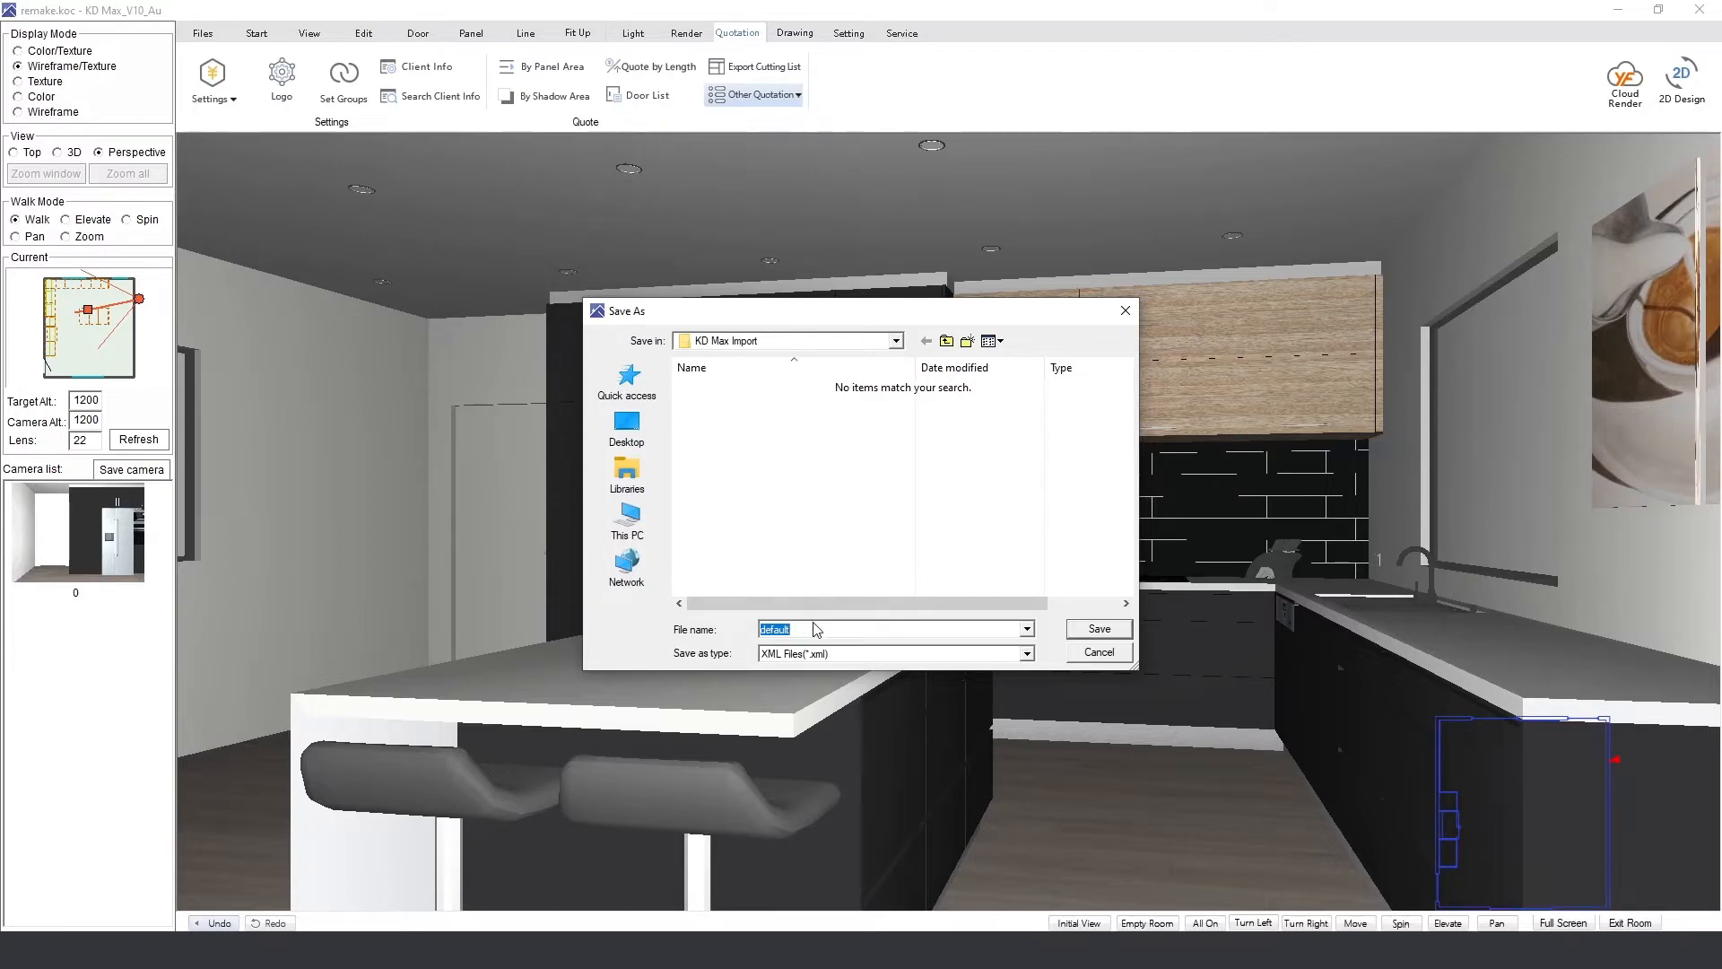
type("Kitche")
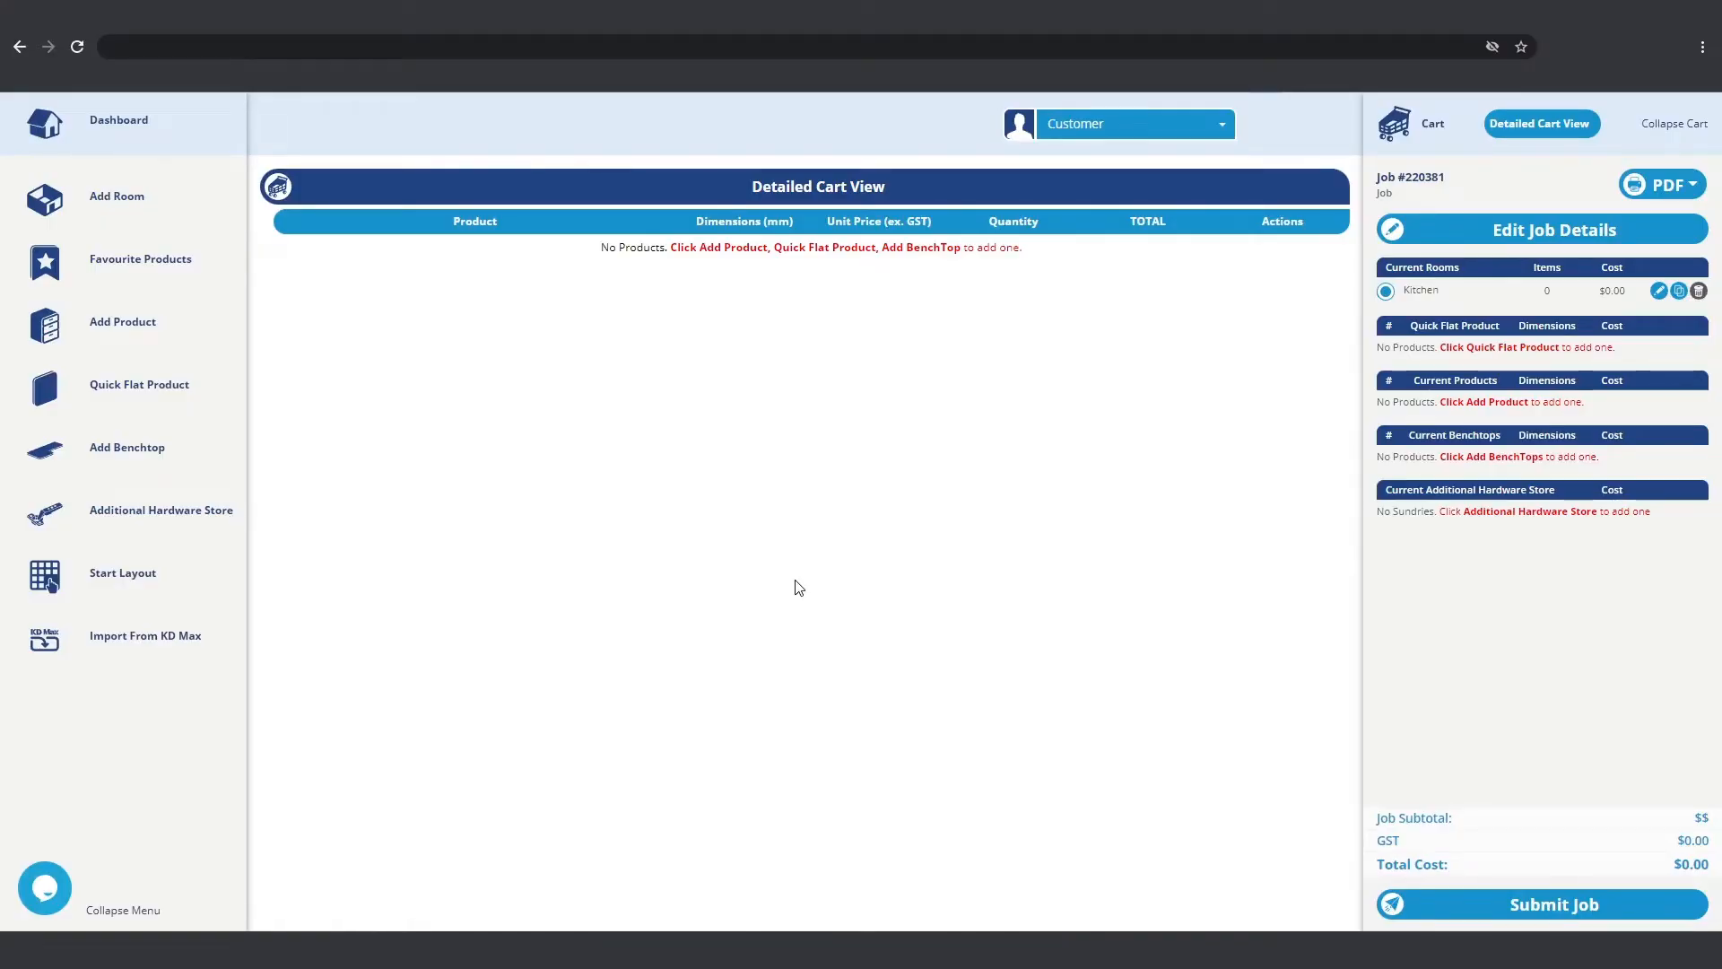
mouse_move(763, 564)
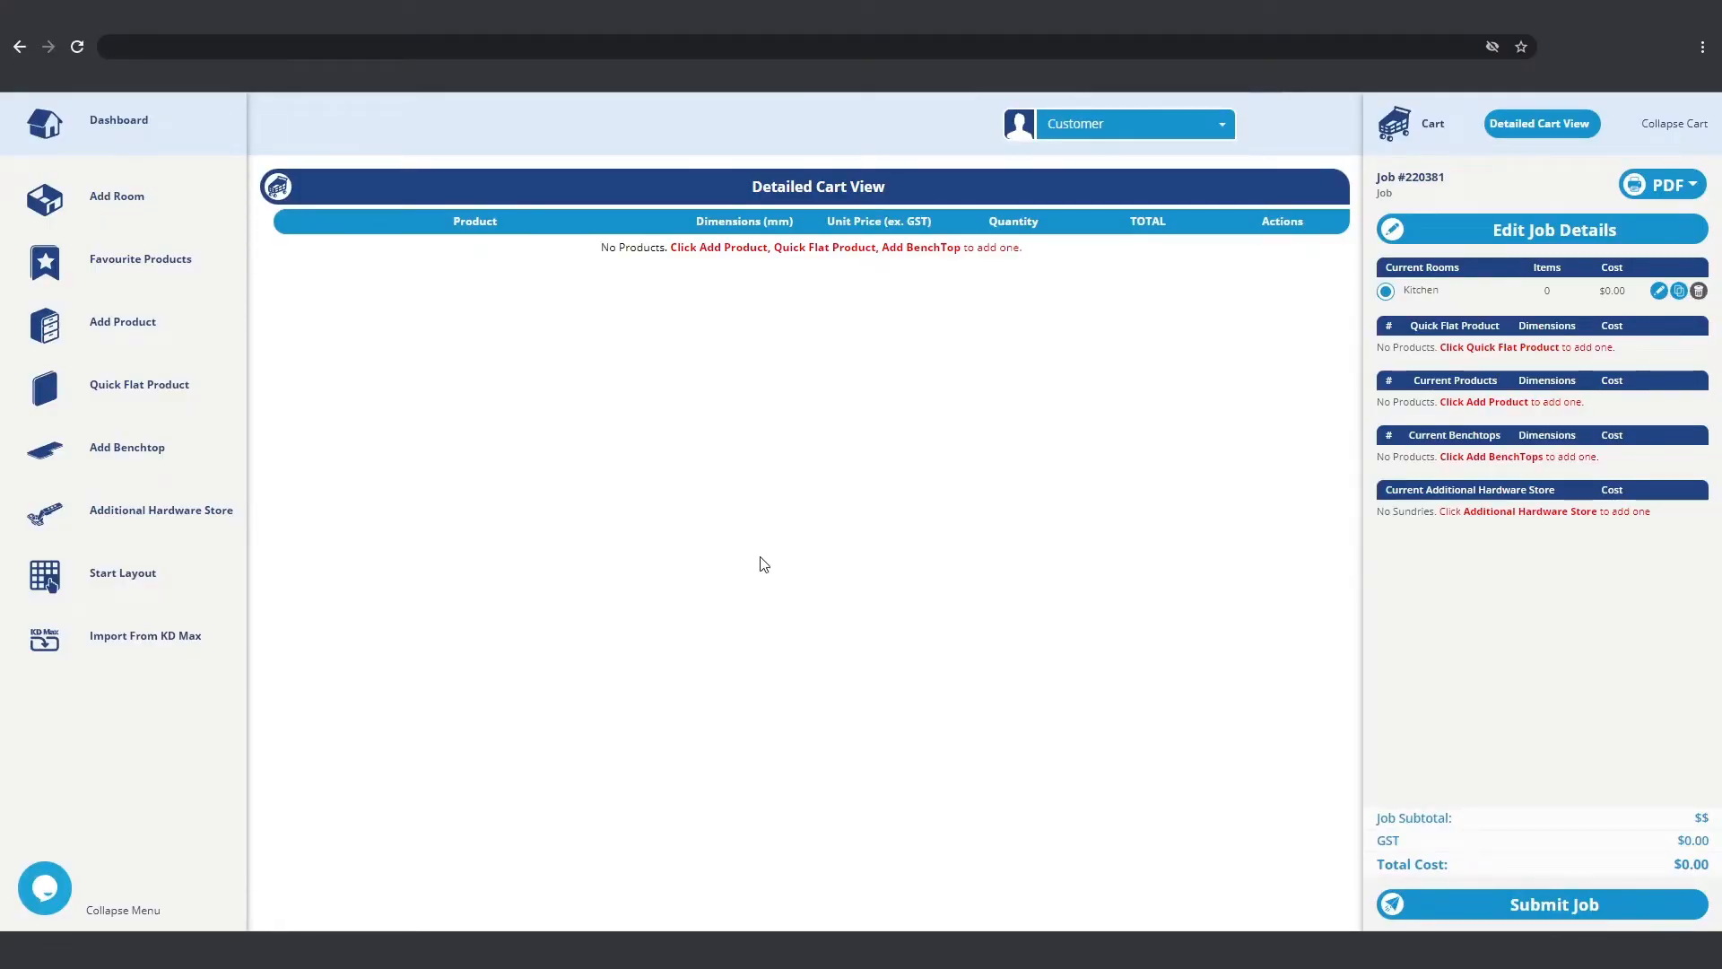
mouse_move(146, 637)
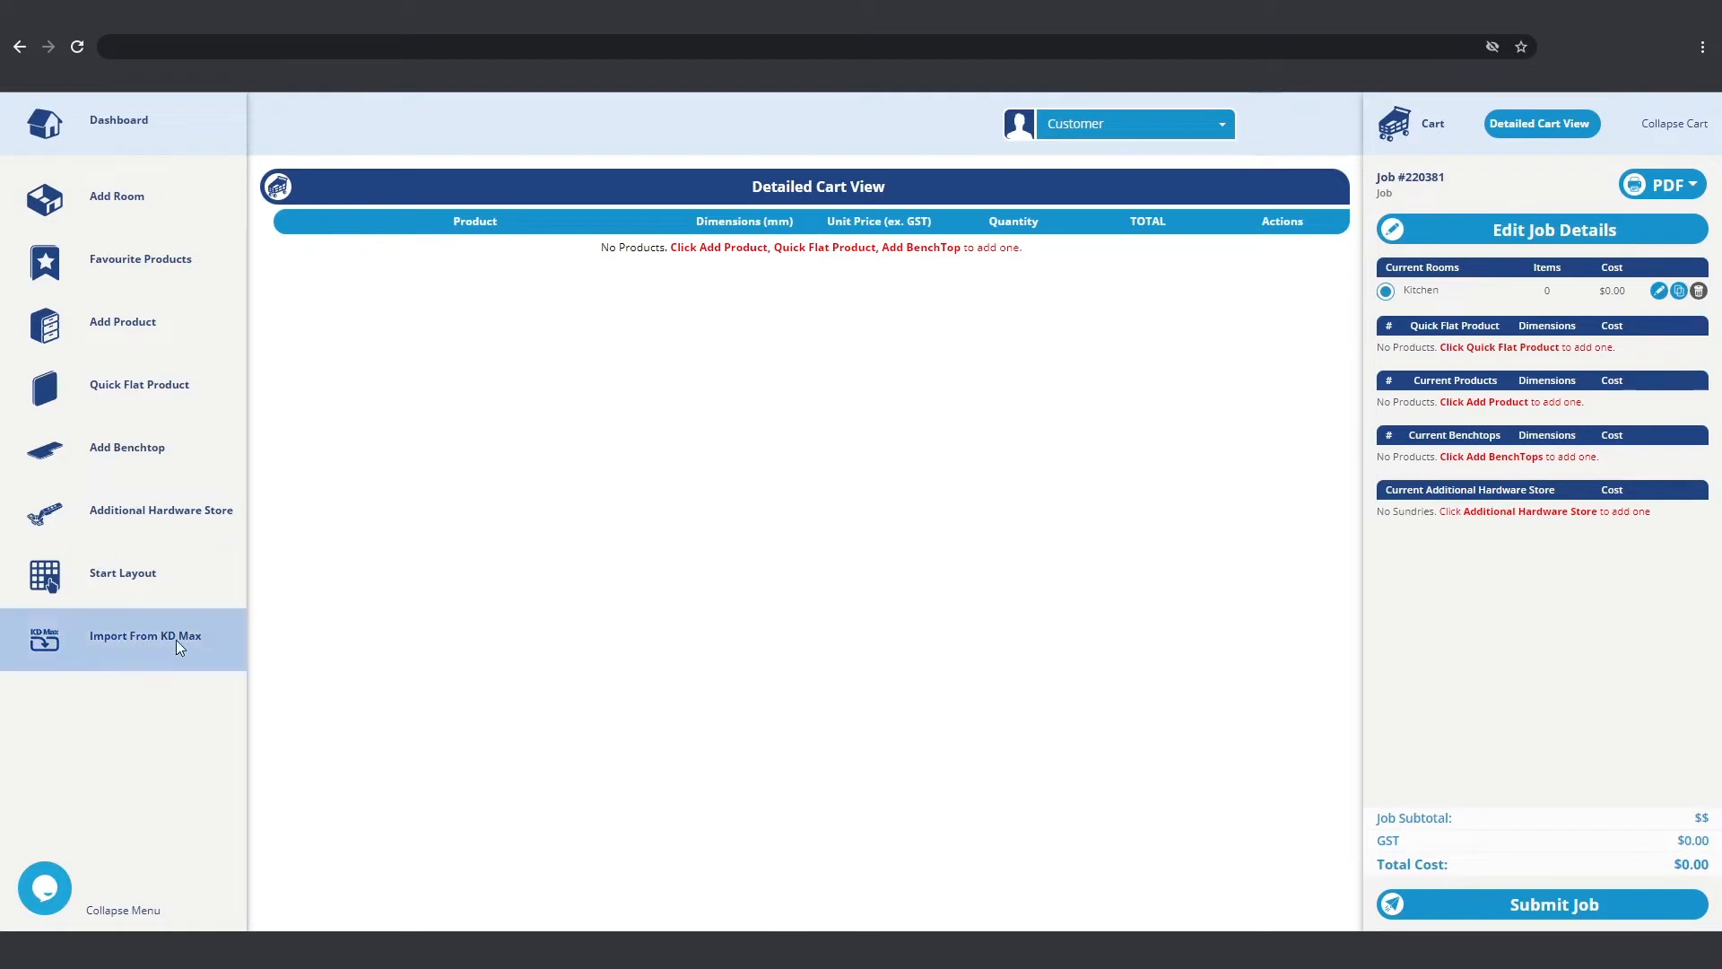
Step: Go to Import From KD Max and browse for a design file to upload
left_click(144, 636)
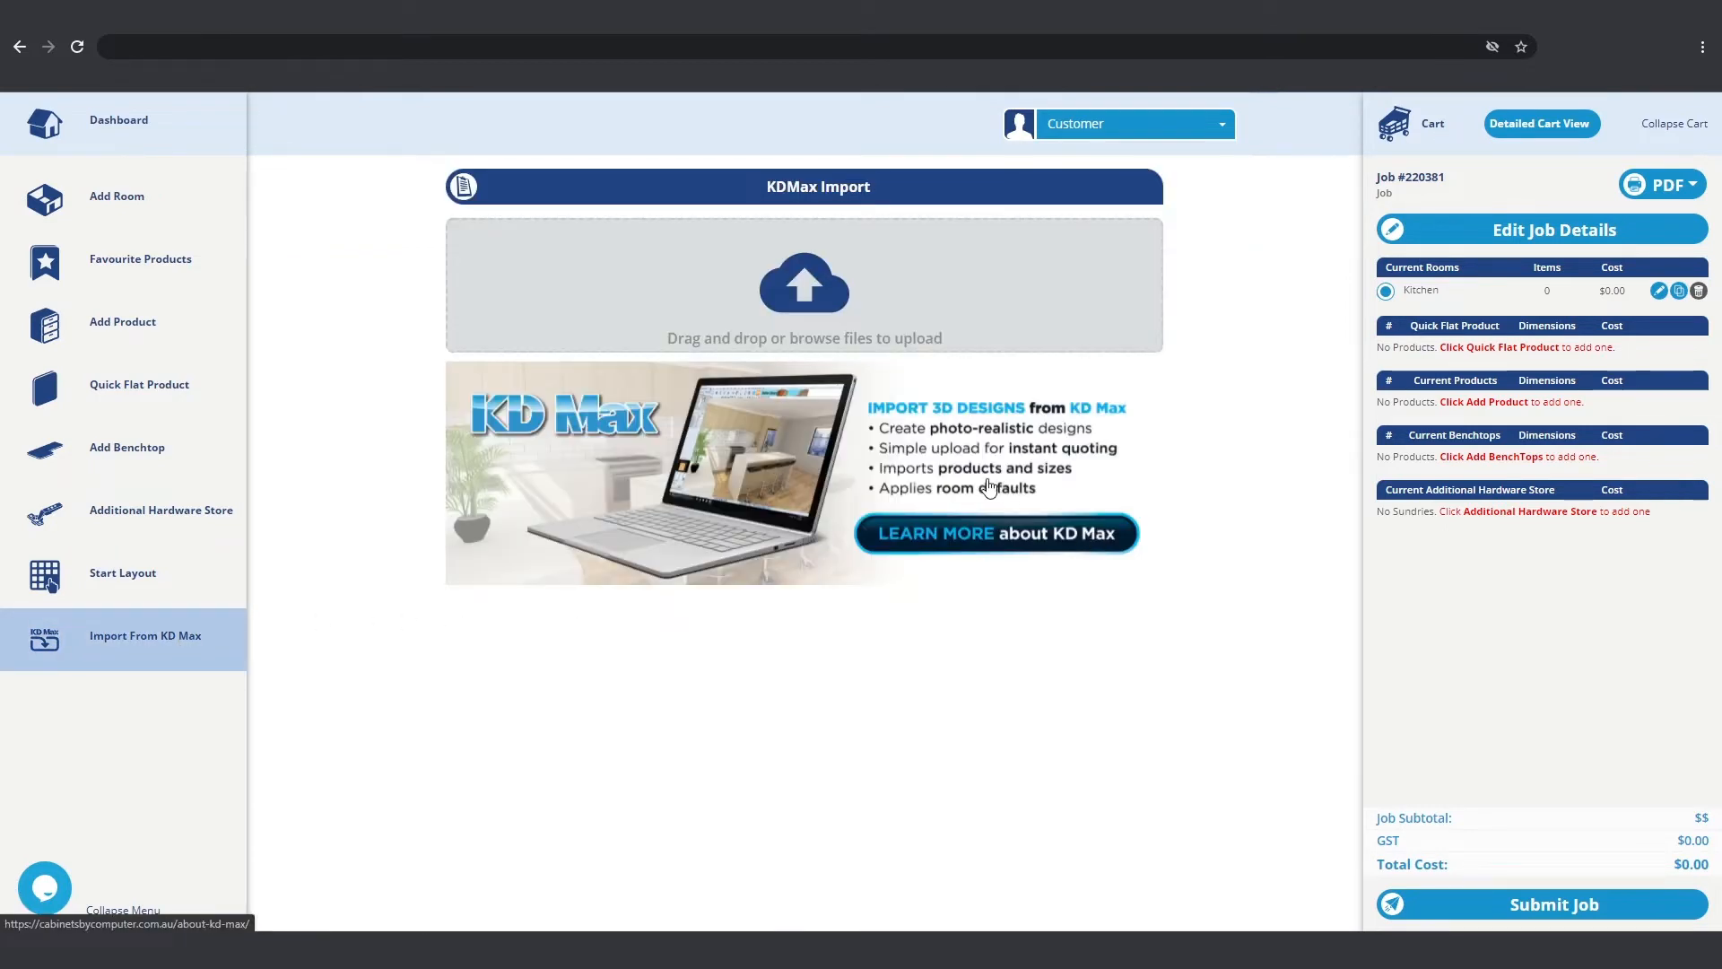
mouse_move(862, 346)
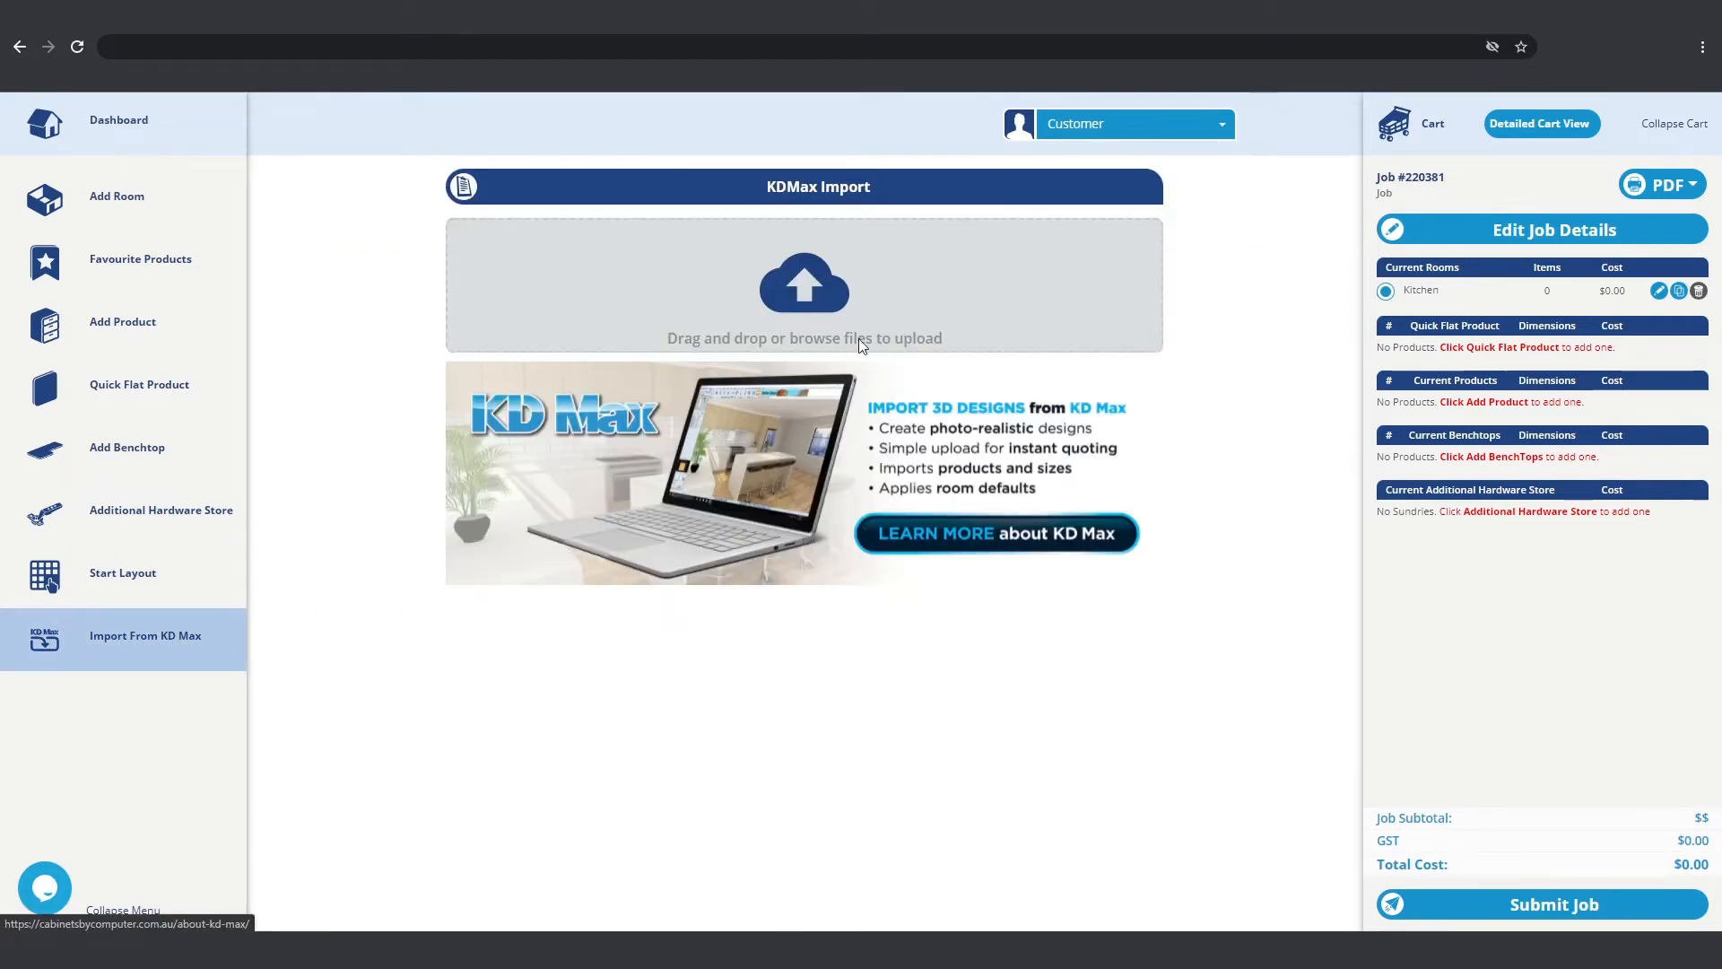
left_click(803, 283)
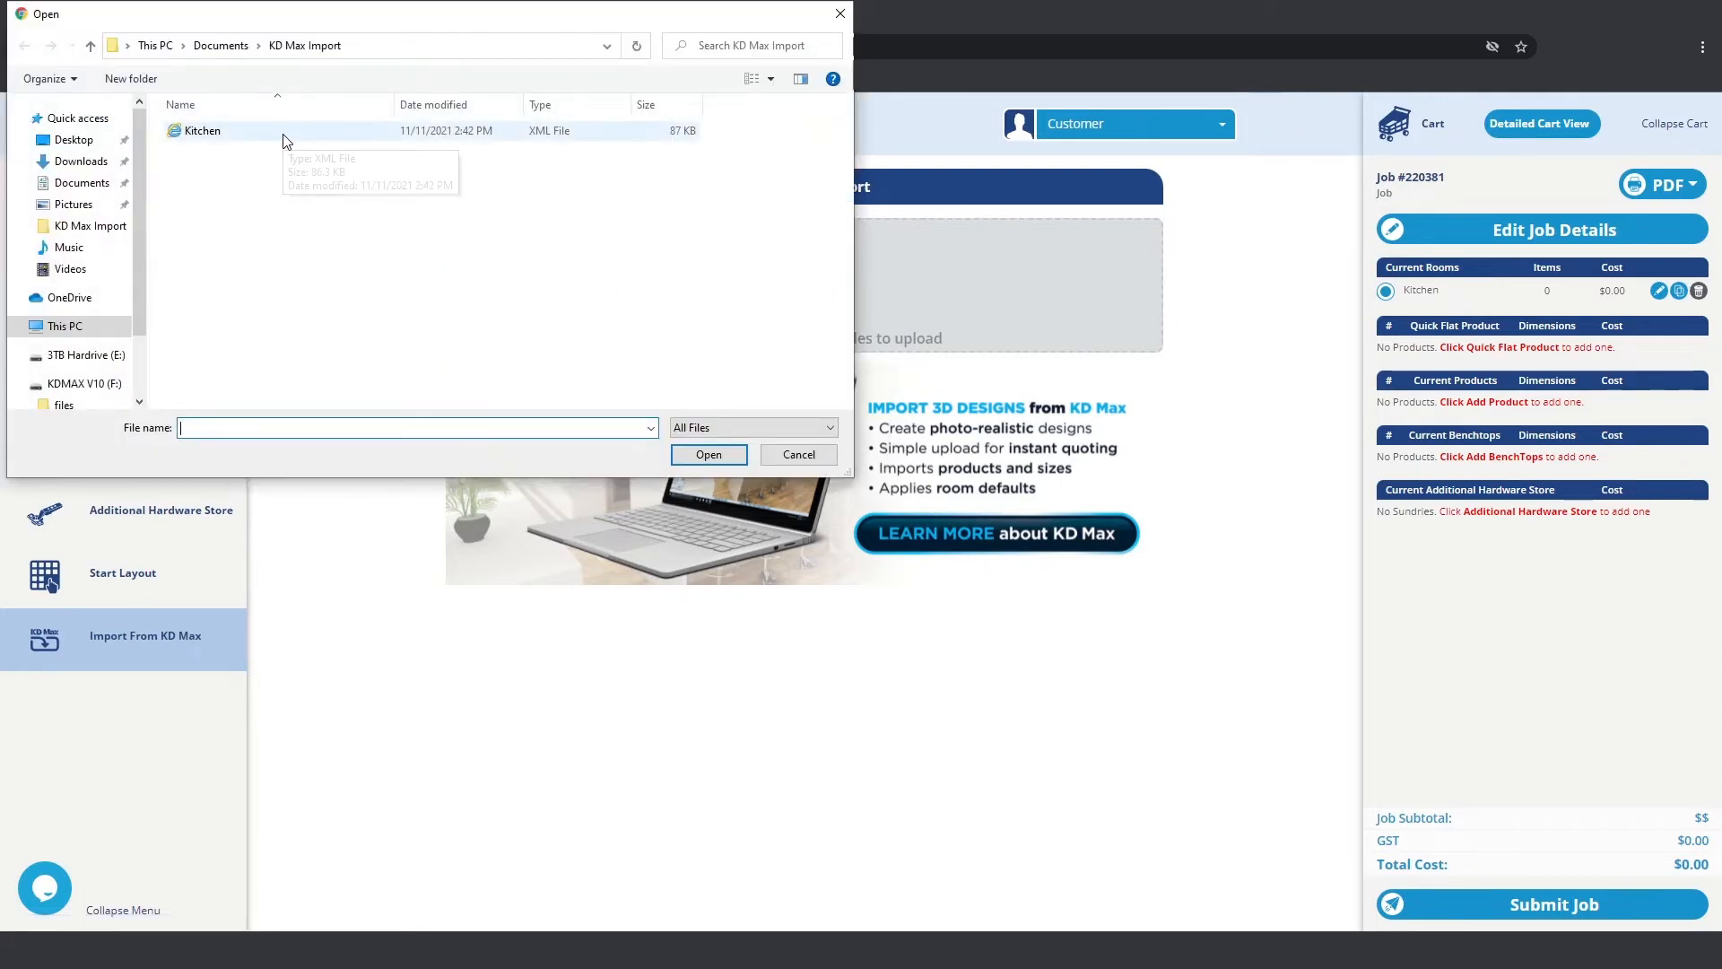
Step: Upload the Kitchen XML file and review the import-complete notice with unmatched plinths and worktops
left_click(708, 455)
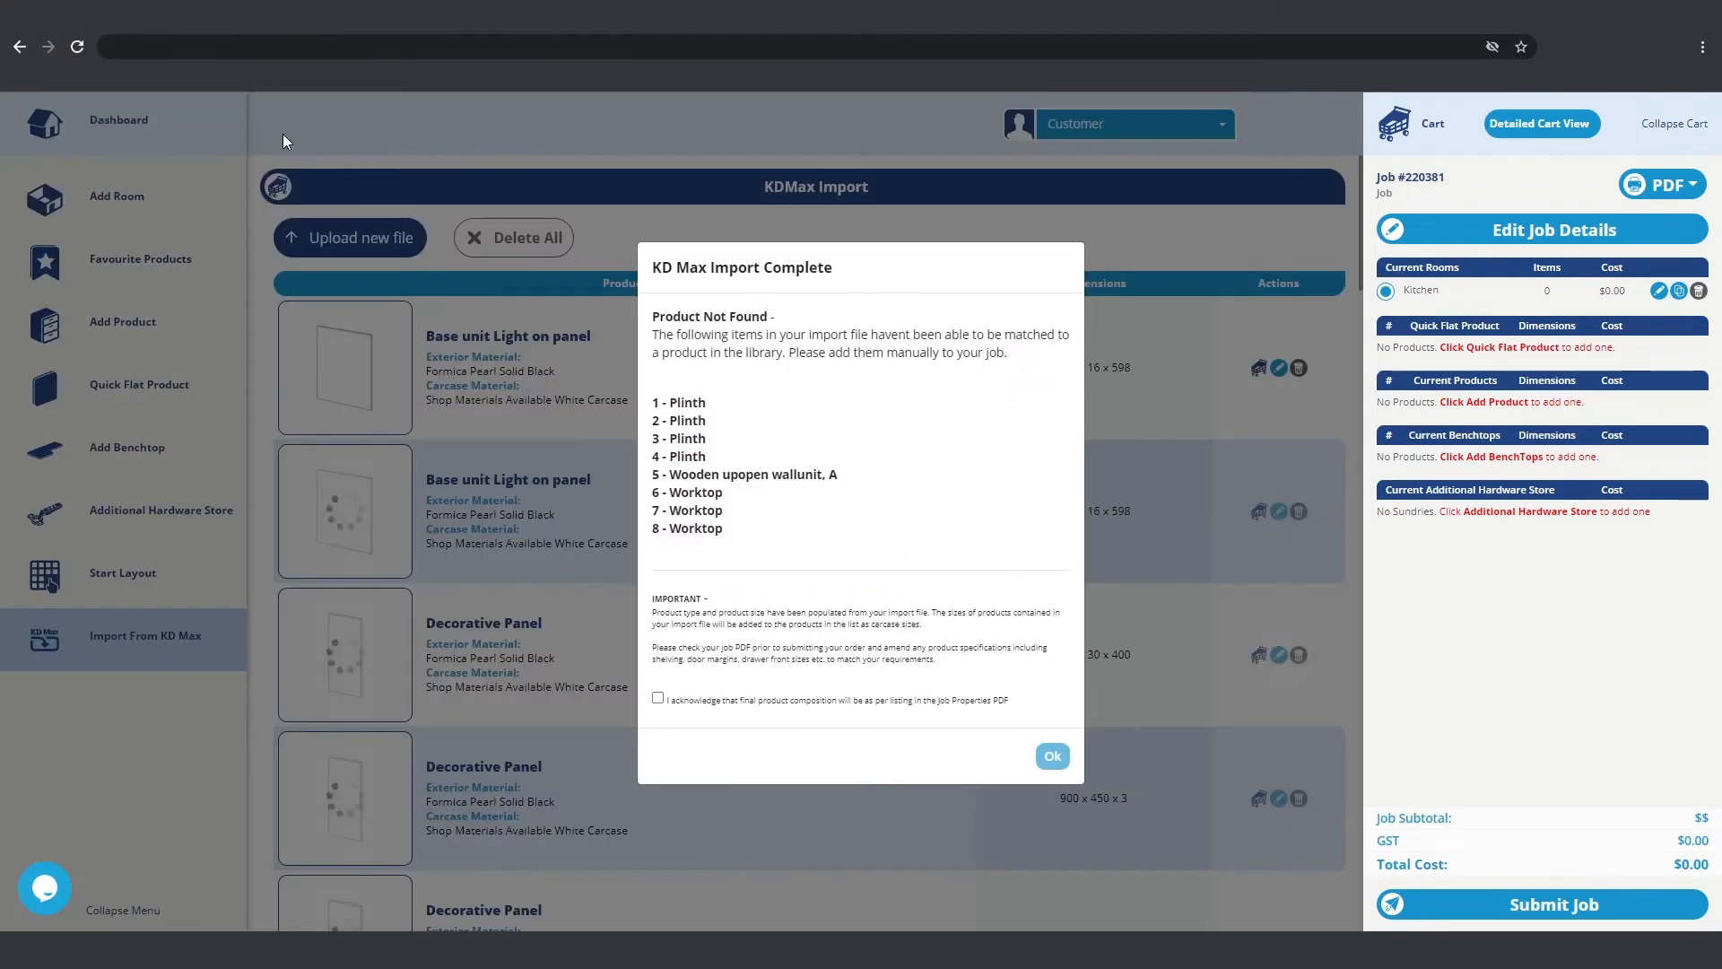
mouse_move(920, 441)
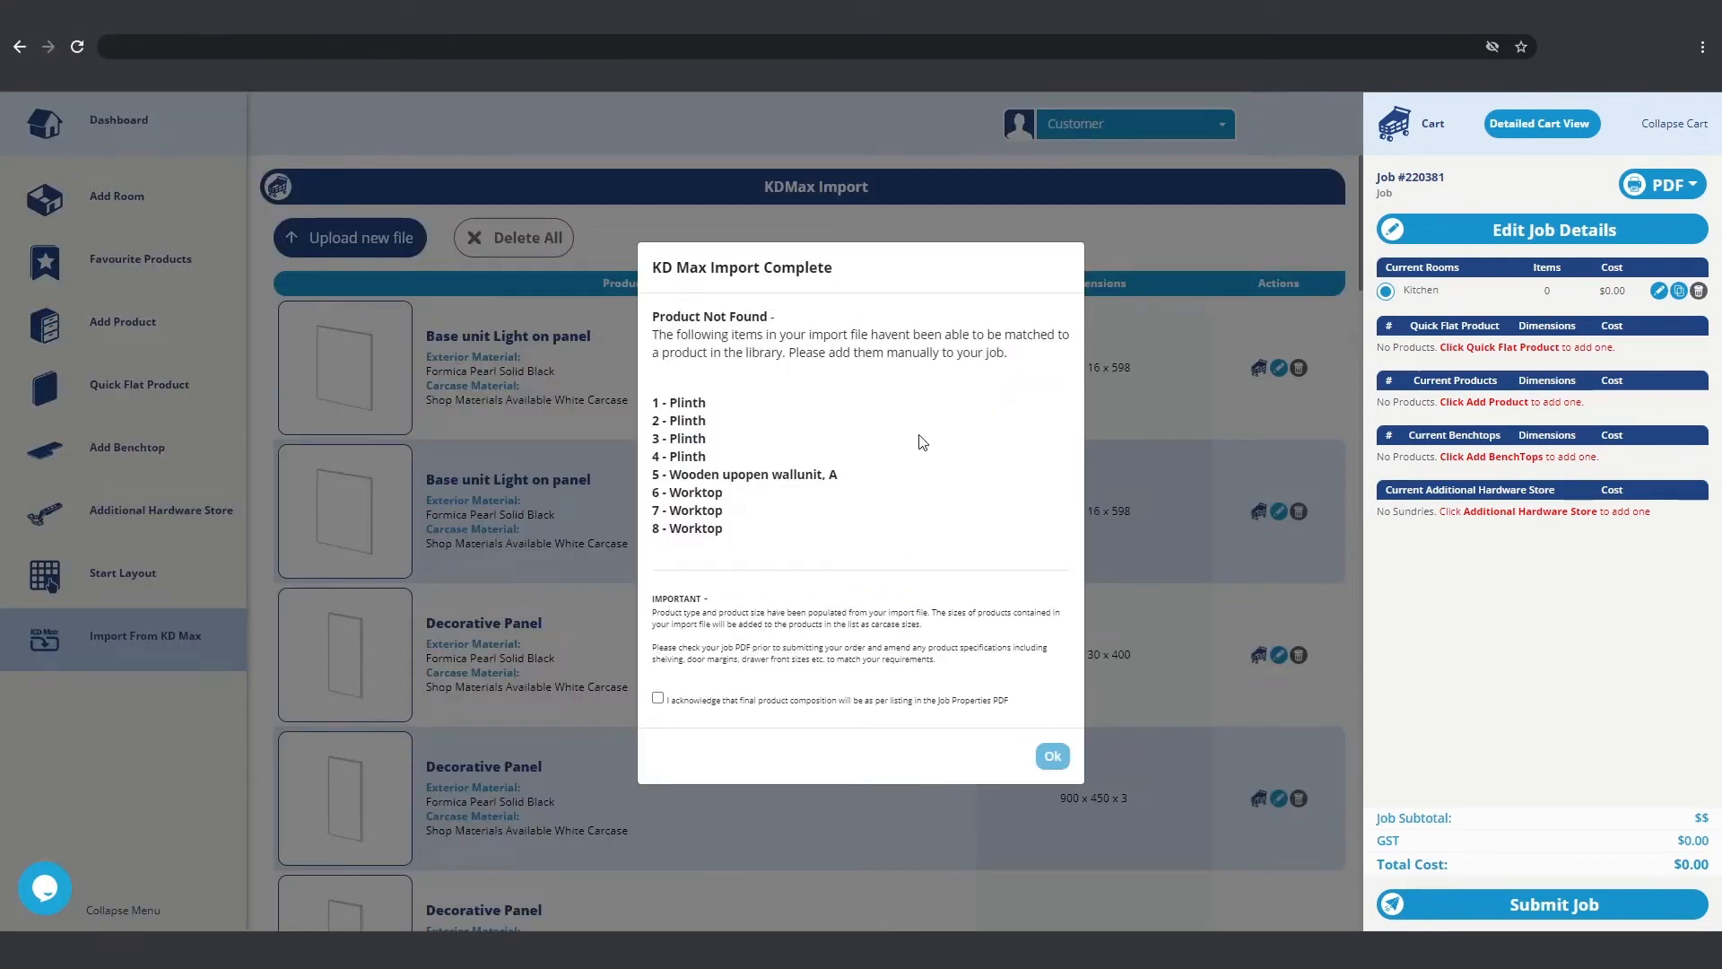
mouse_move(955, 552)
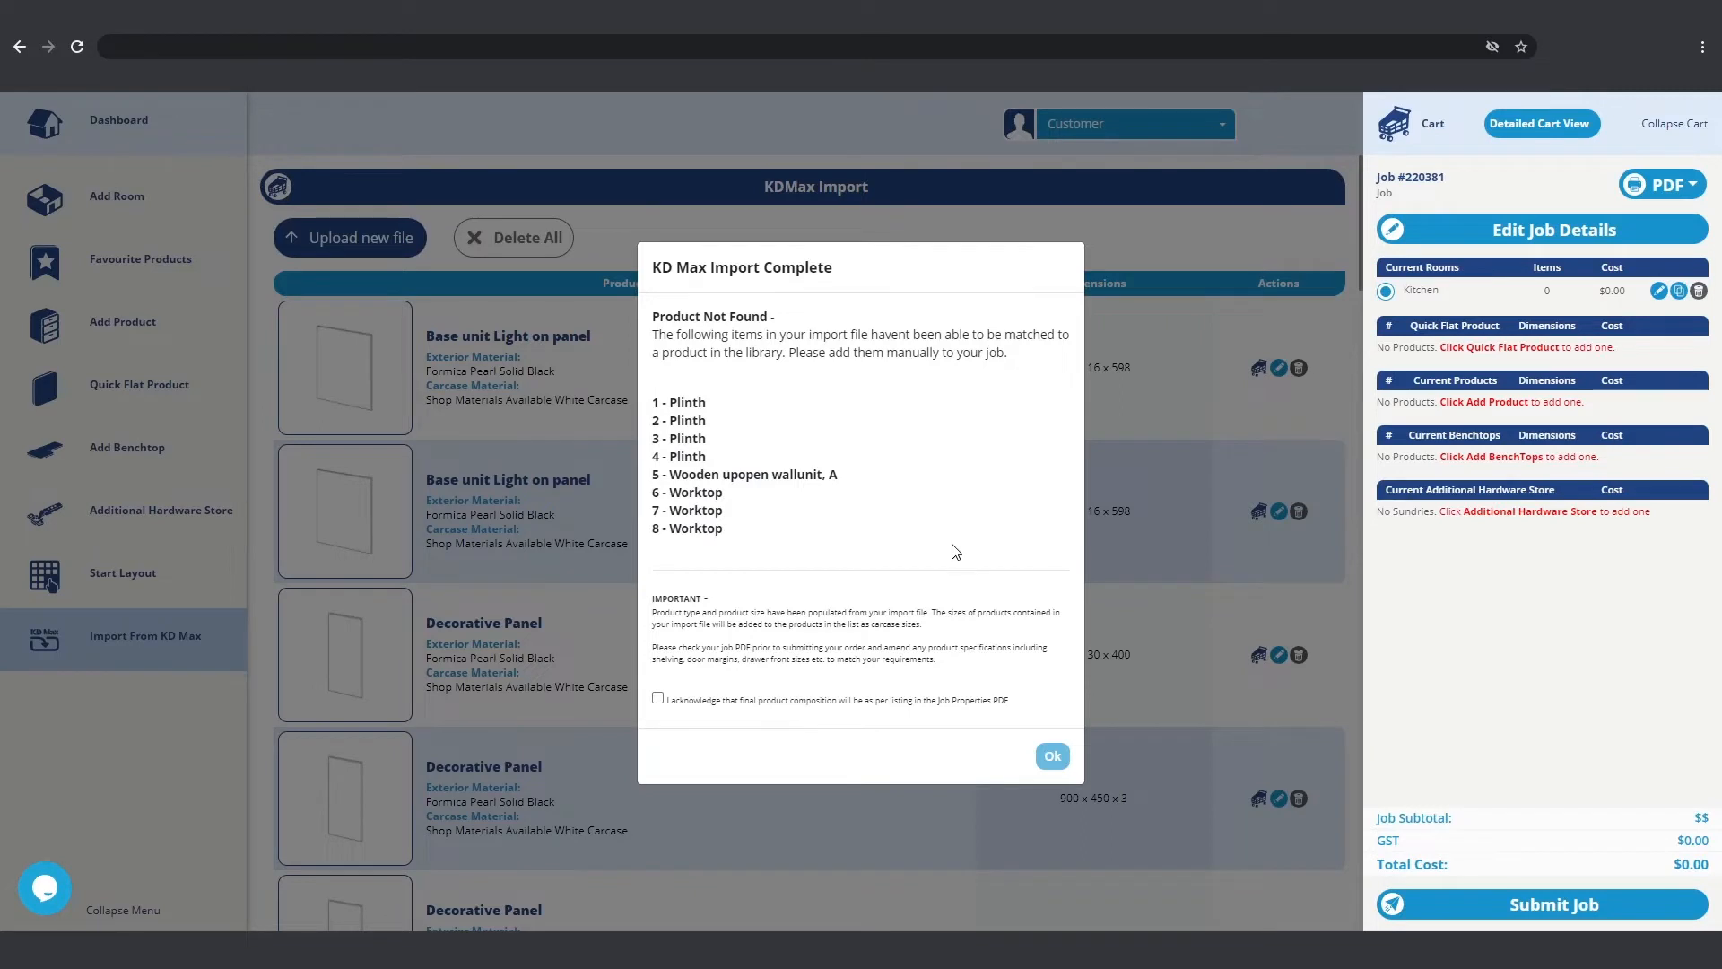
mouse_move(630, 741)
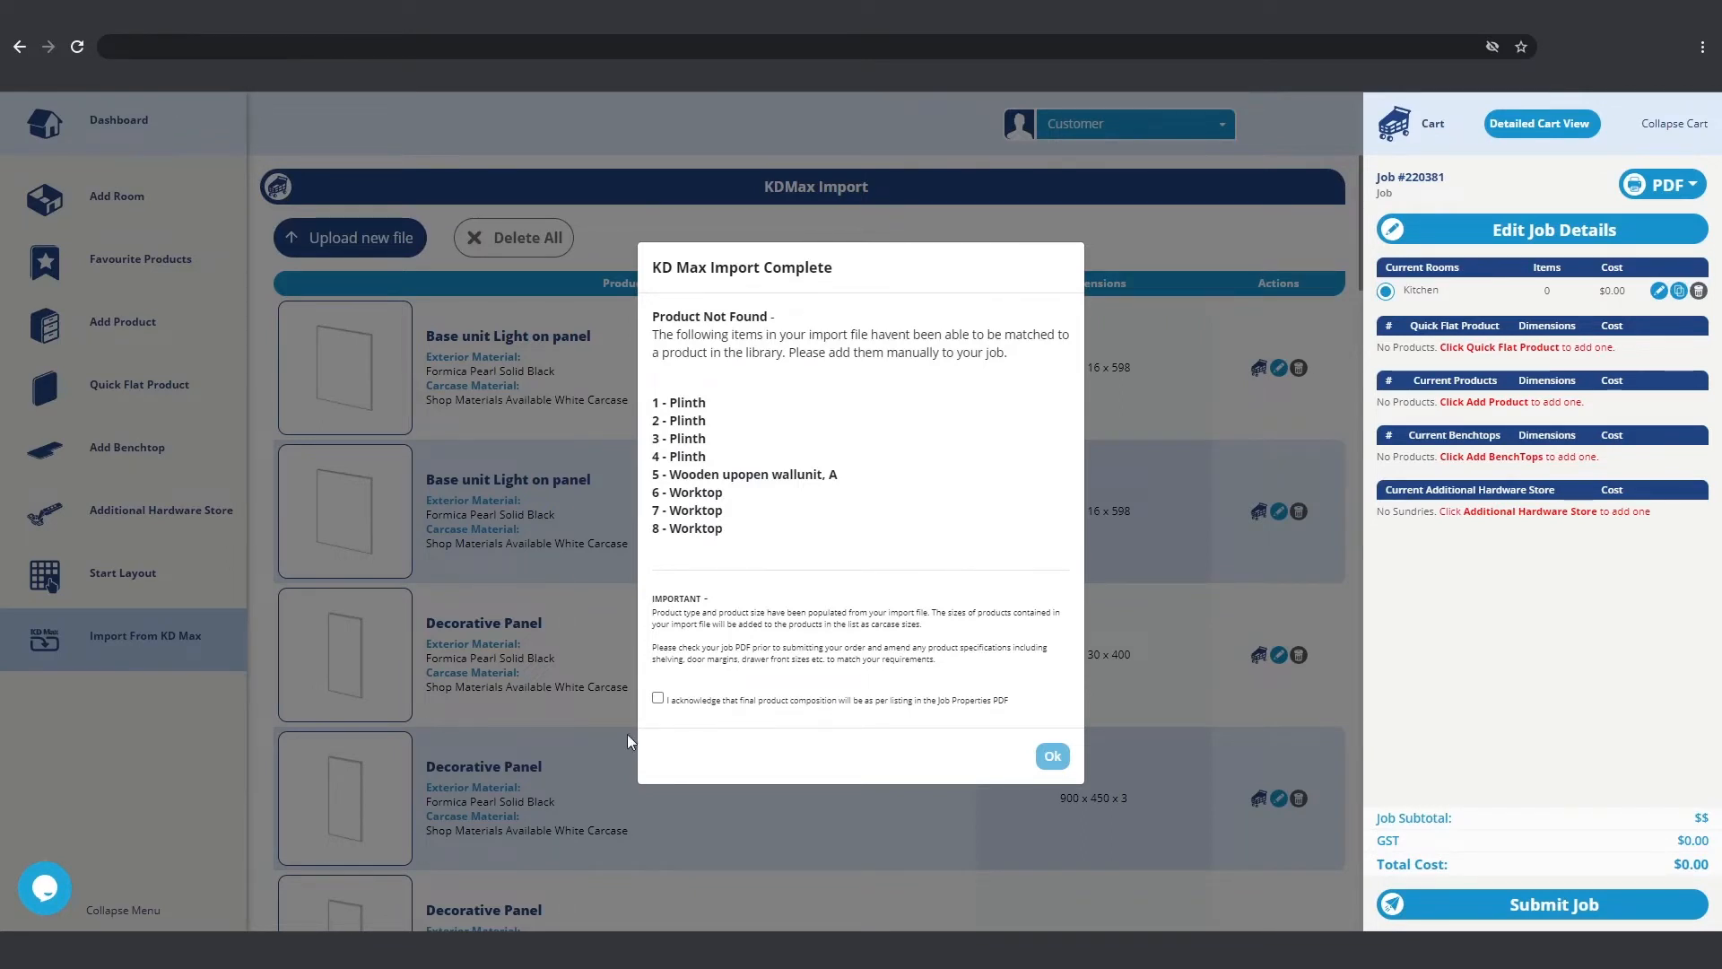
mouse_move(798, 588)
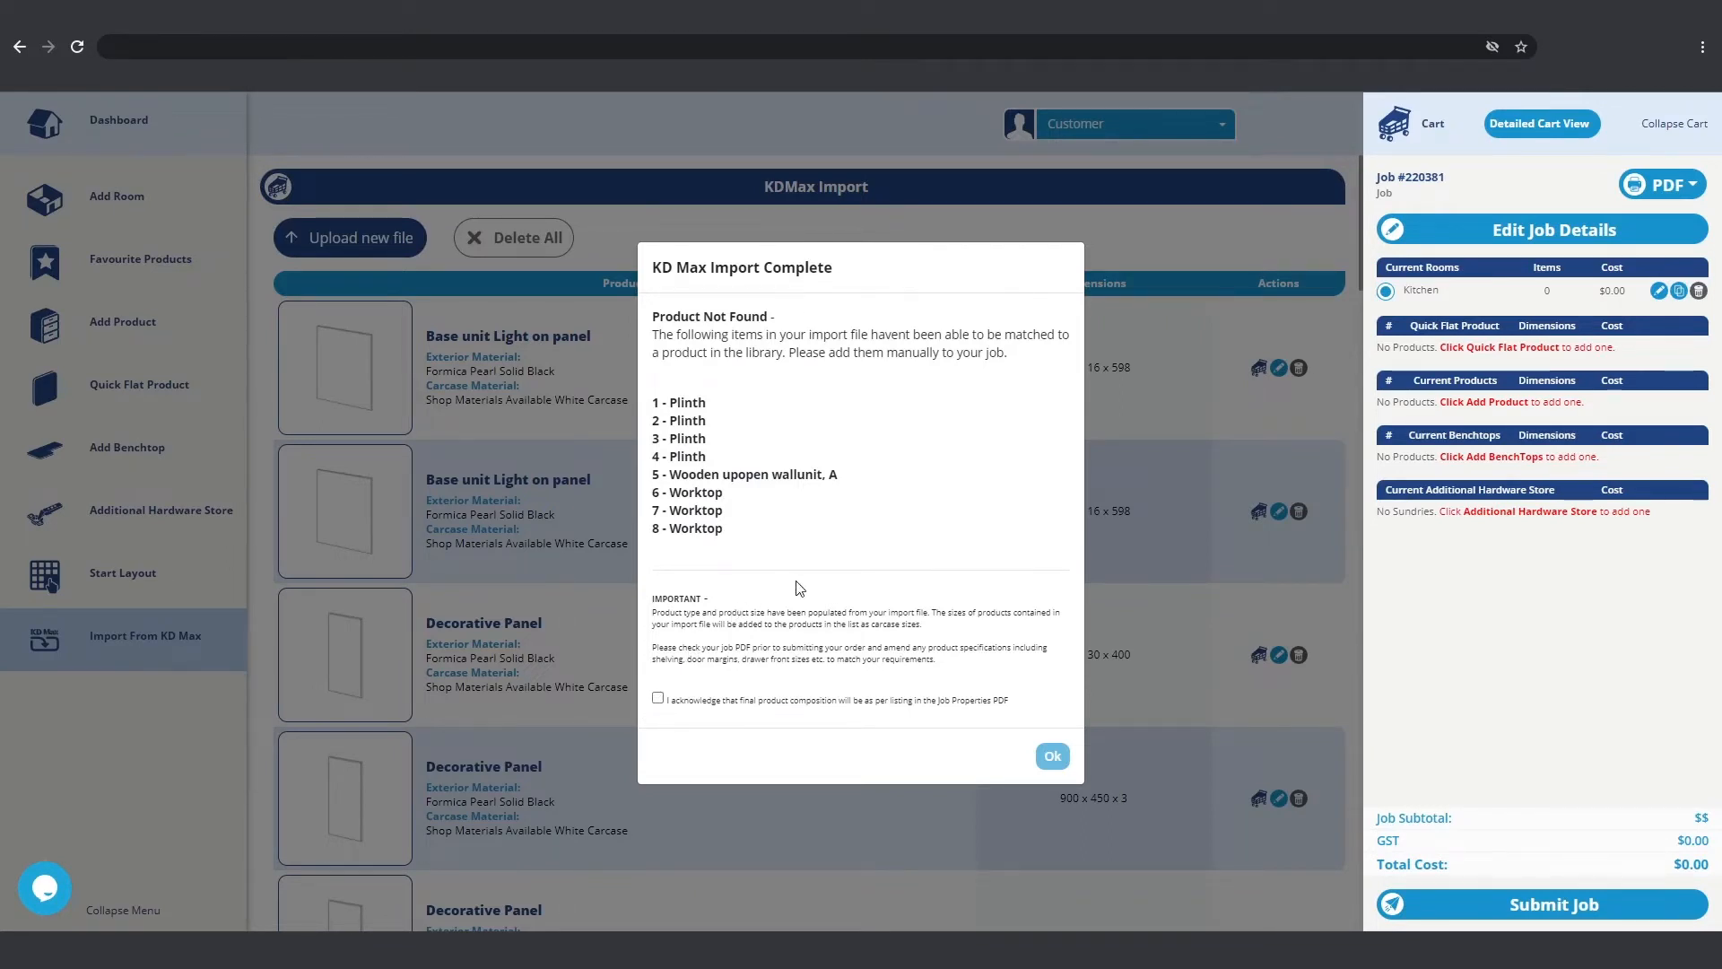
mouse_move(907, 496)
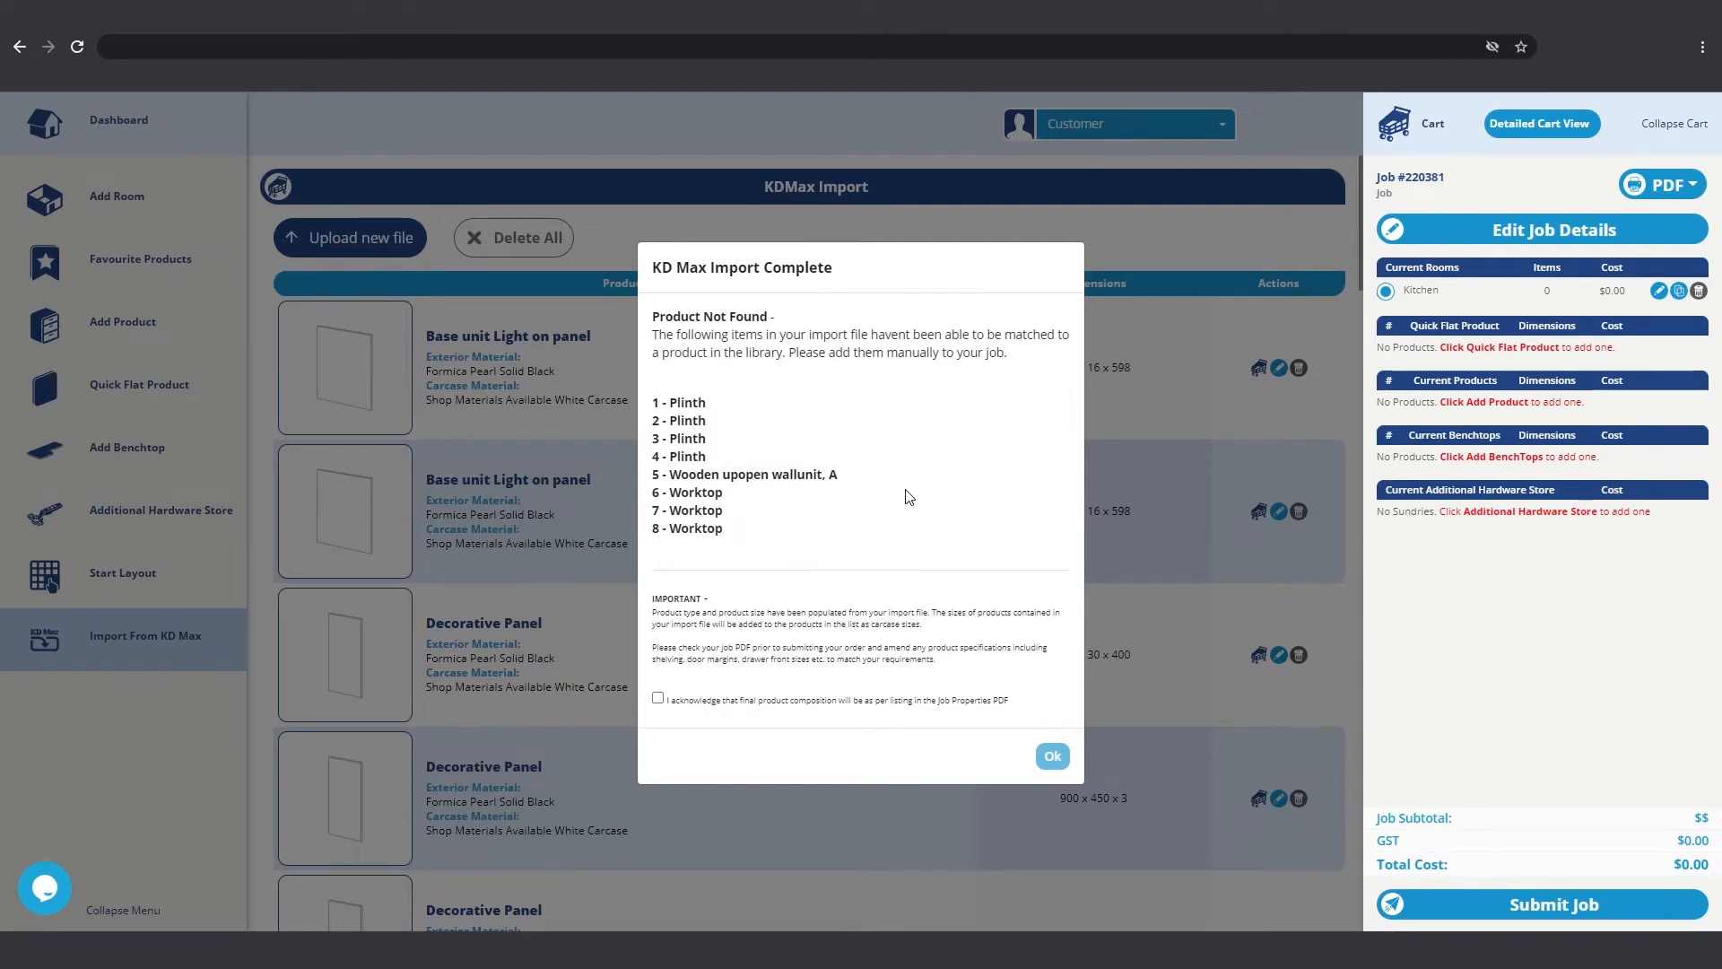
mouse_move(928, 494)
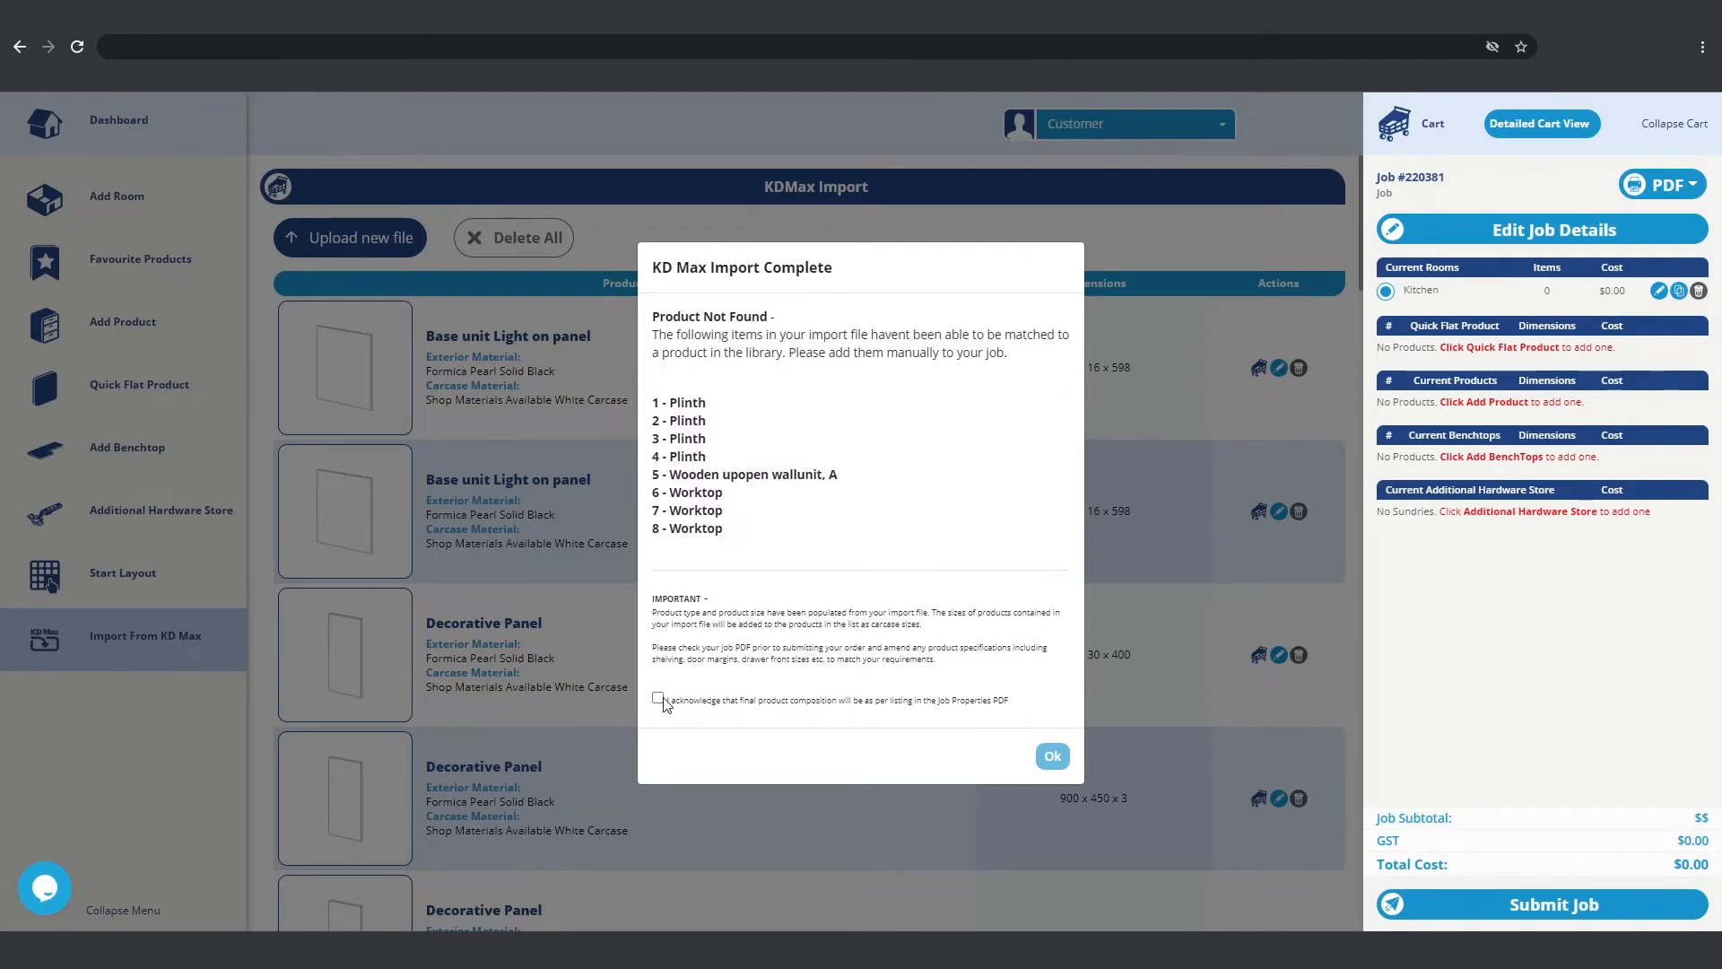
left_click(1050, 756)
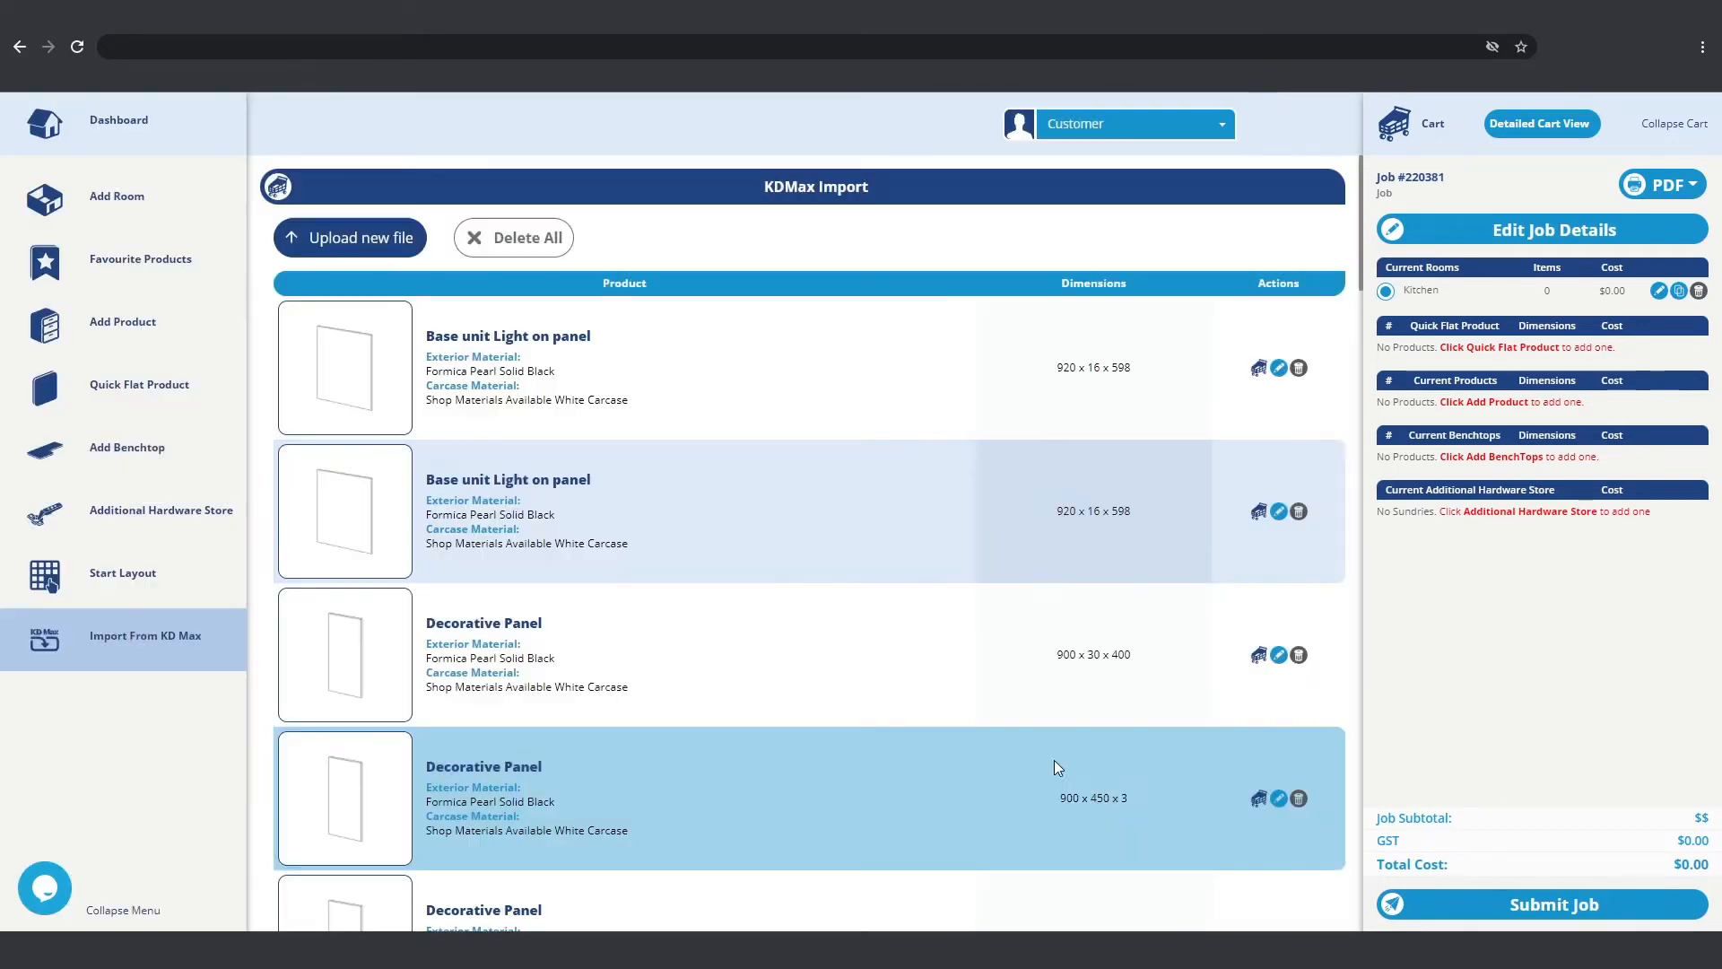
scroll("down", 3)
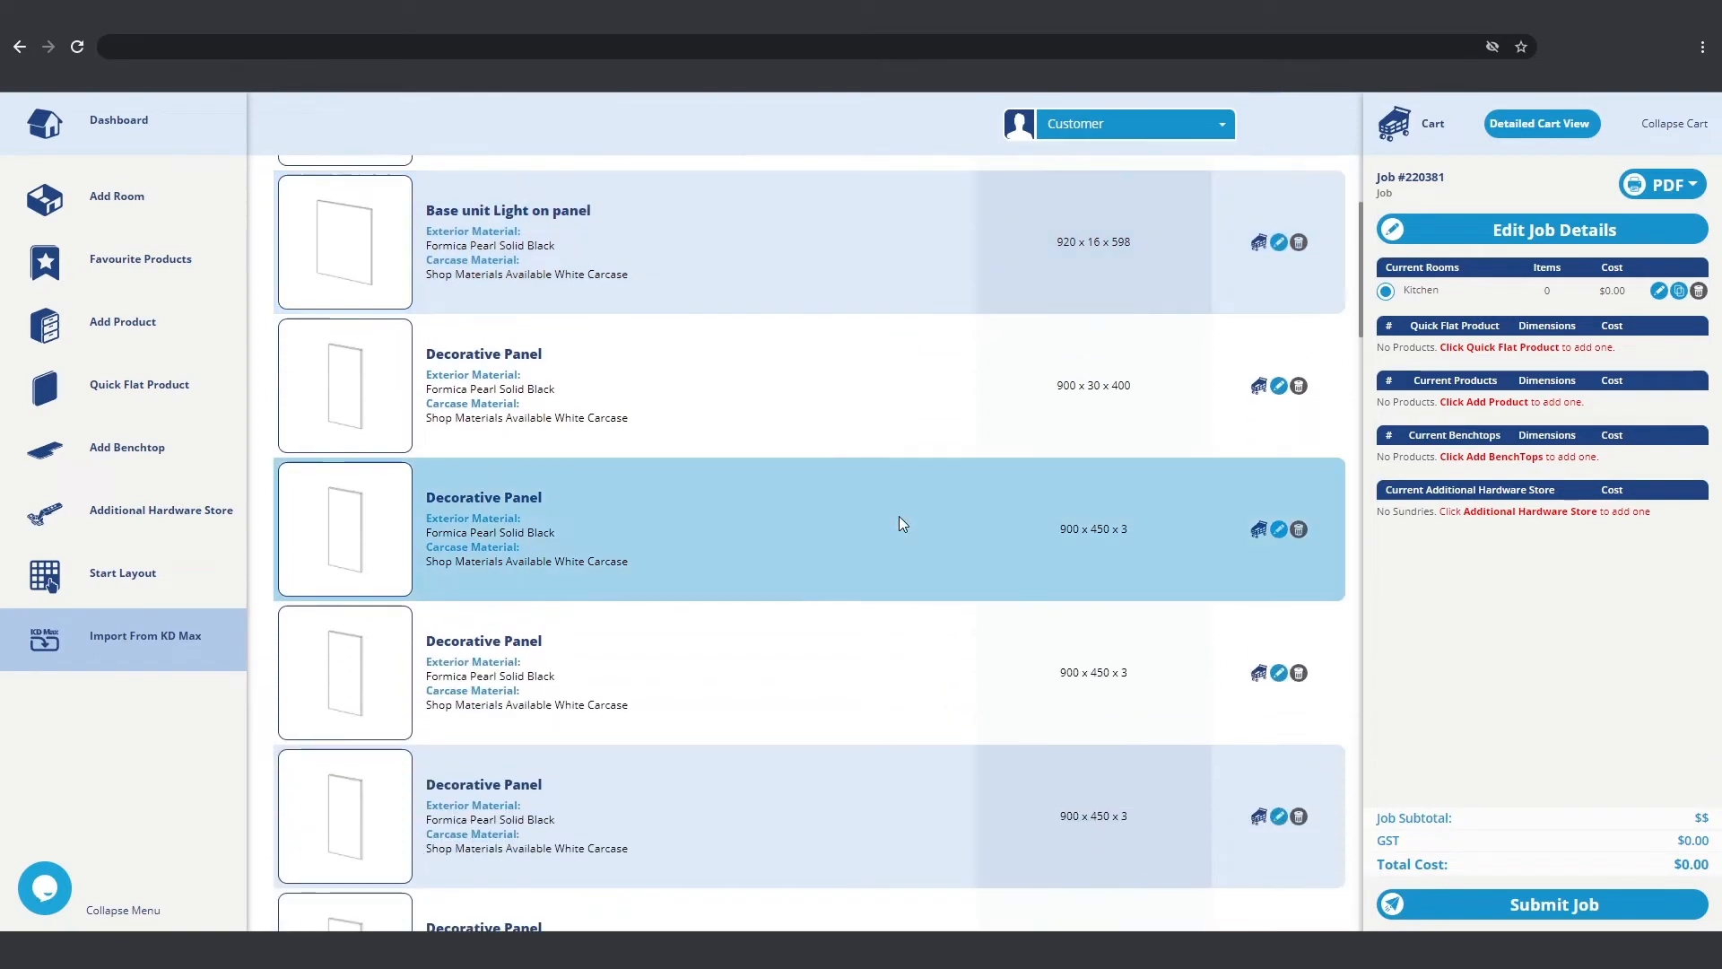
scroll("down", 3)
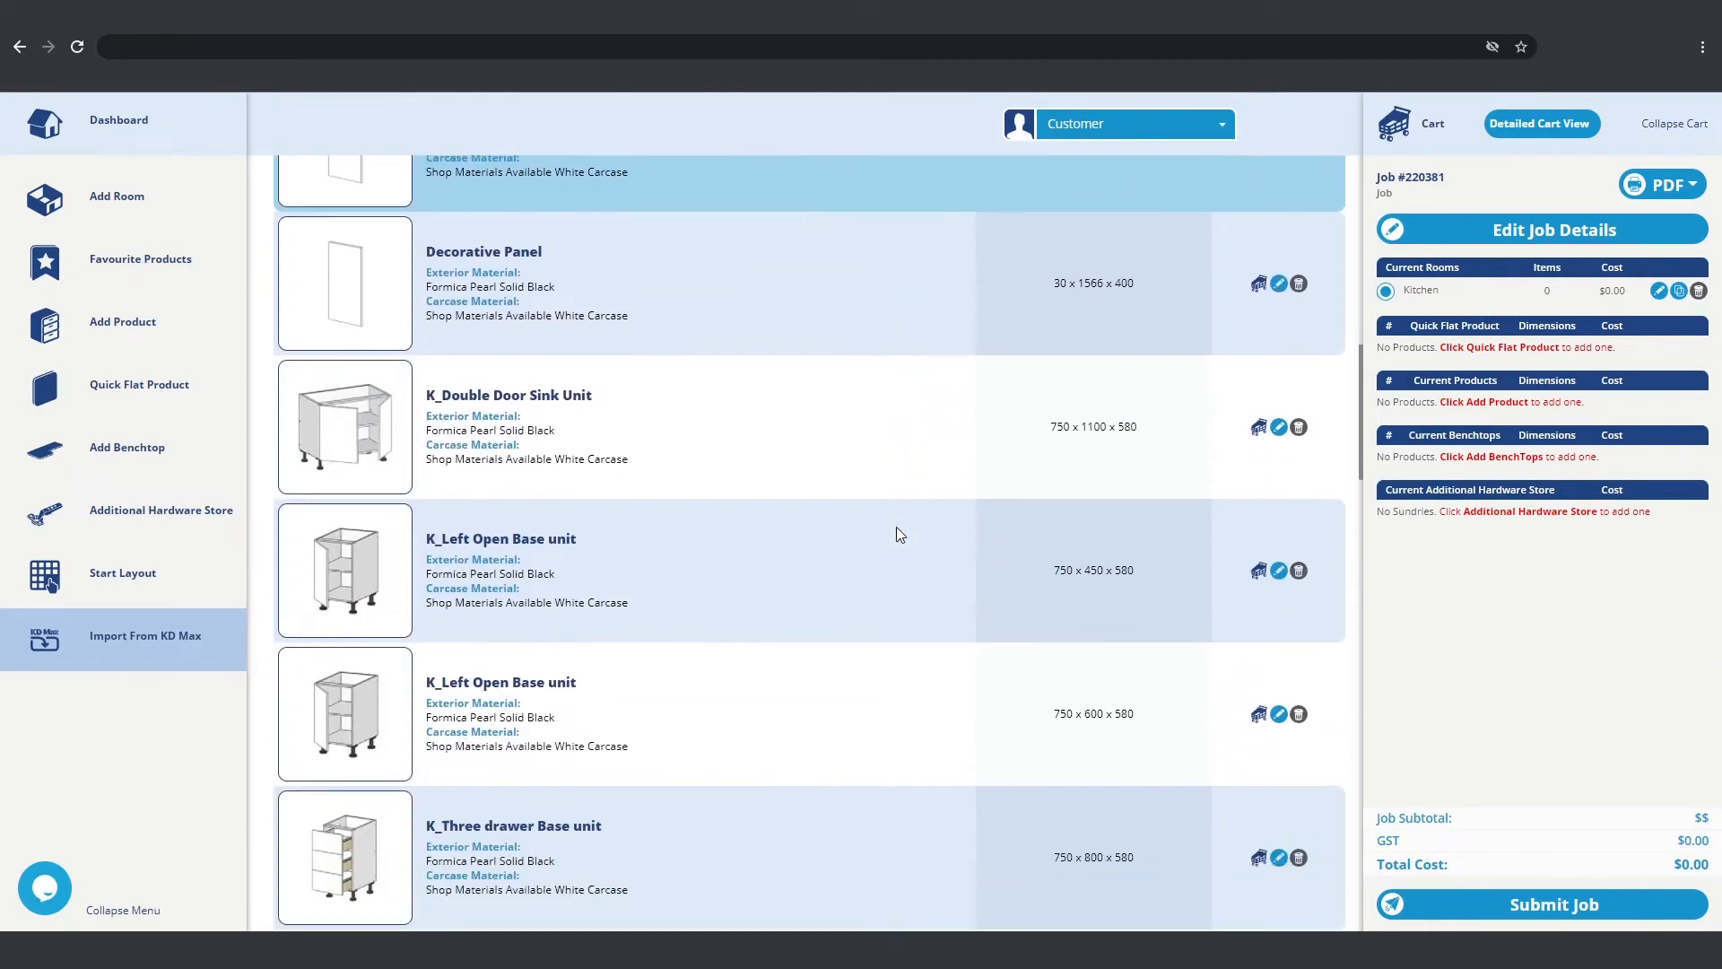
scroll("down", 3)
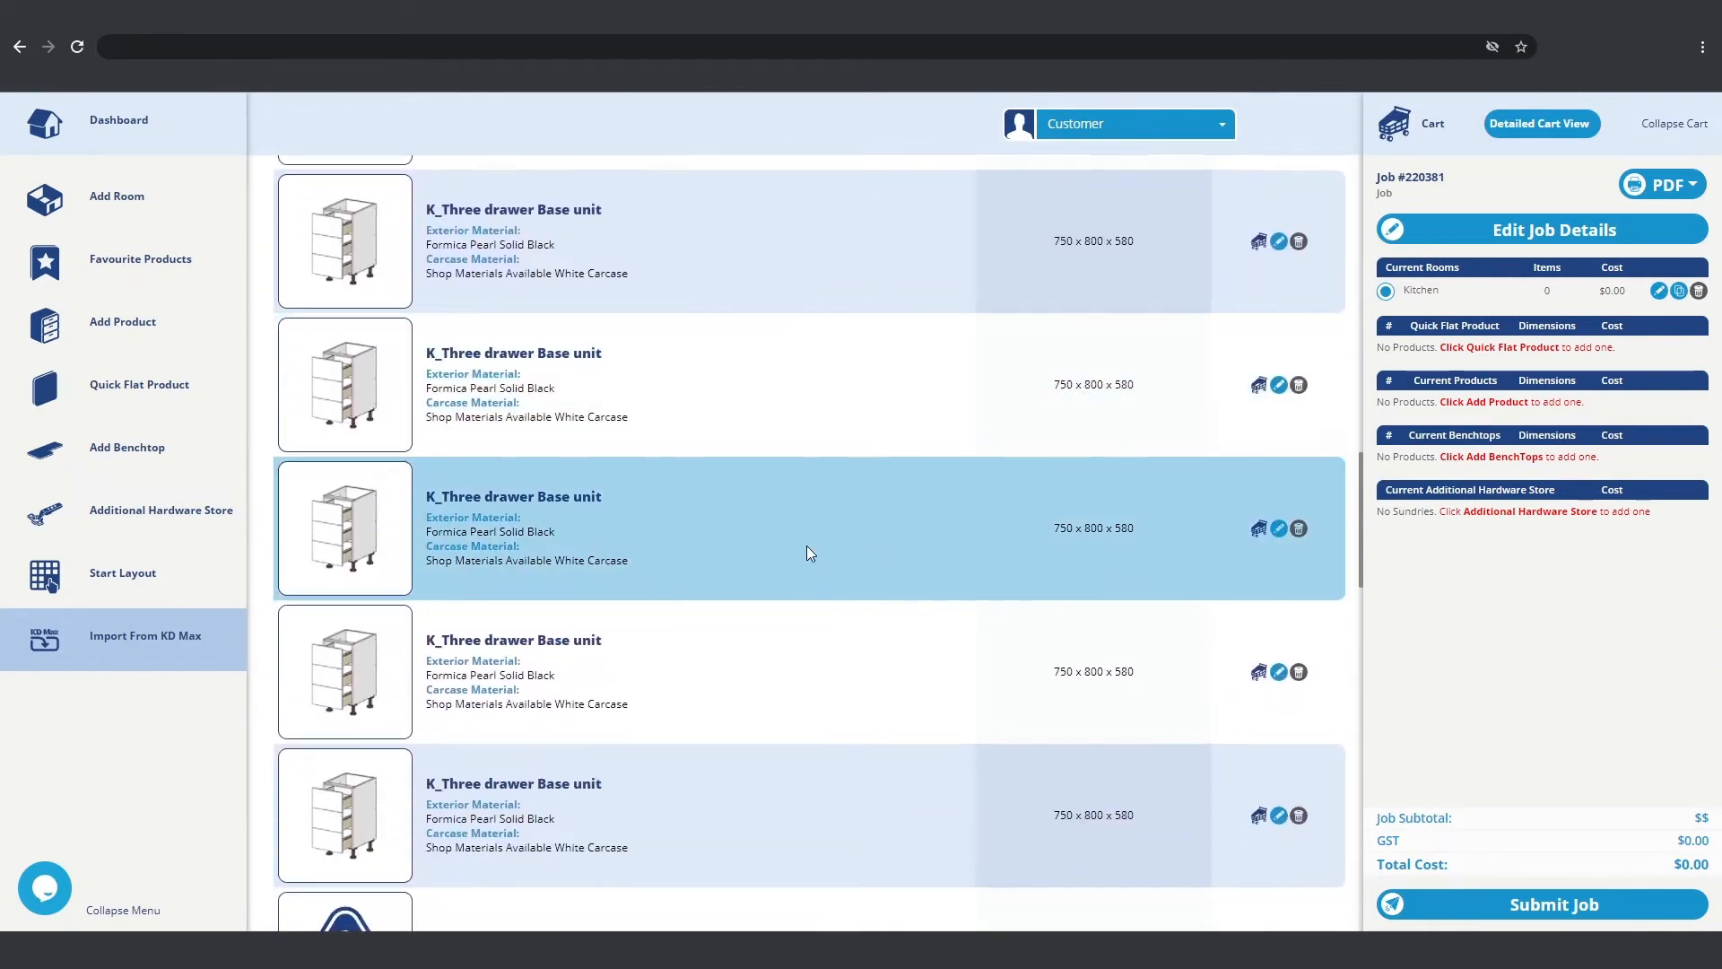
scroll("down", 3)
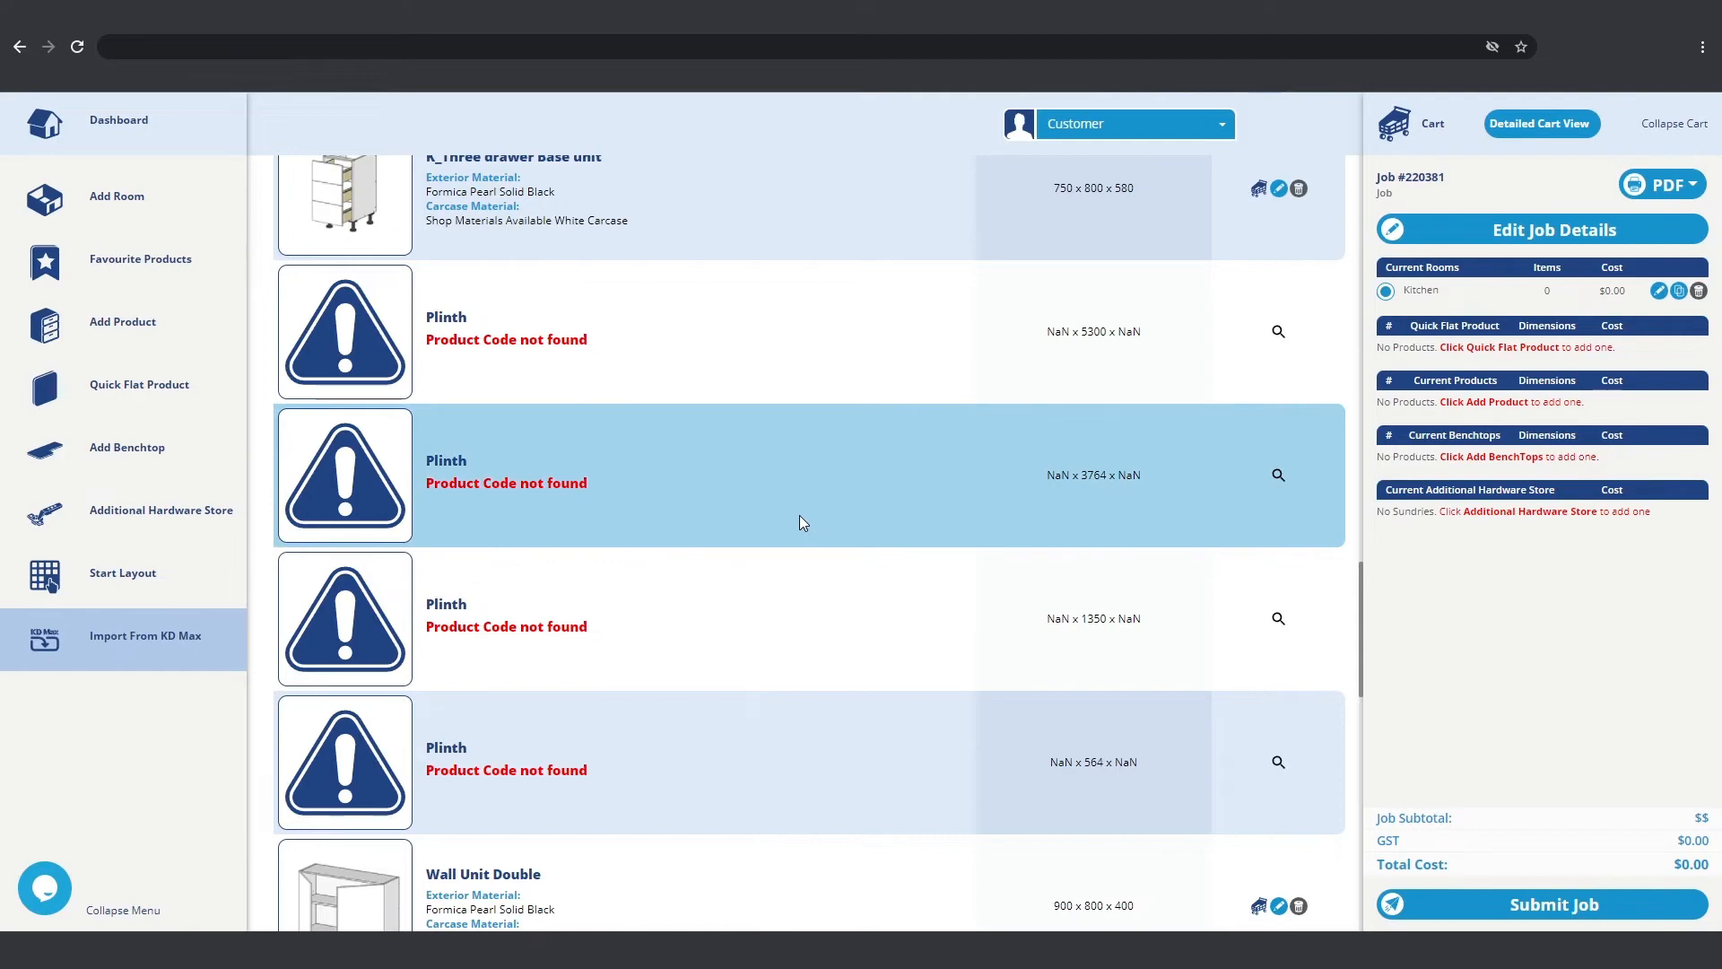
mouse_move(755, 499)
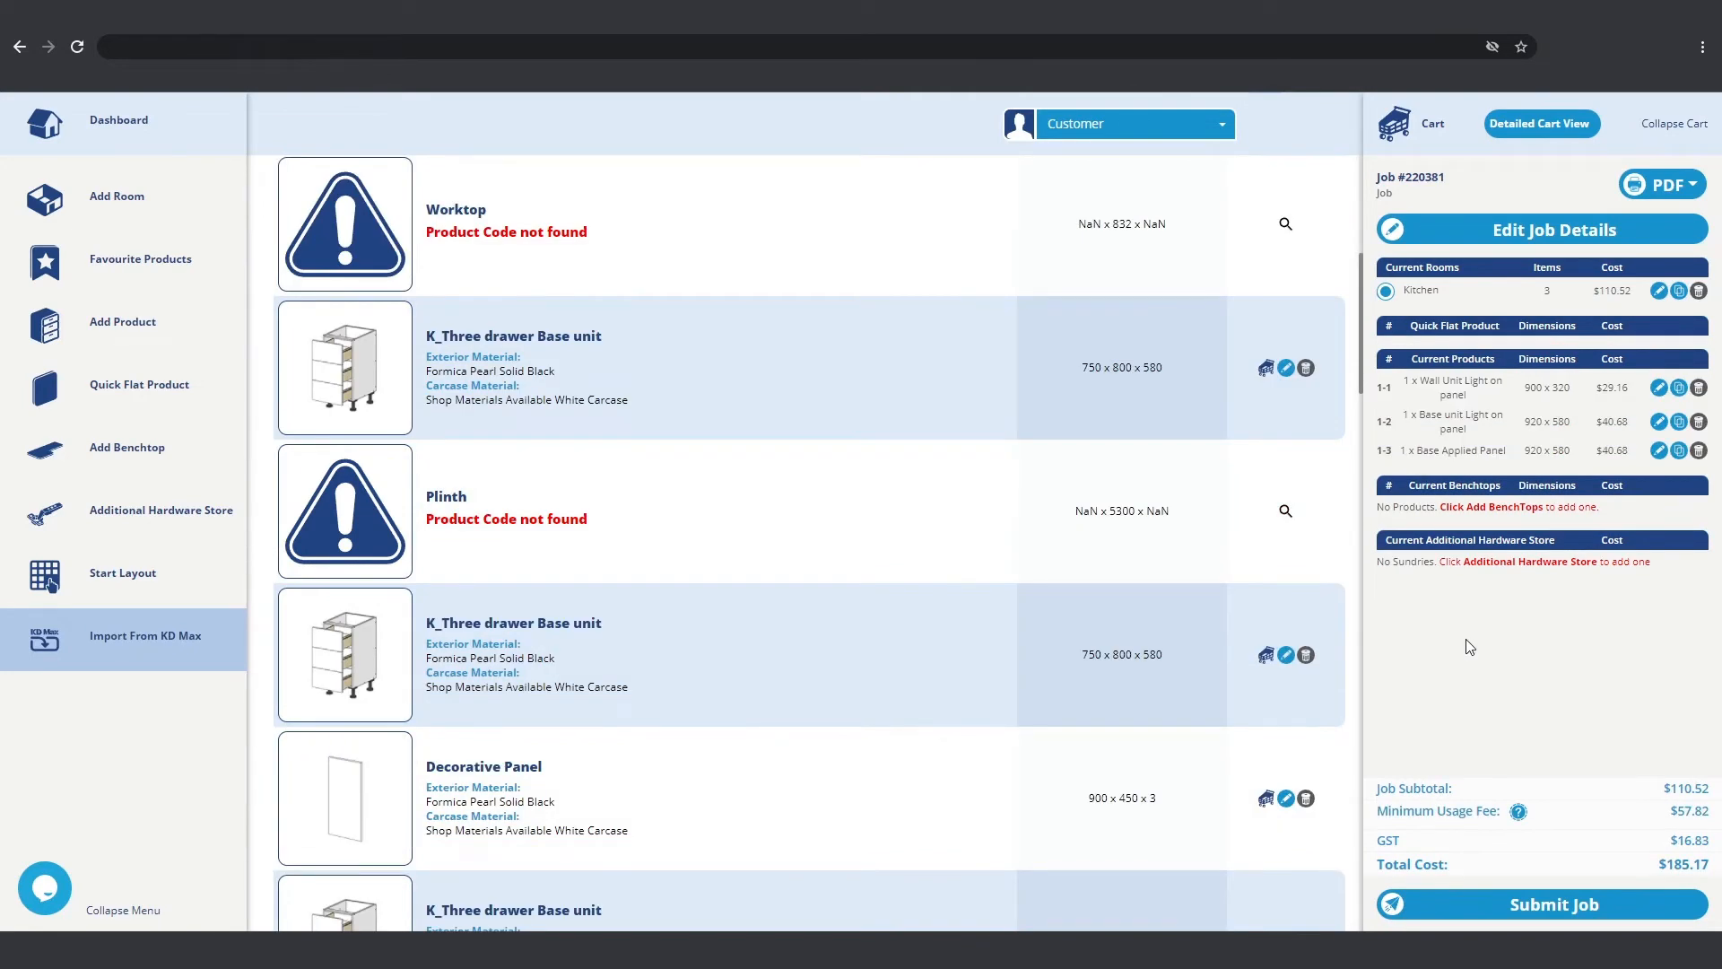
mouse_move(1413, 625)
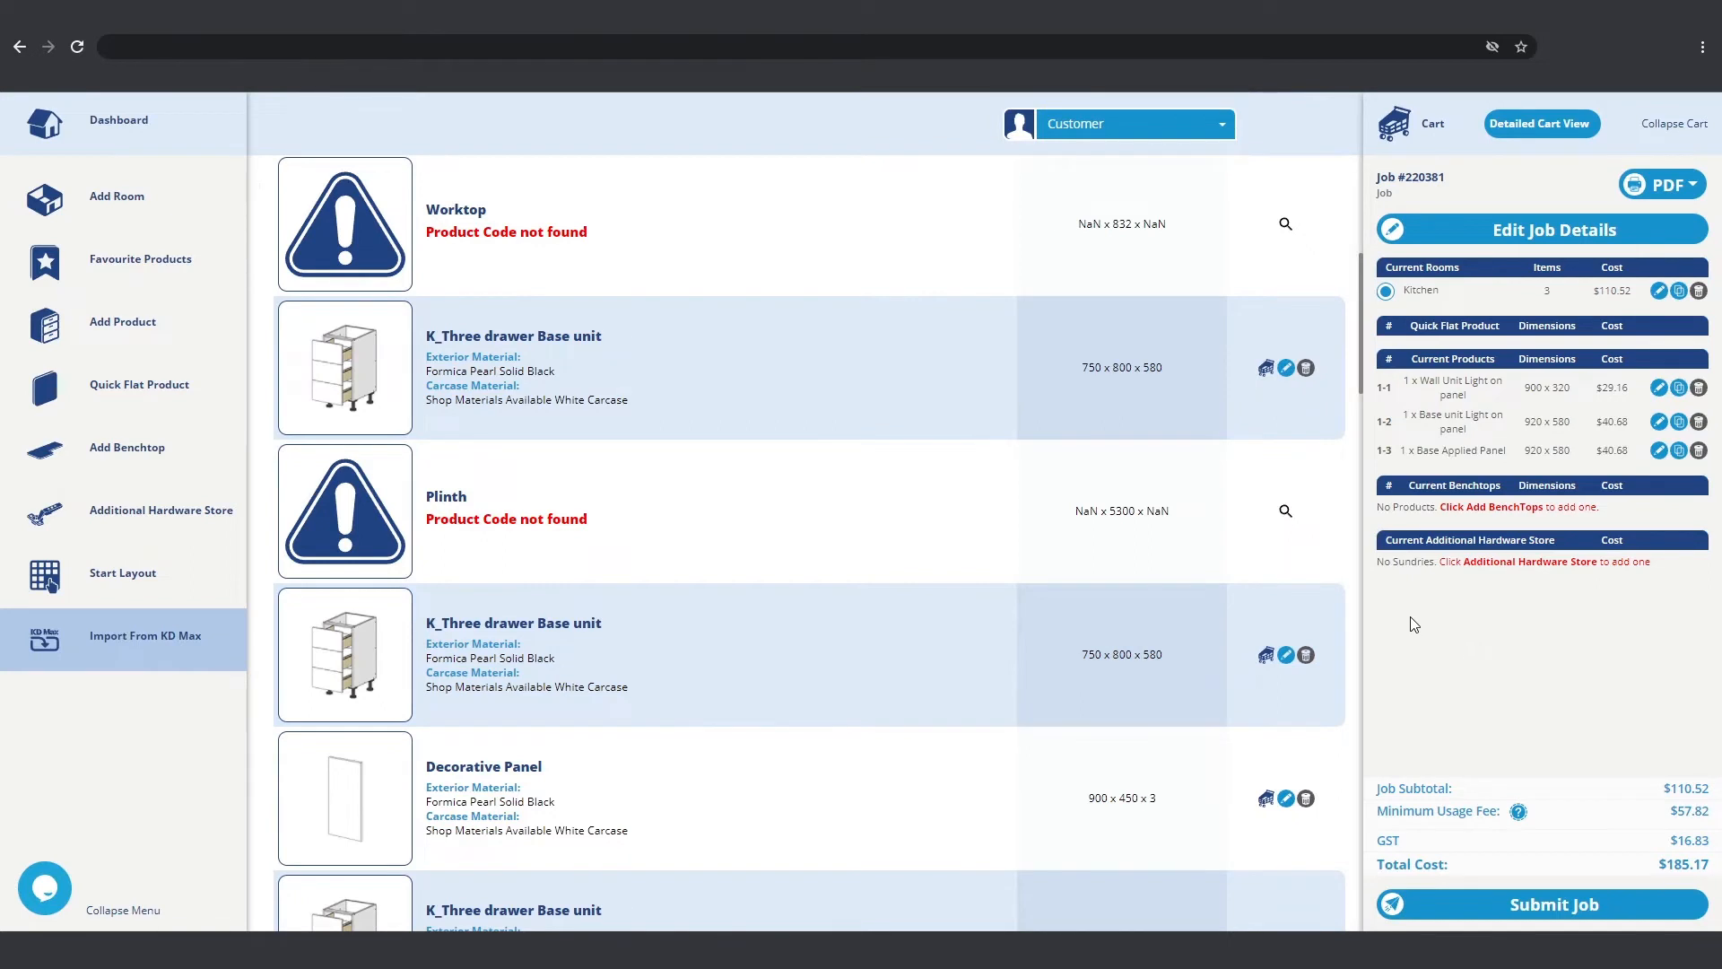
Step: Search the catalogue for 'kick' to replace the unmatched plinth product
left_click(1285, 510)
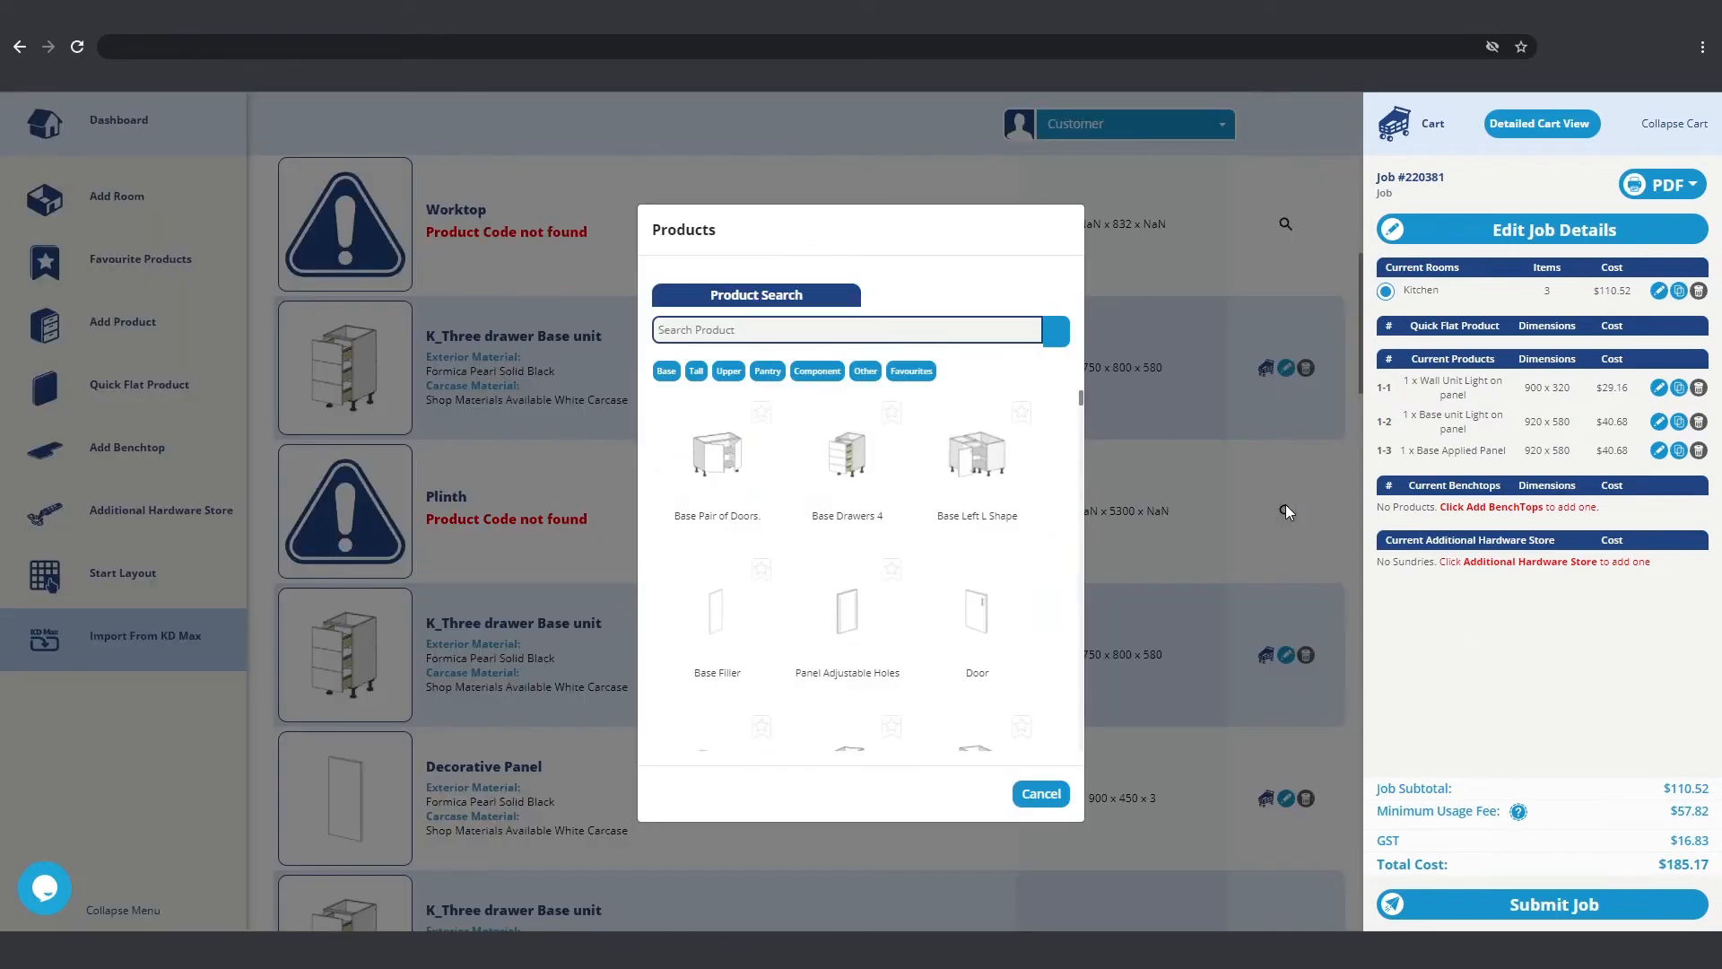
mouse_move(846, 457)
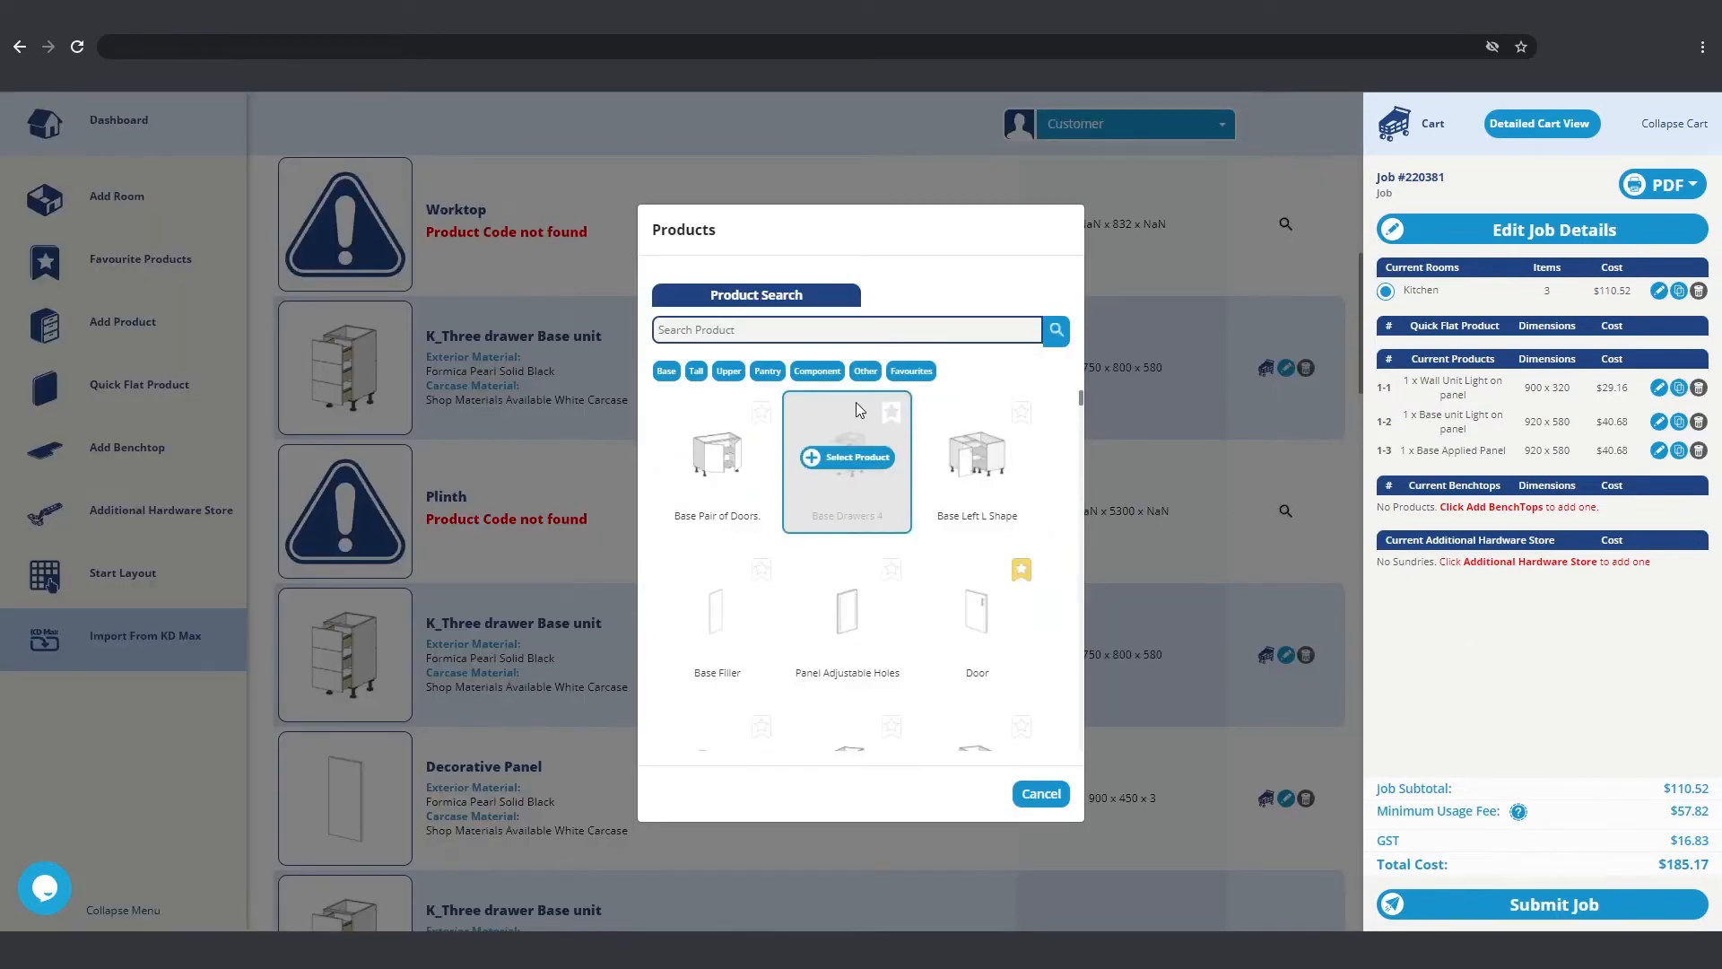
mouse_move(774, 329)
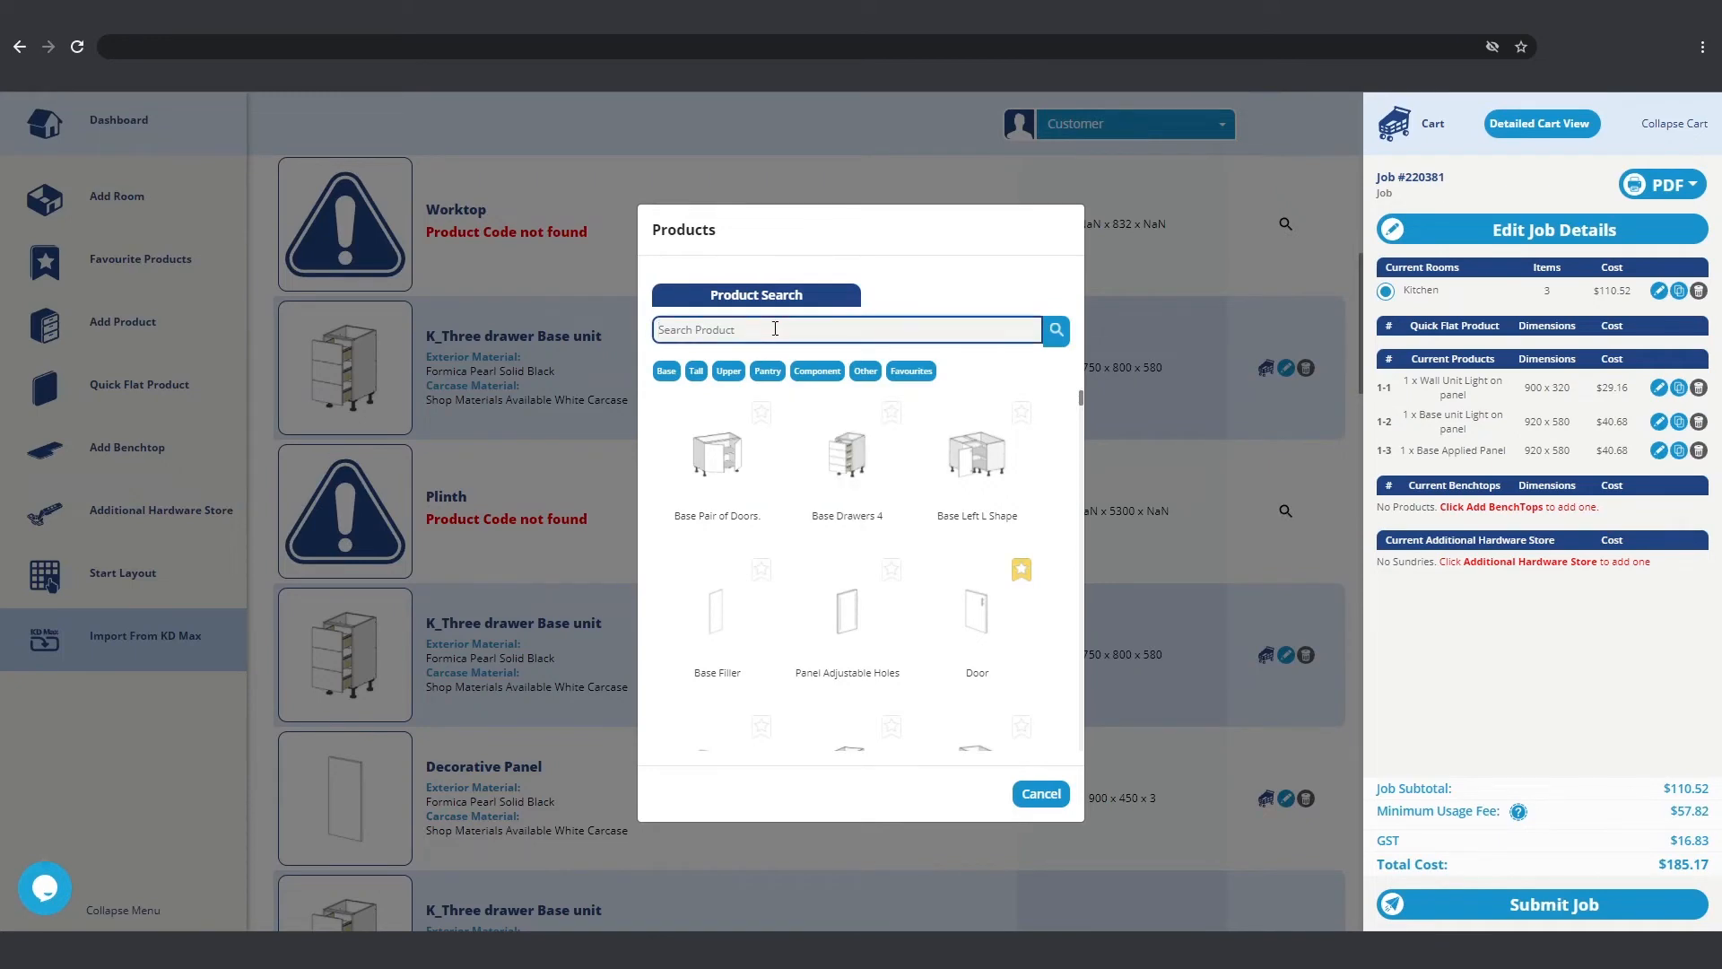
type("kick")
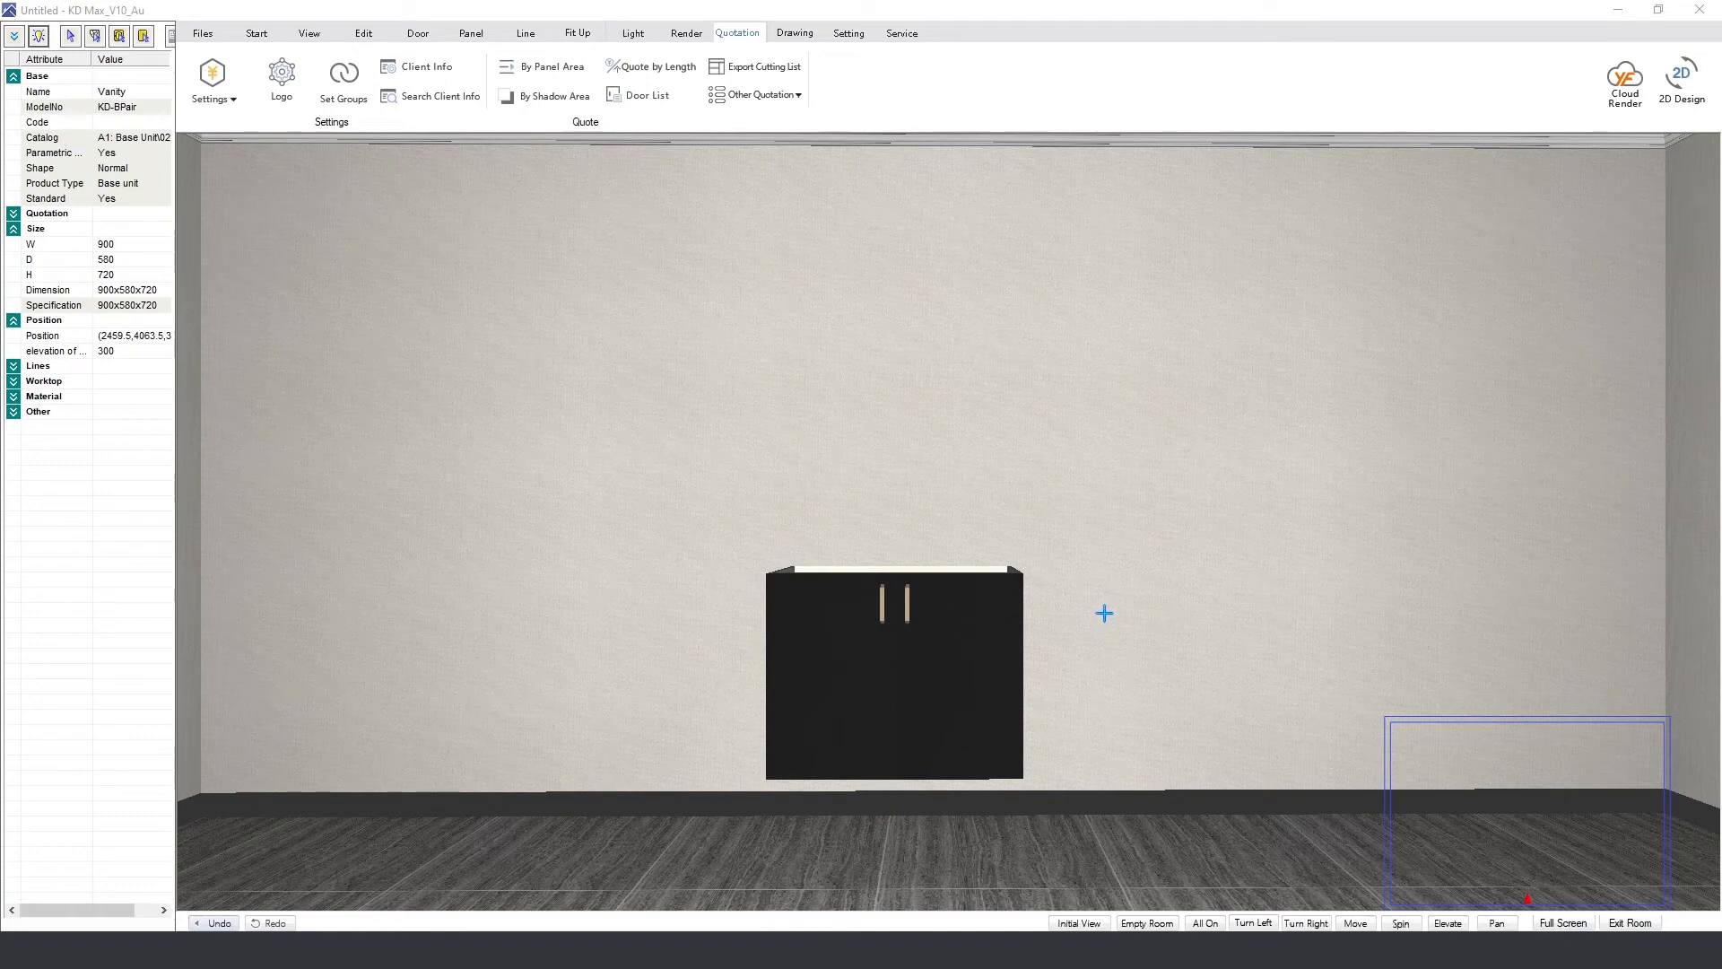
mouse_move(905, 648)
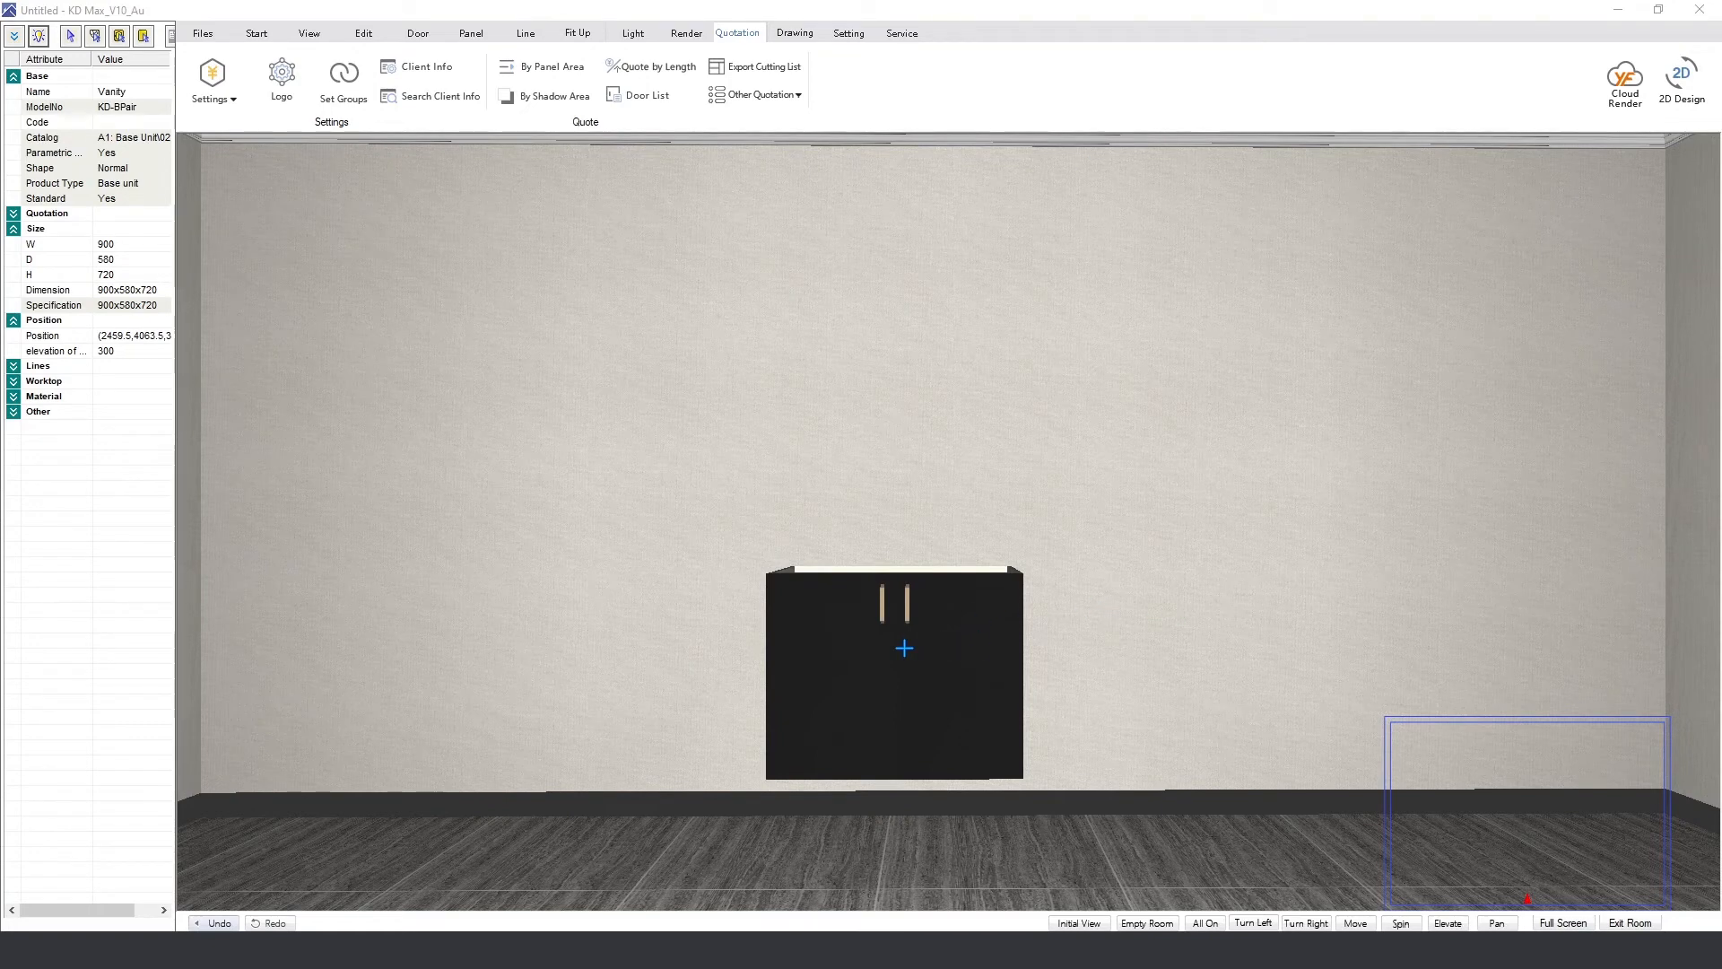
mouse_move(958, 630)
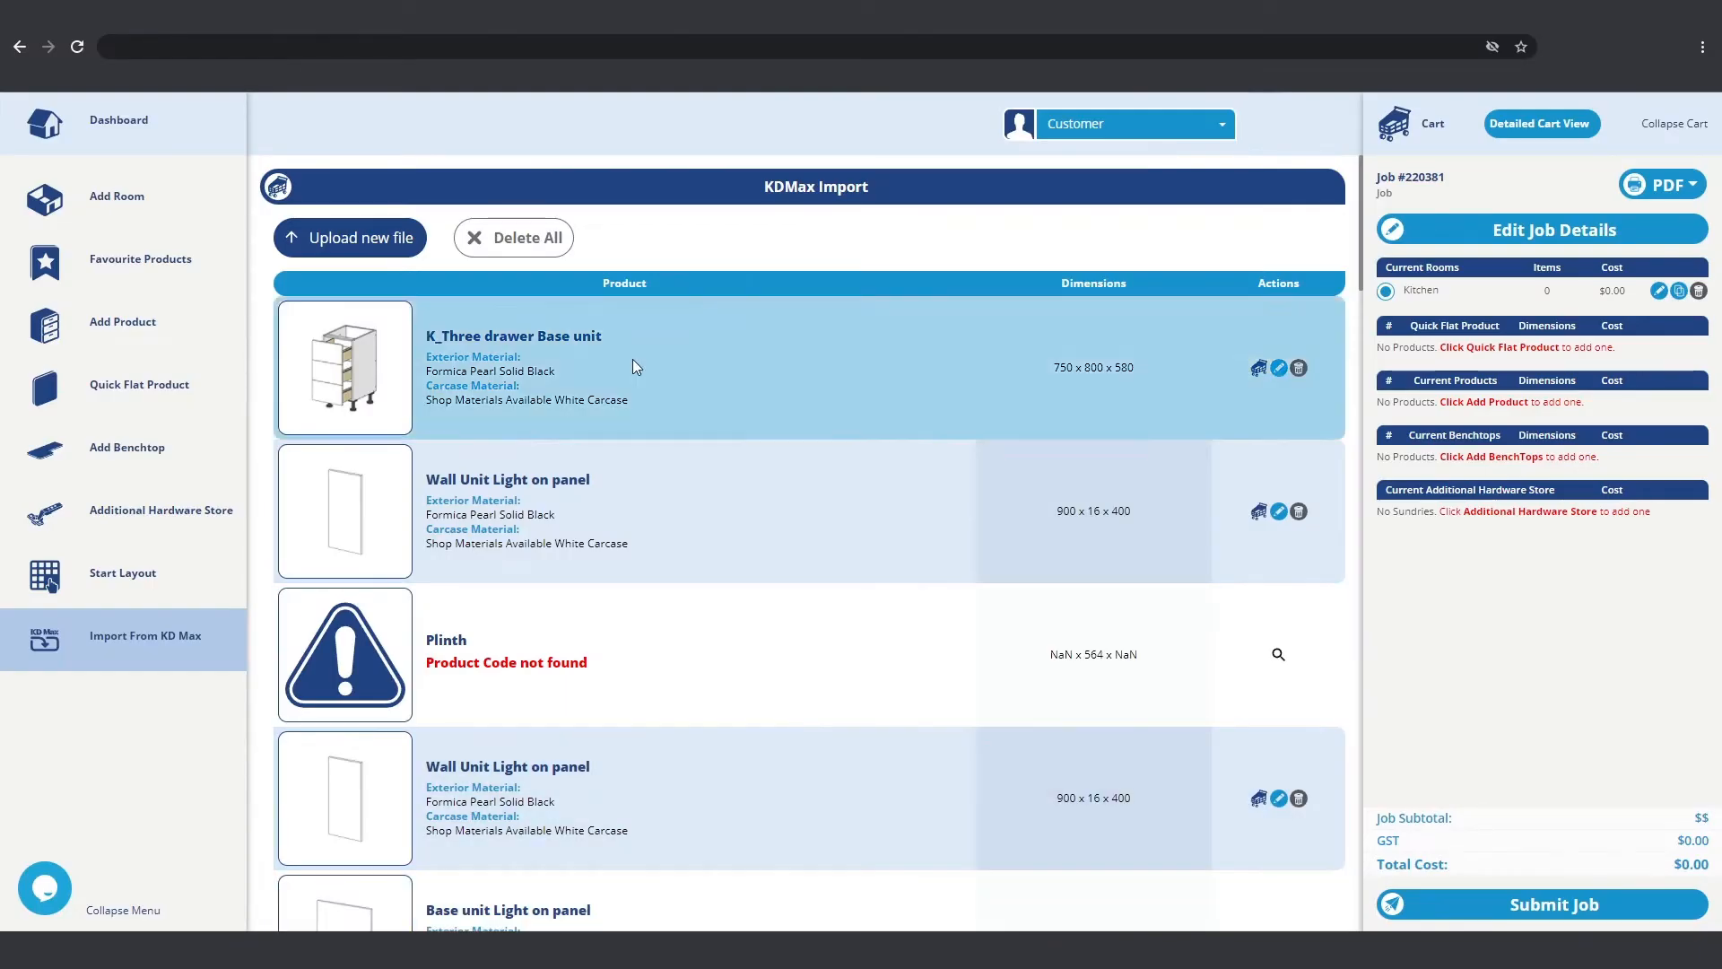
Step: Upload Vanity.xml, acknowledge the import-complete notice and return to the KD Max import page
left_click(349, 237)
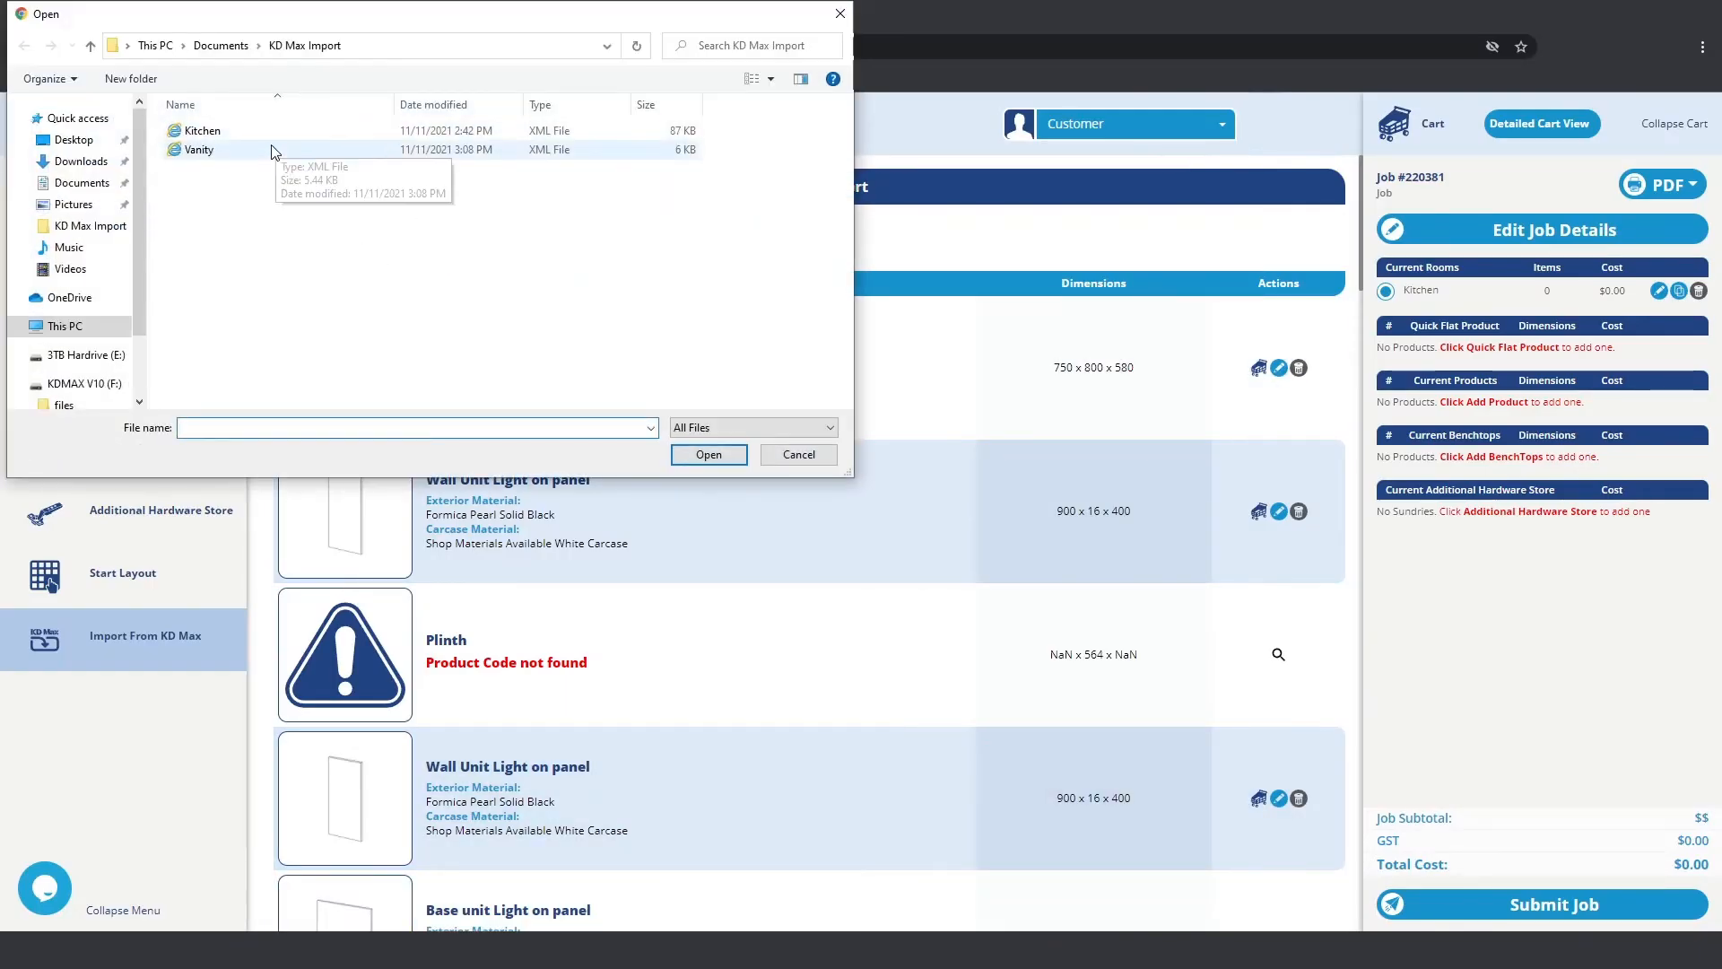
left_click(708, 454)
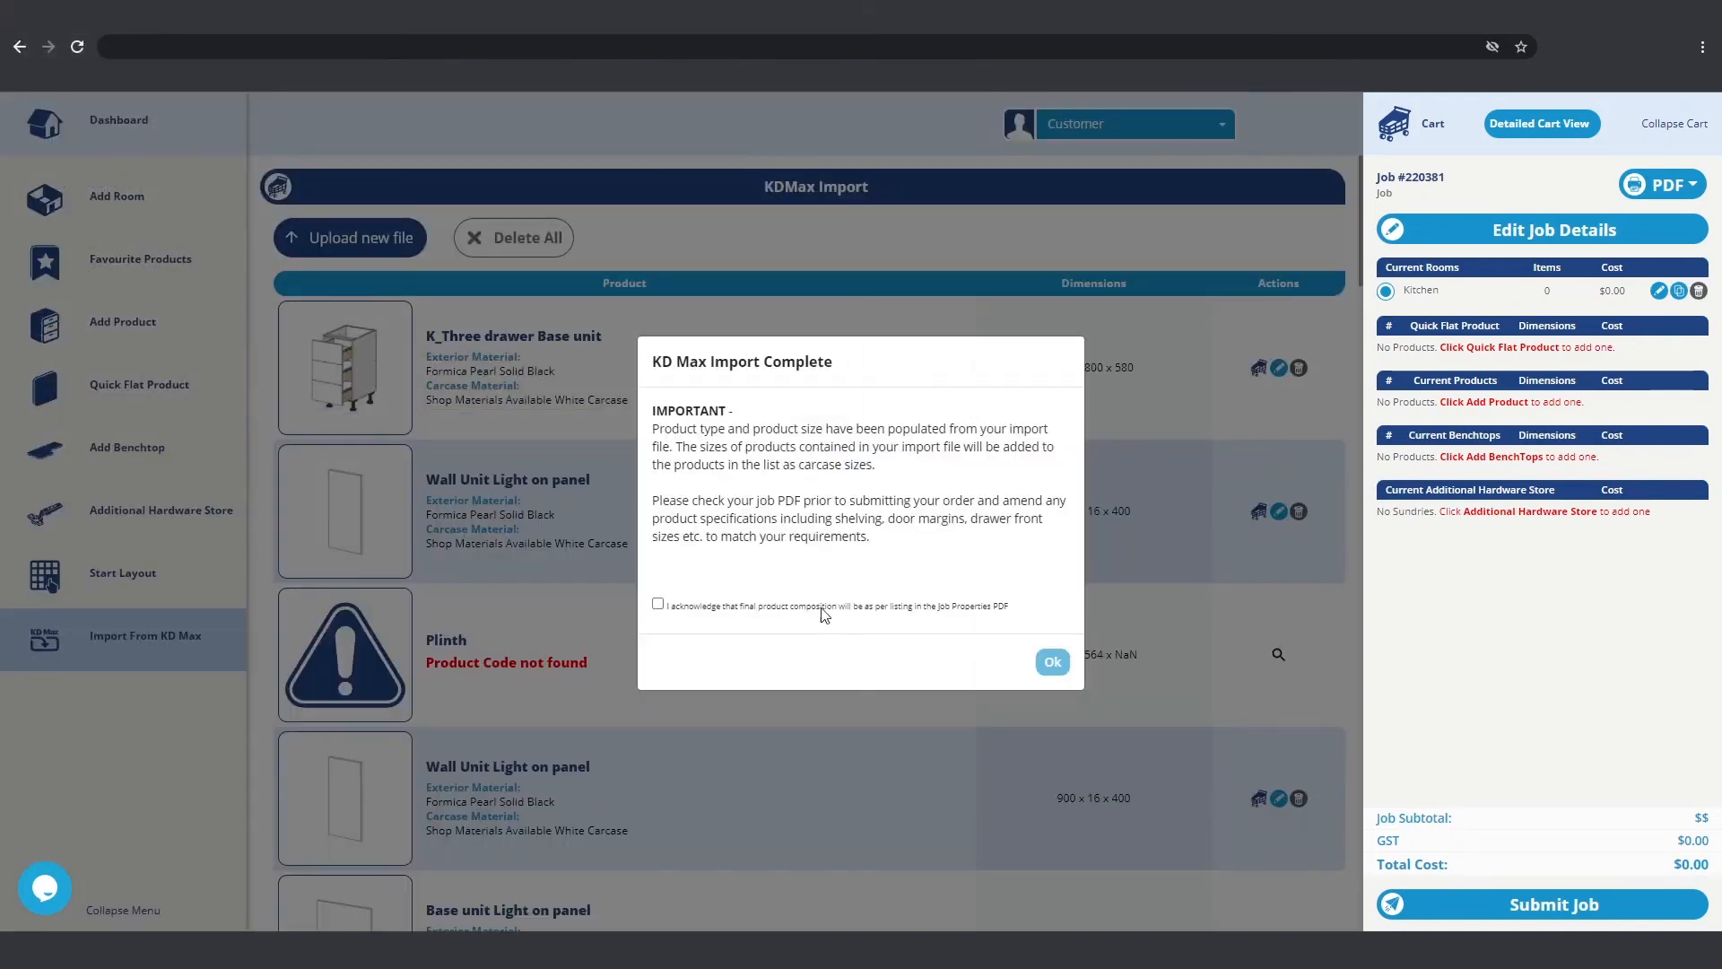
left_click(1051, 661)
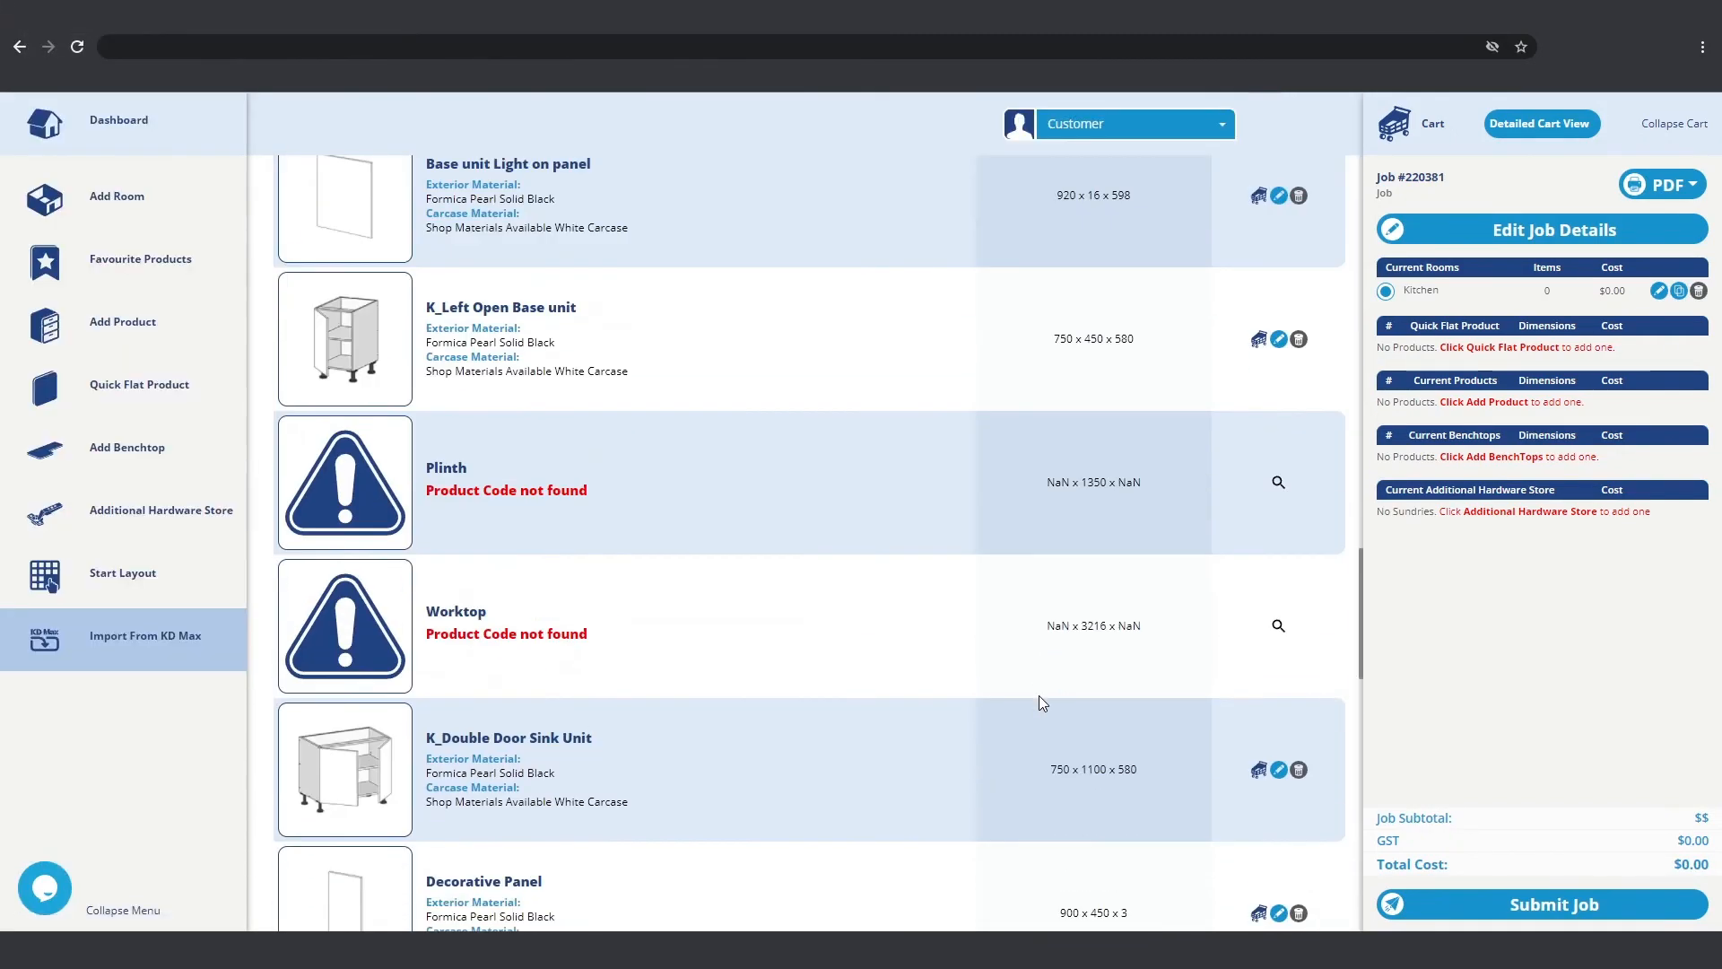
scroll("down", 3)
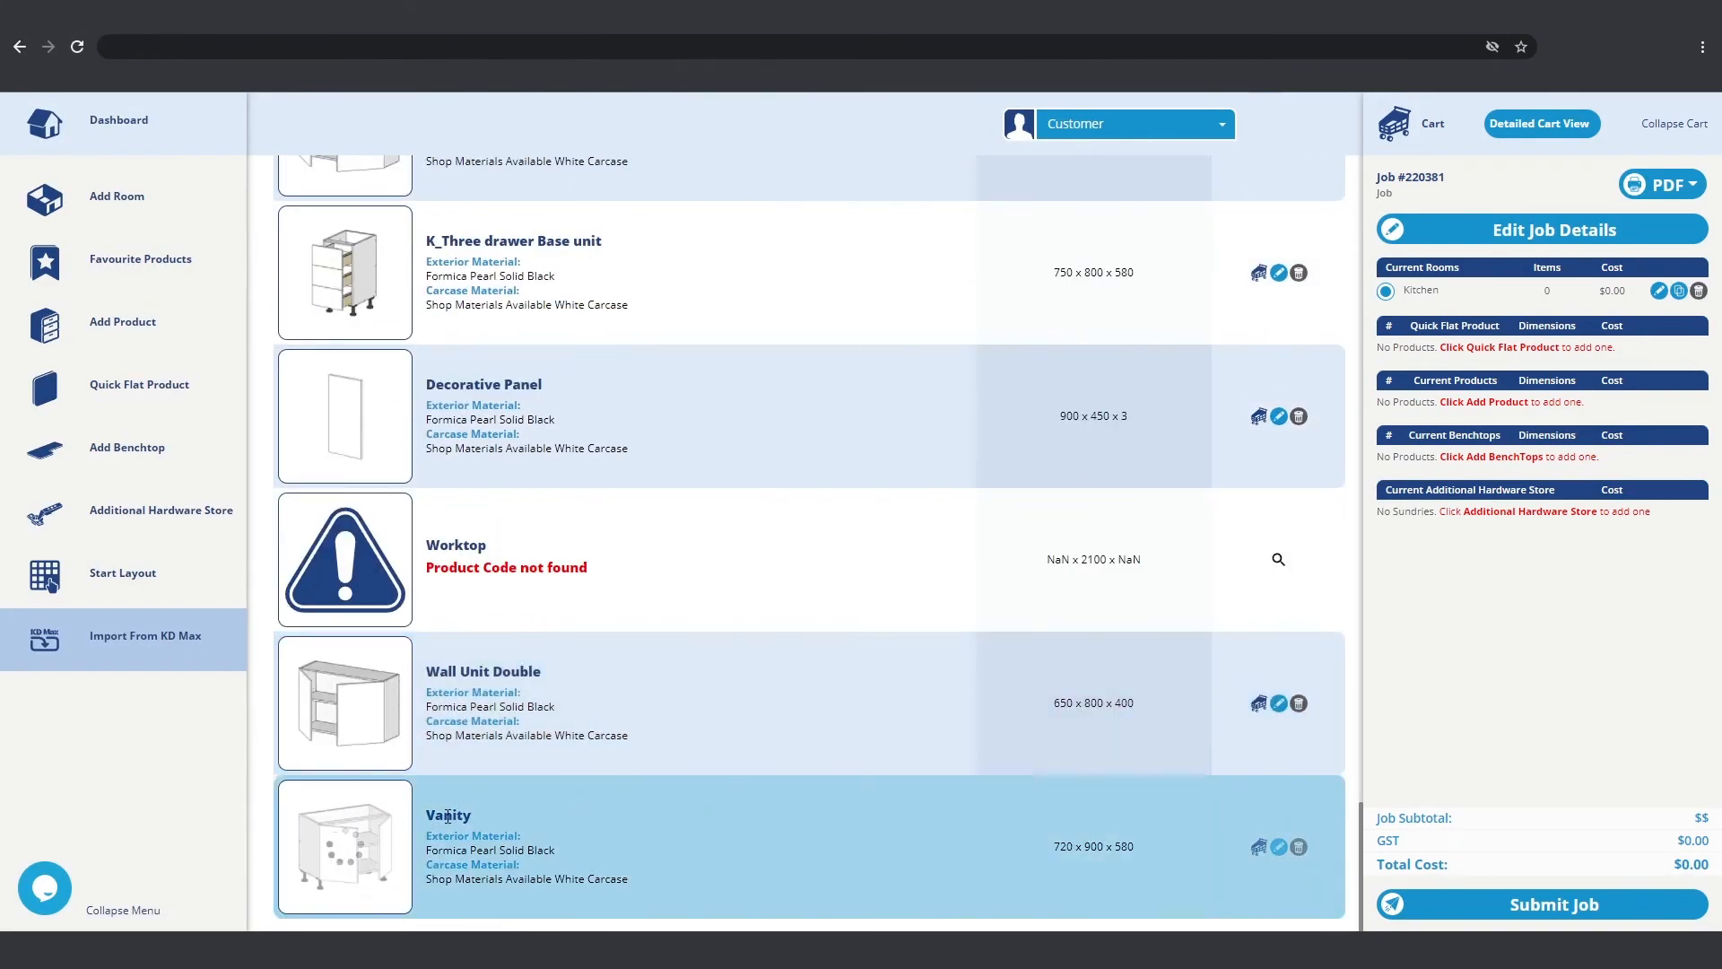
left_click(144, 635)
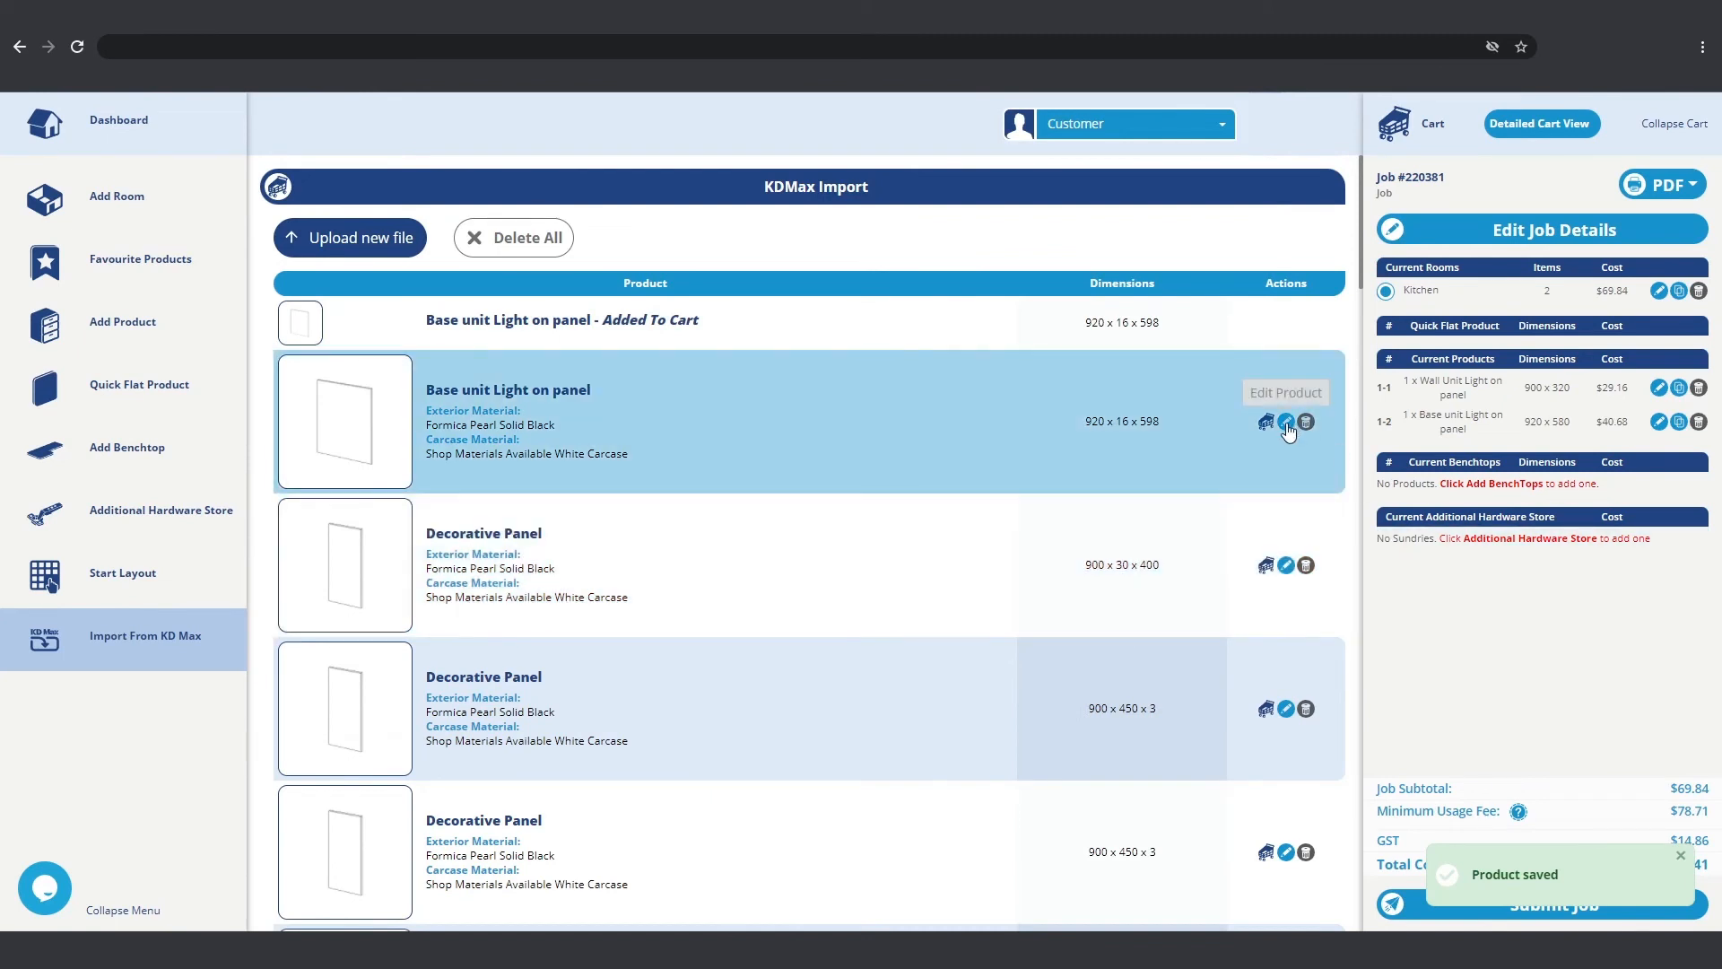
Step: Save the next Base unit panel as a Base Applied Panel, then remove the 650-wide Wall Unit Double
left_click(1286, 421)
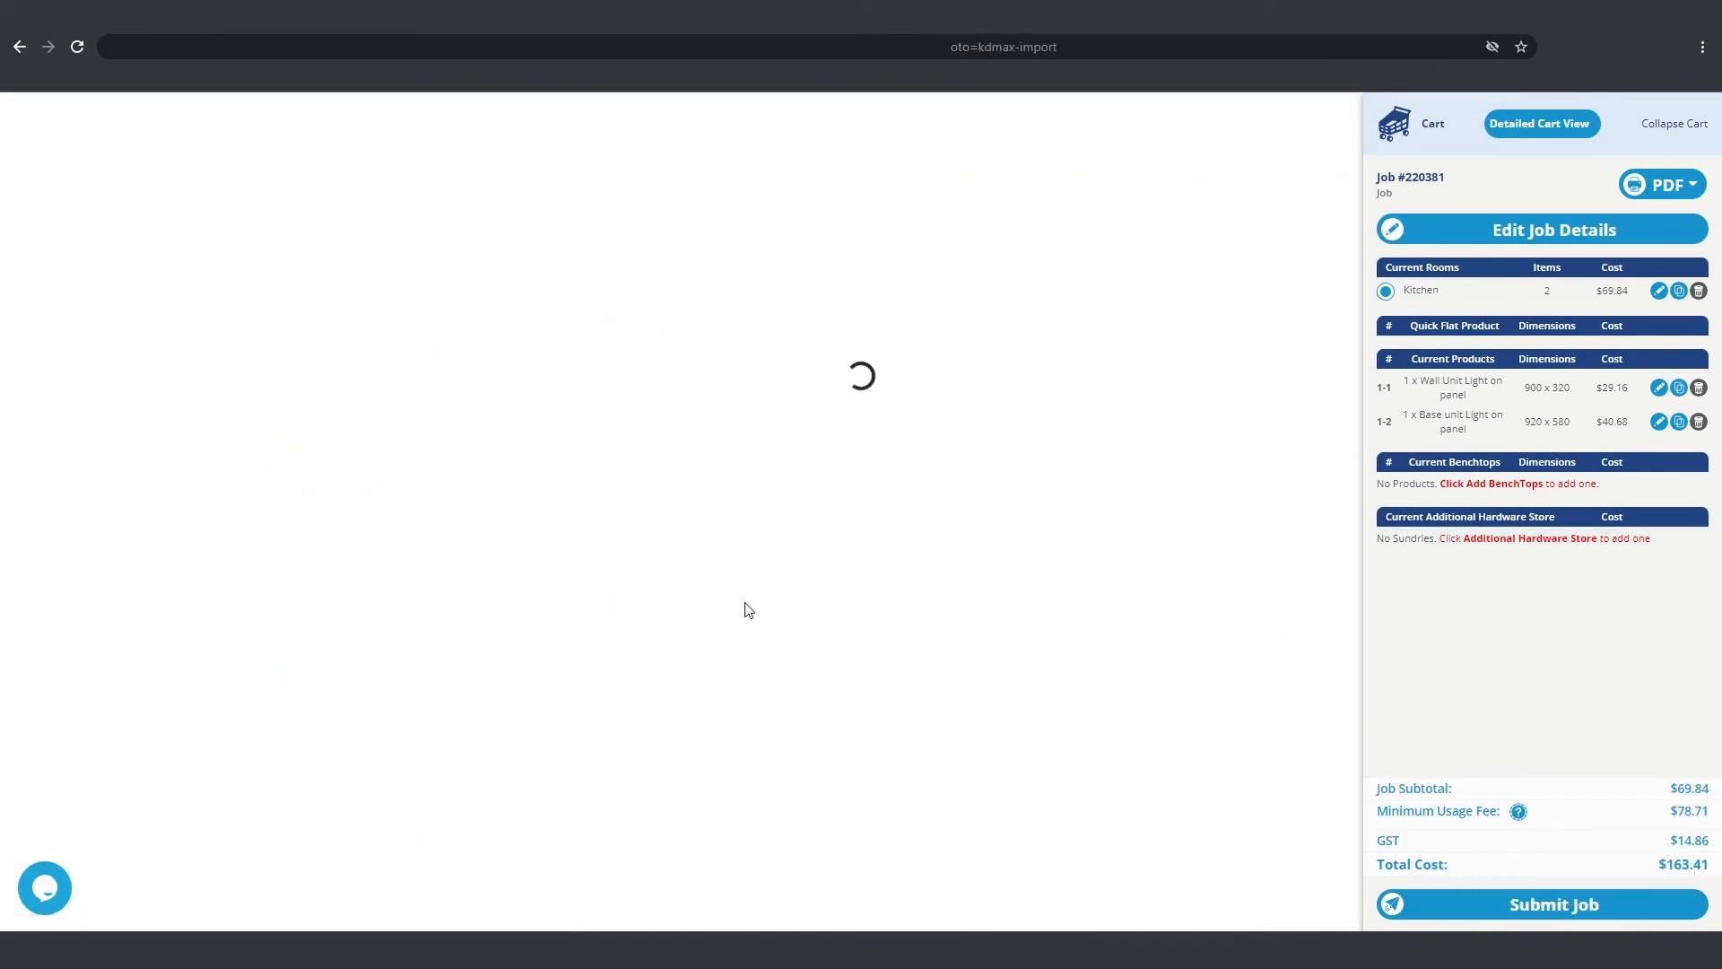
left_click(1659, 421)
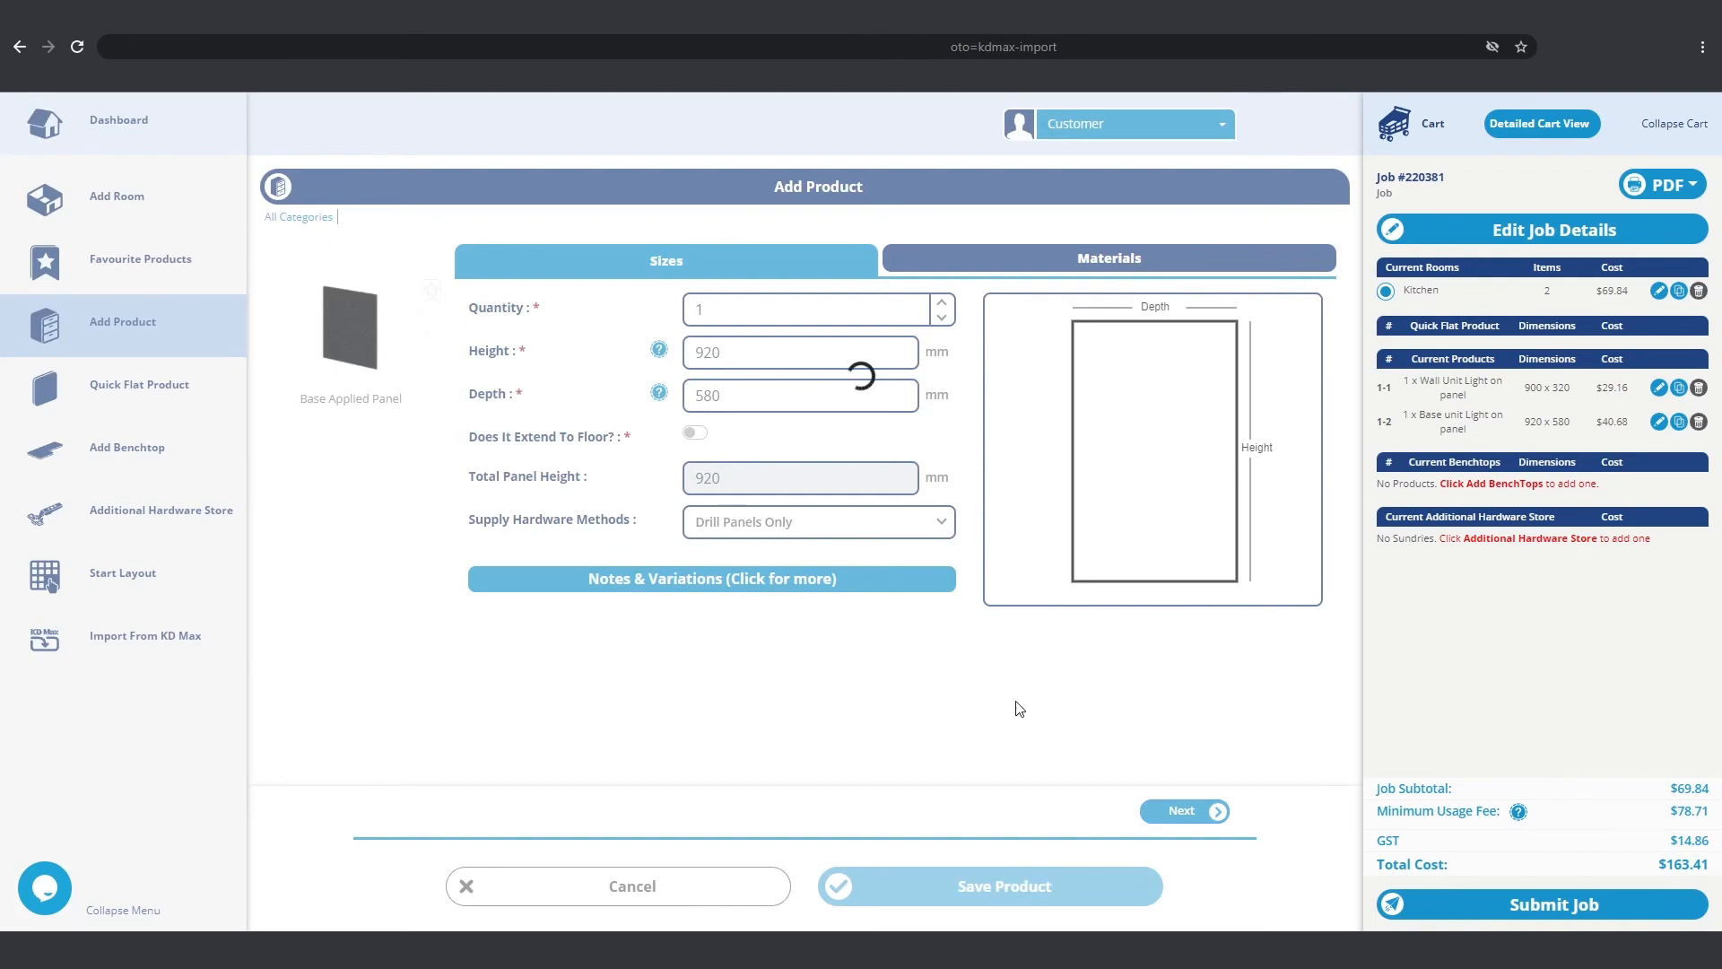
left_click(986, 886)
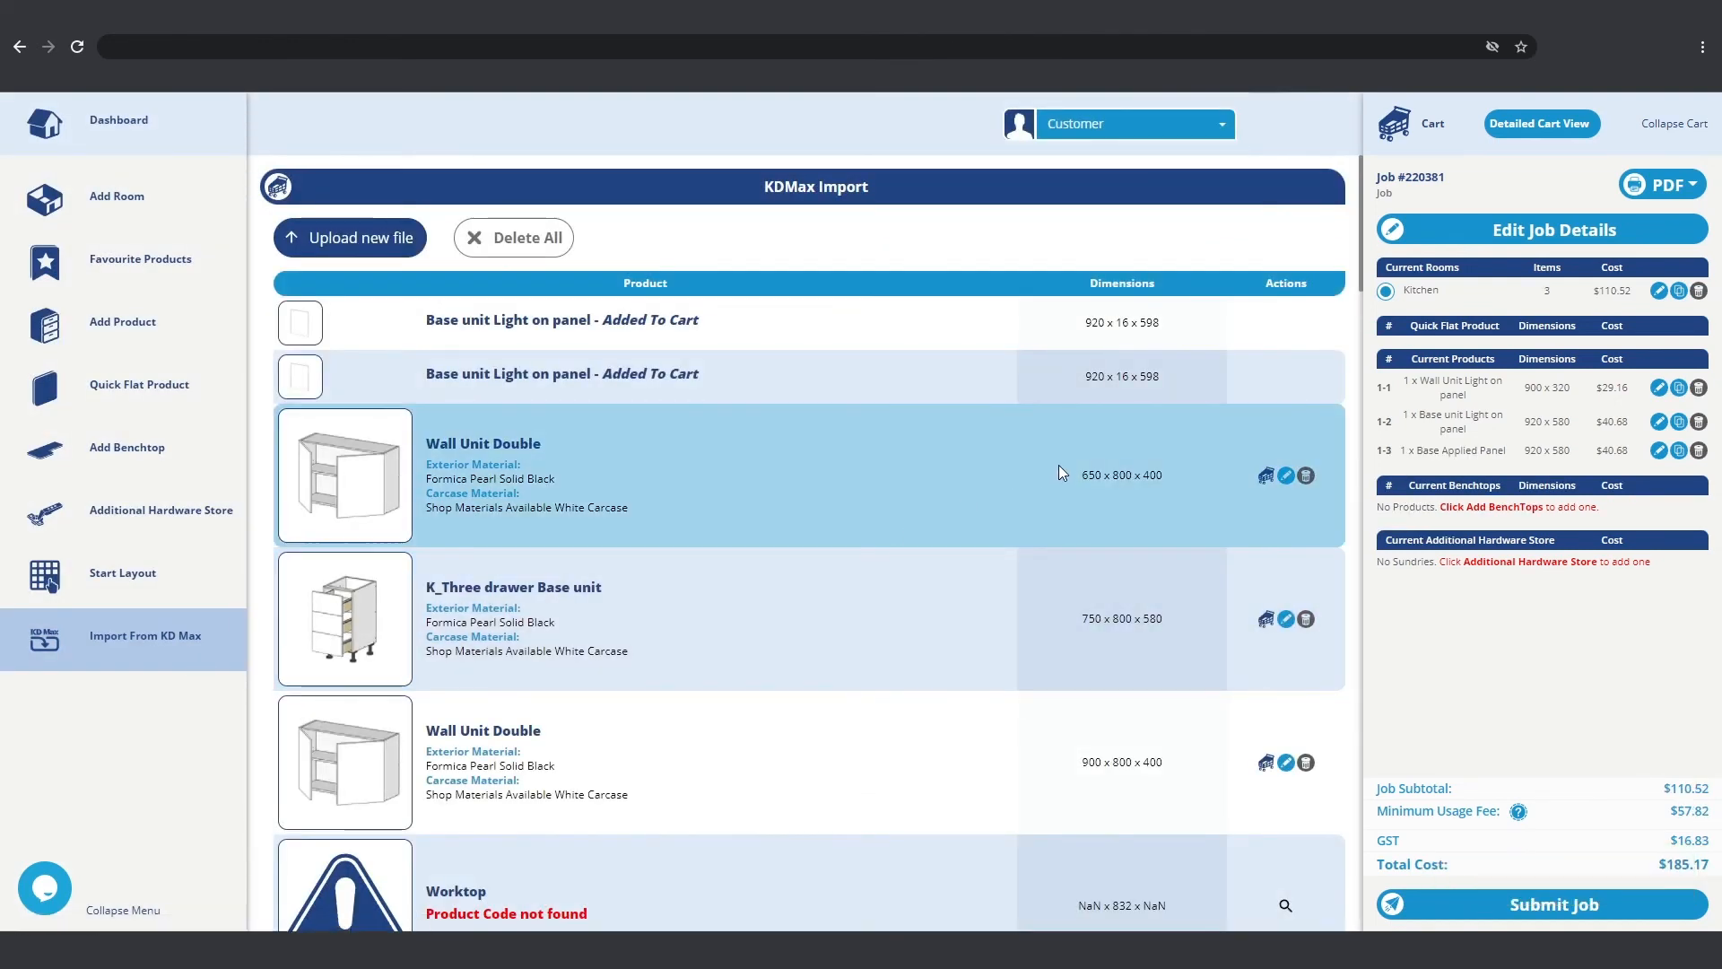
mouse_move(1307, 478)
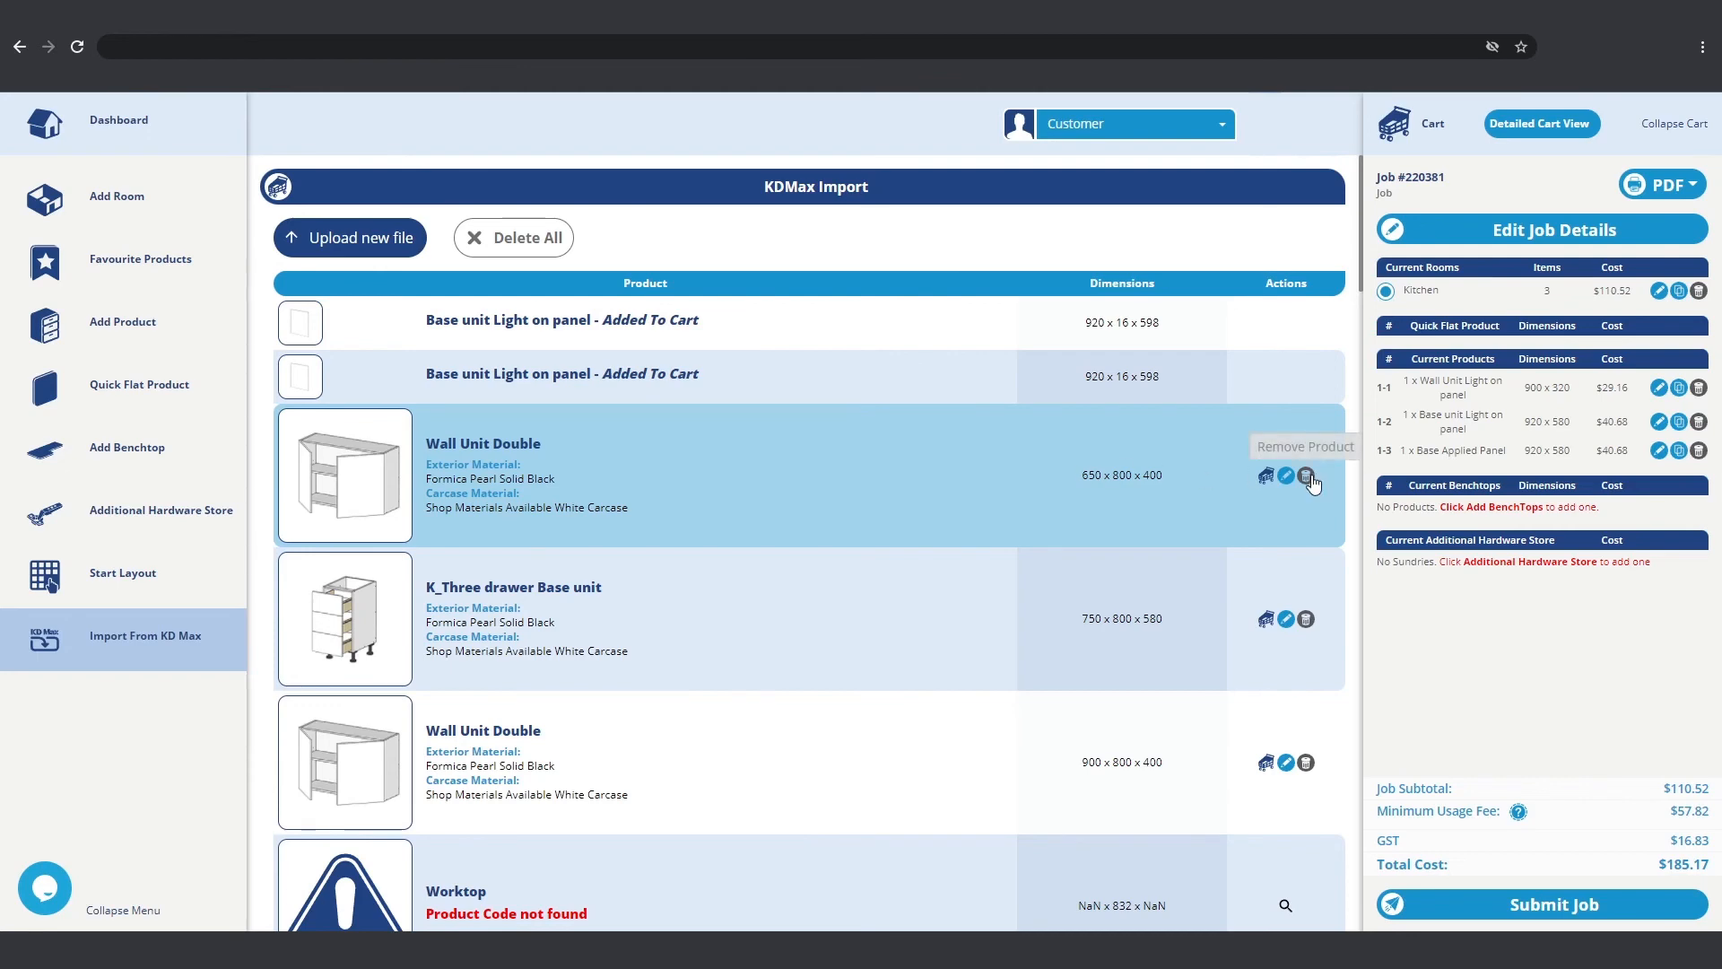
left_click(1307, 475)
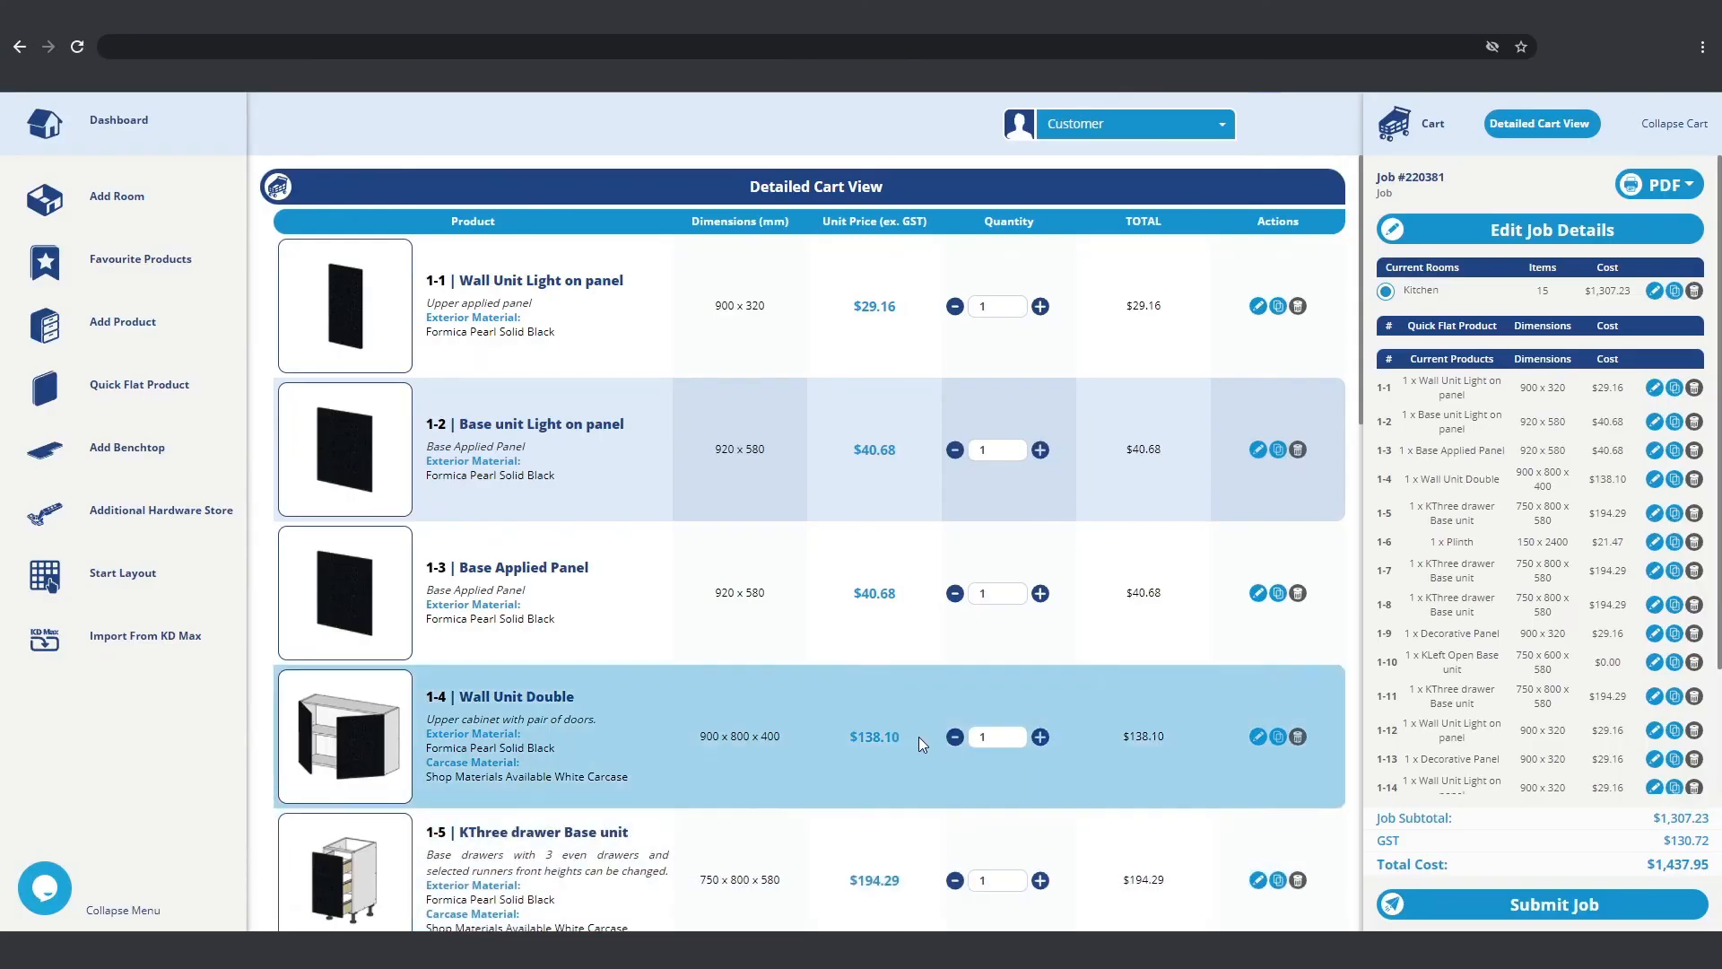
mouse_move(846, 579)
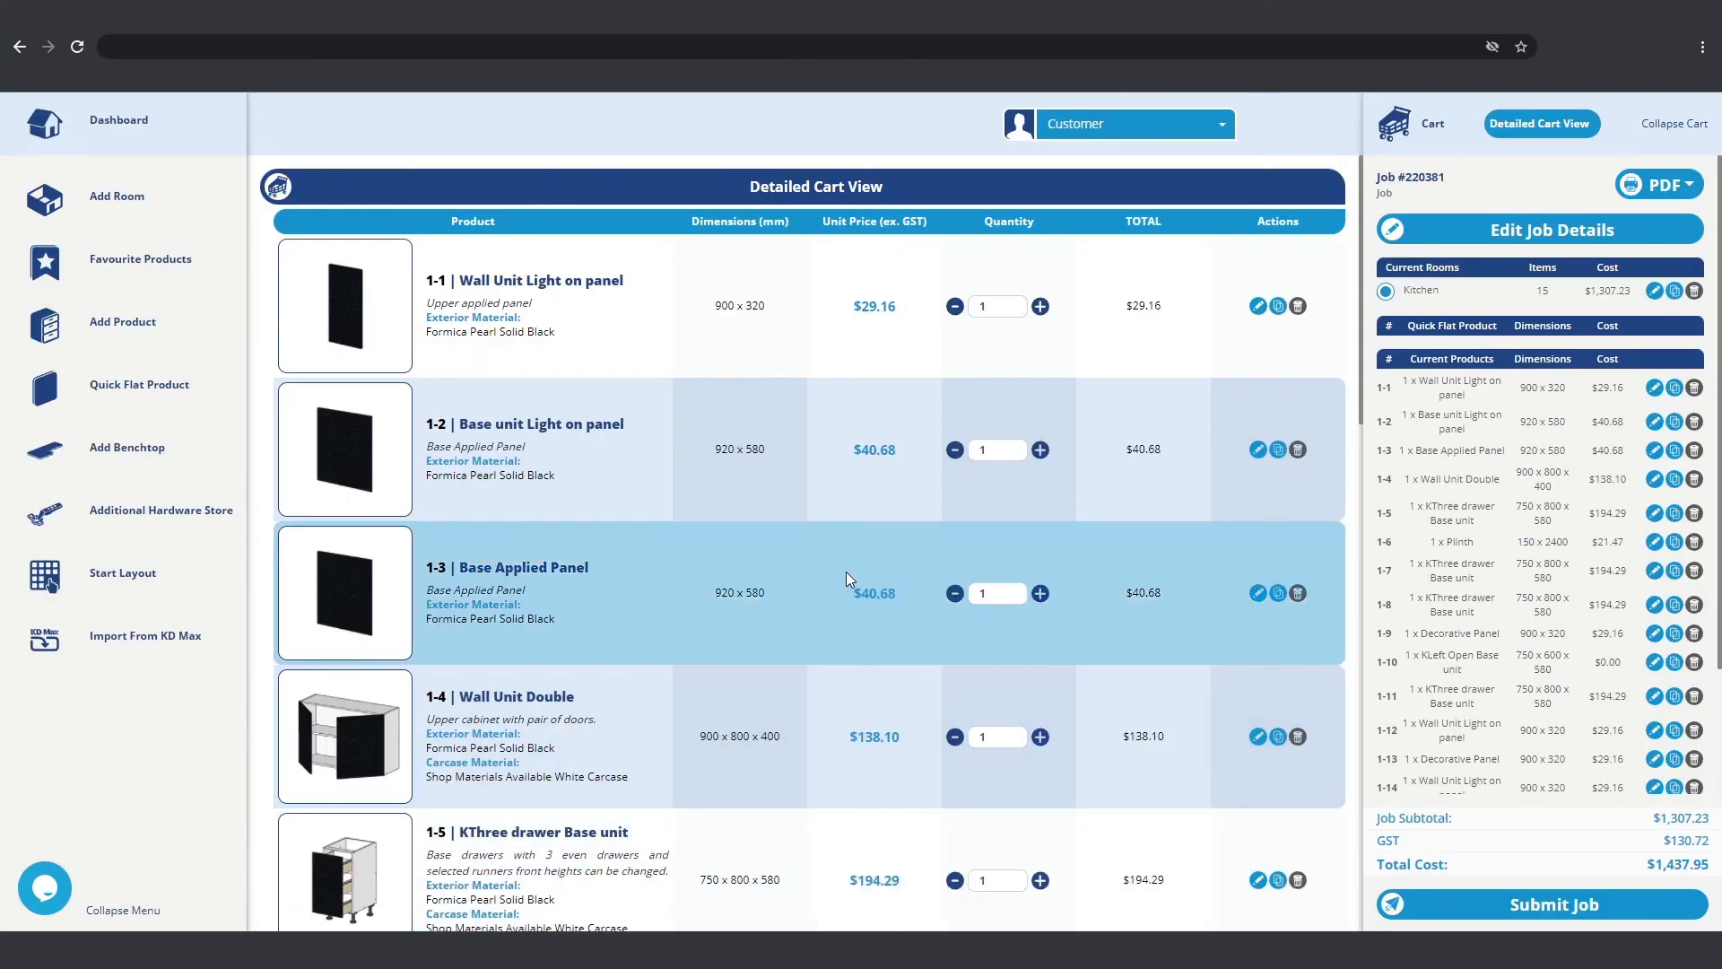
mouse_move(1011, 631)
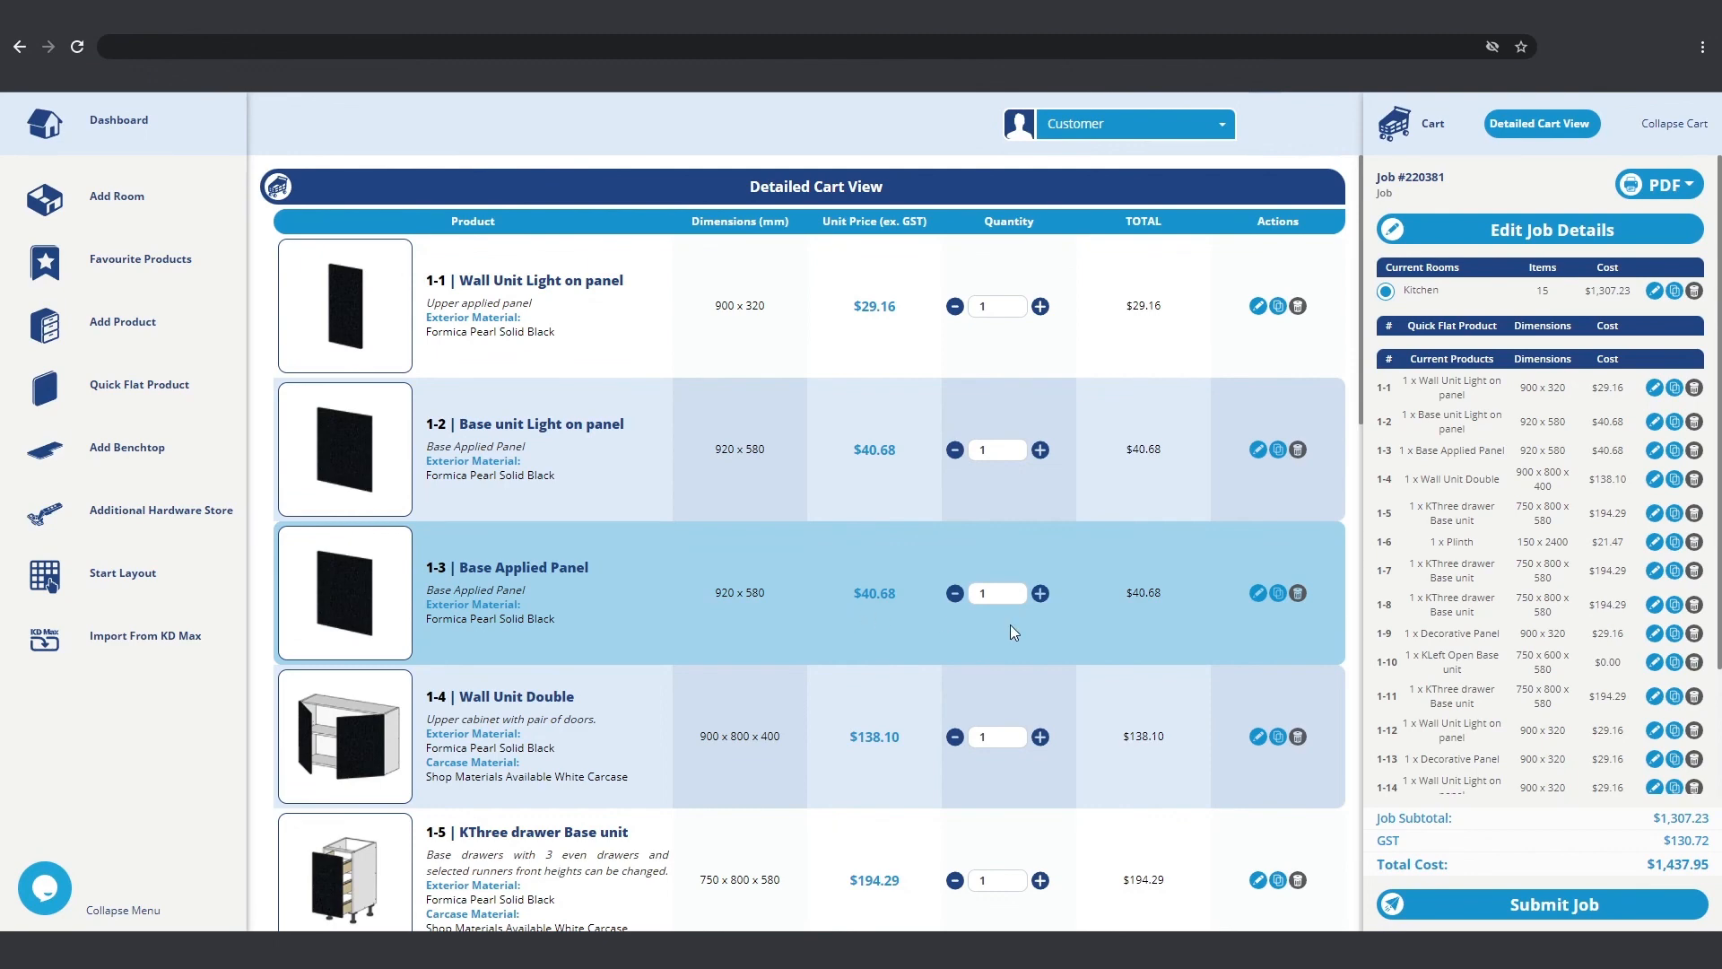